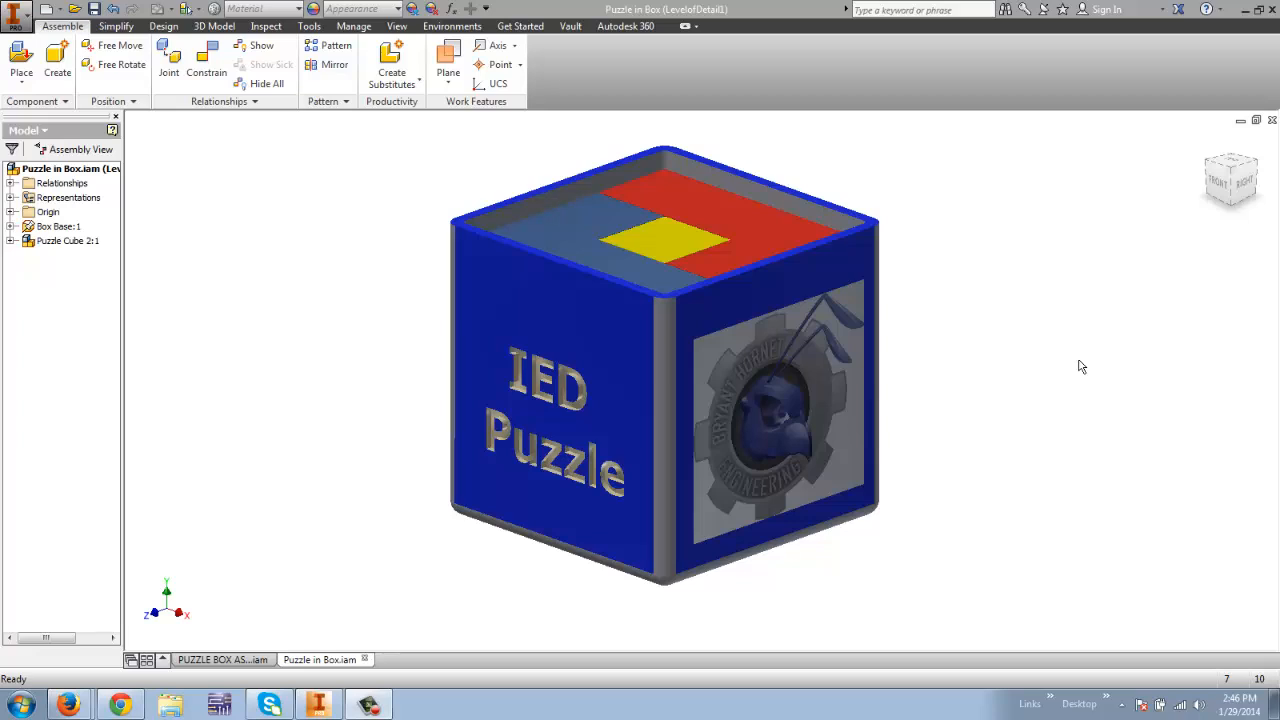
mouse_move(1067, 371)
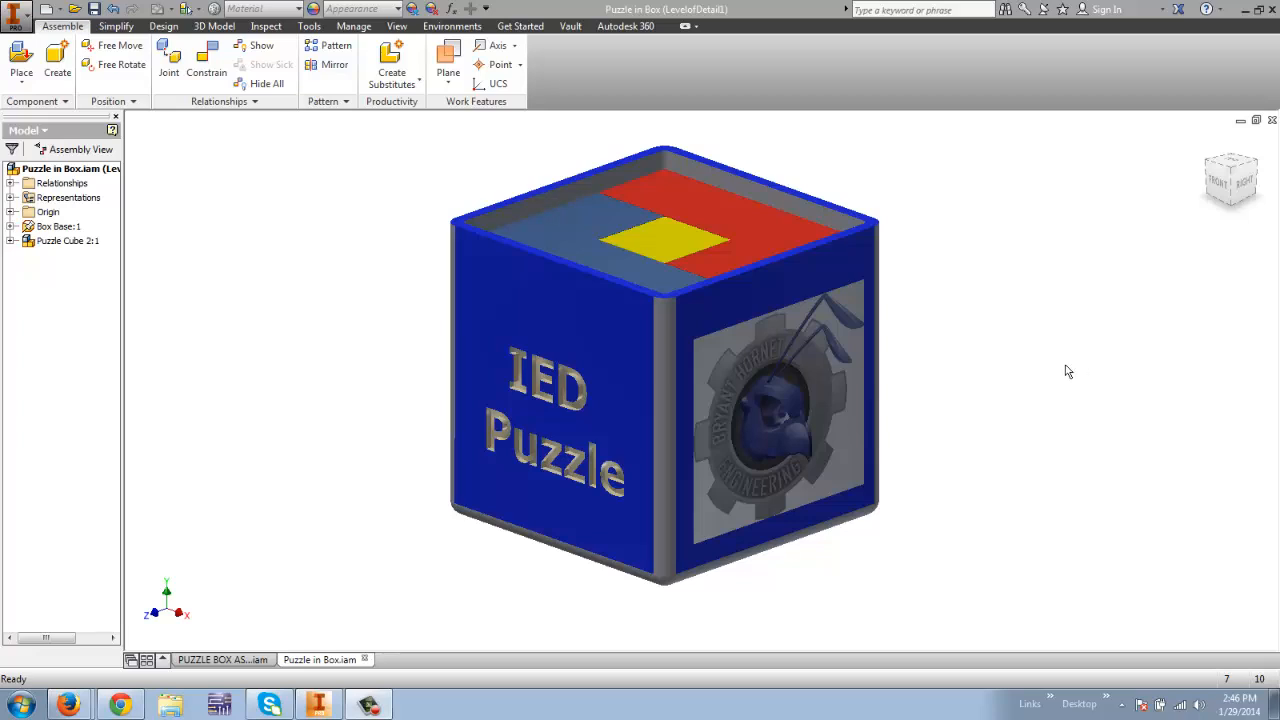
mouse_move(1028, 316)
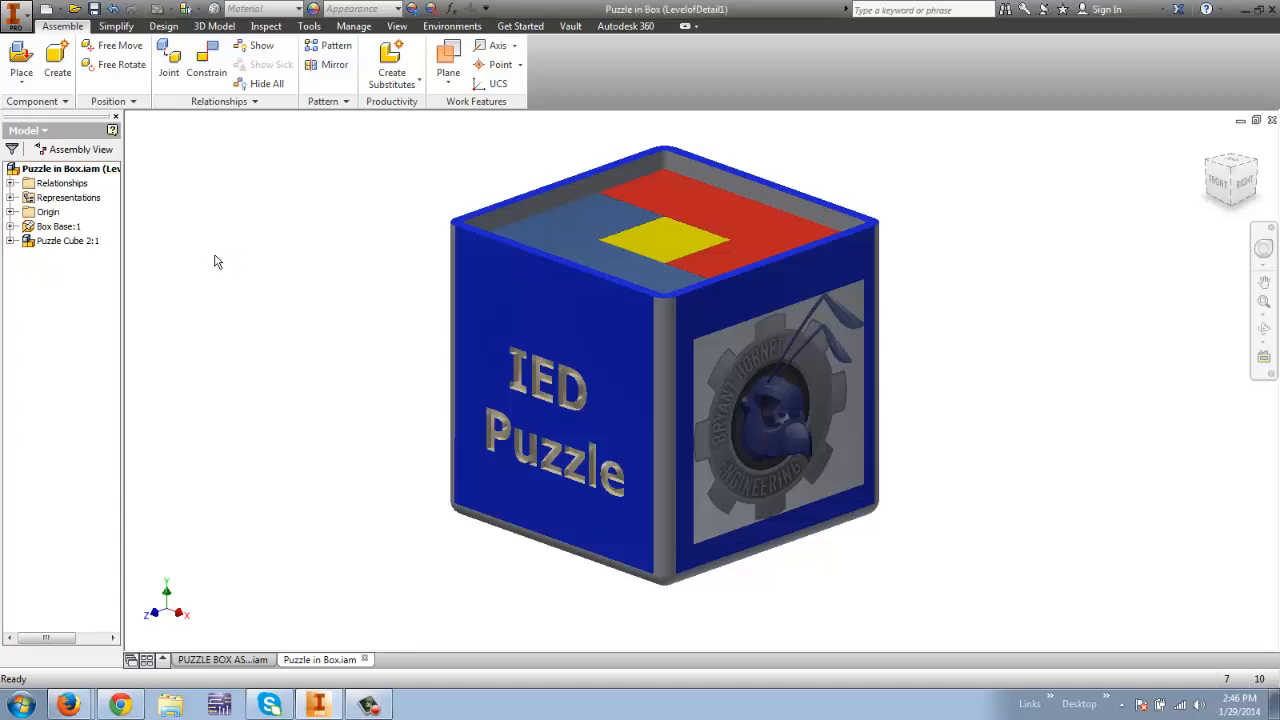
mouse_move(220, 245)
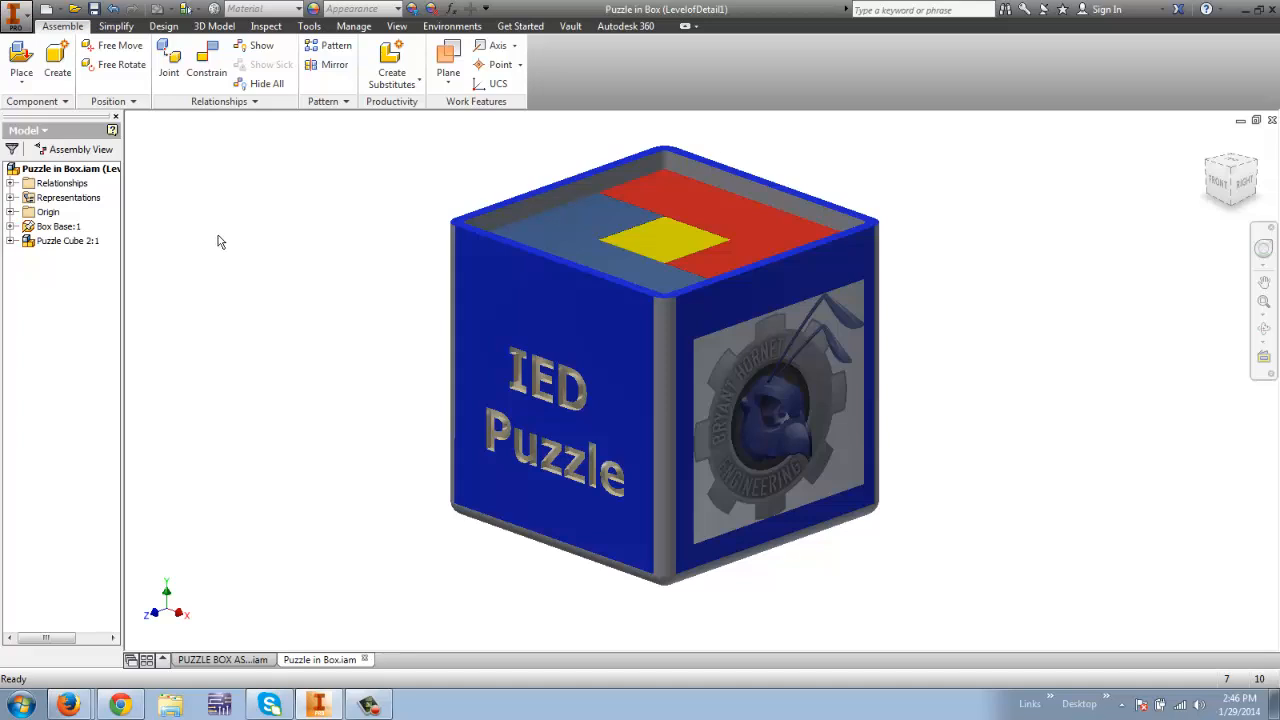
mouse_move(215, 243)
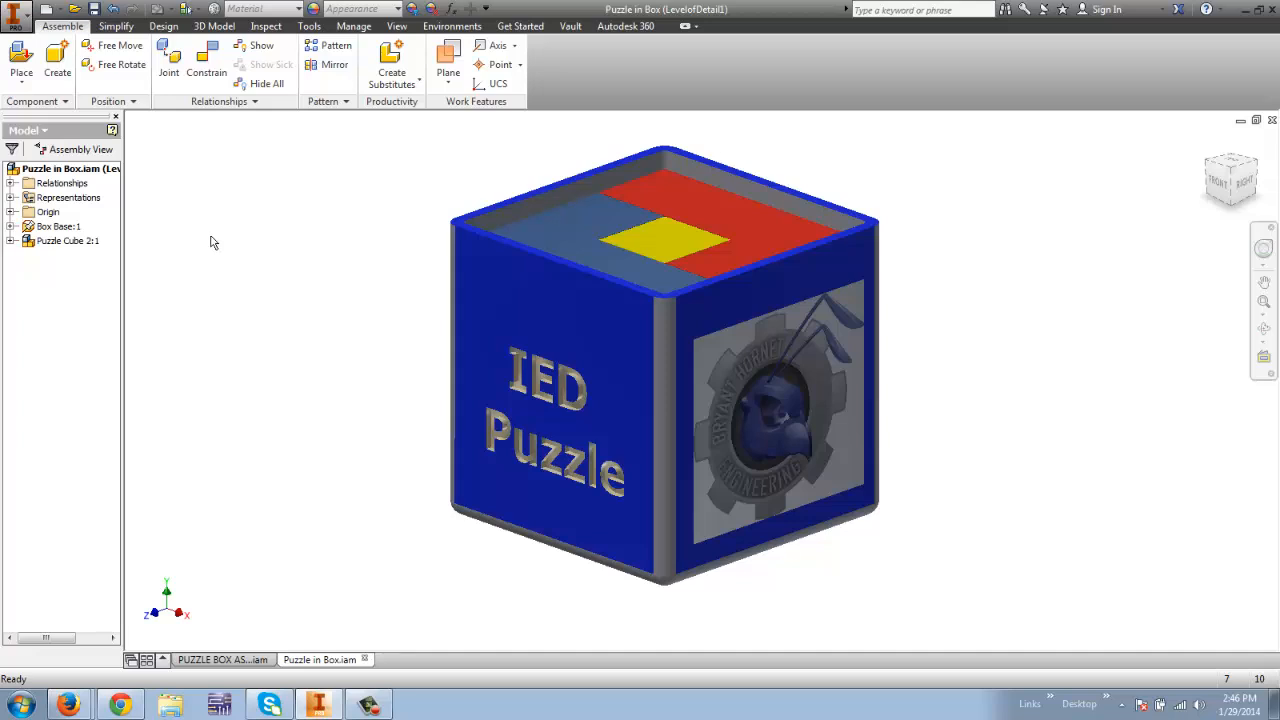
mouse_move(445, 113)
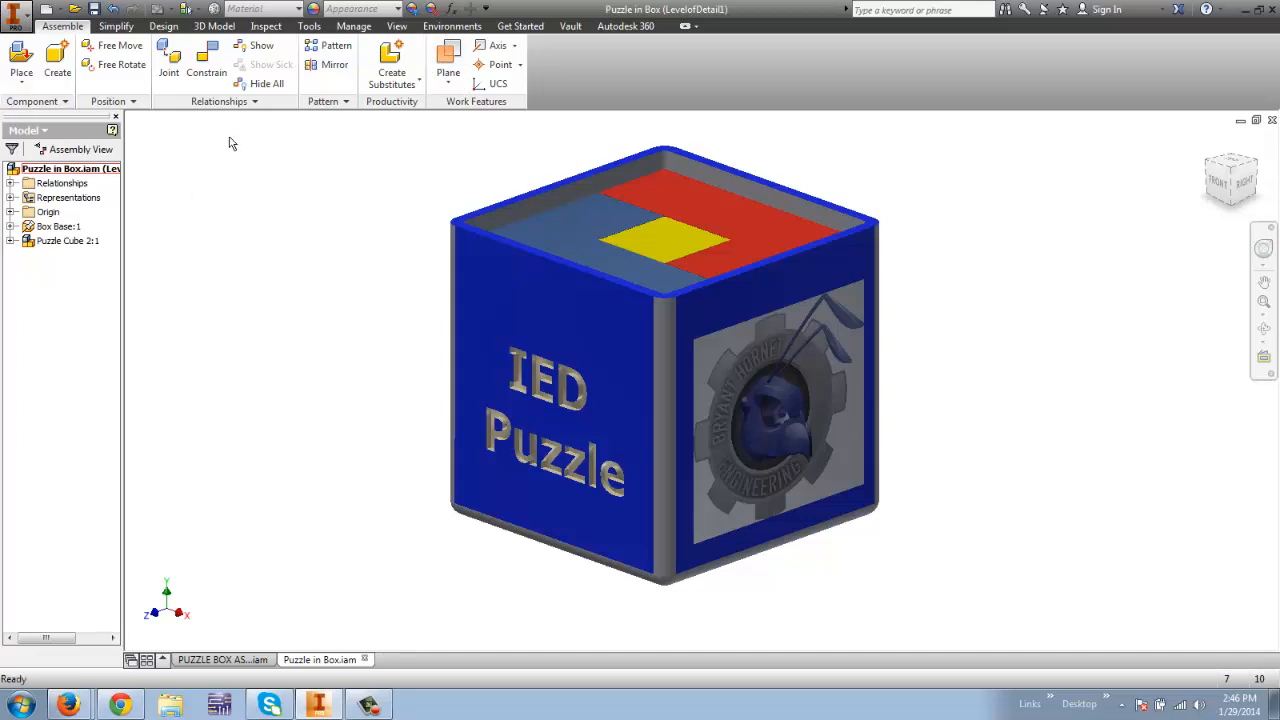
mouse_move(205, 138)
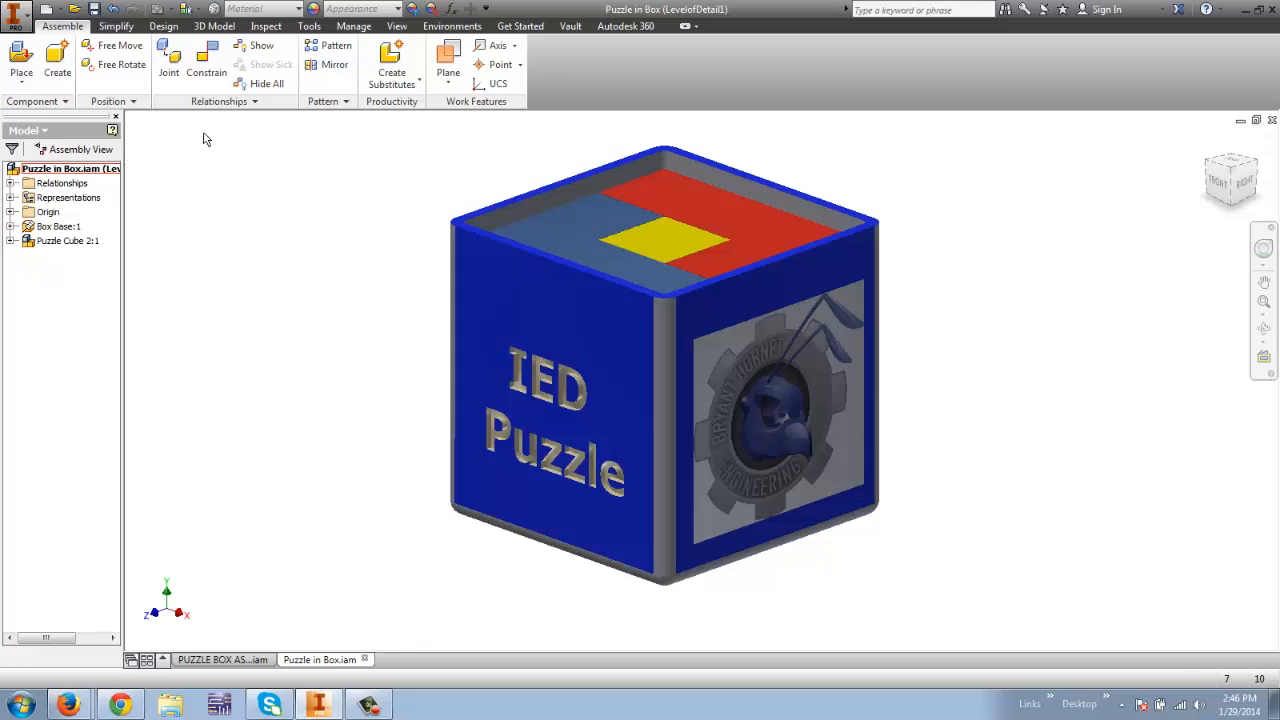
Measure the distance from the box rim top face to the cube tops, reading 0.15 in
left_click(265, 26)
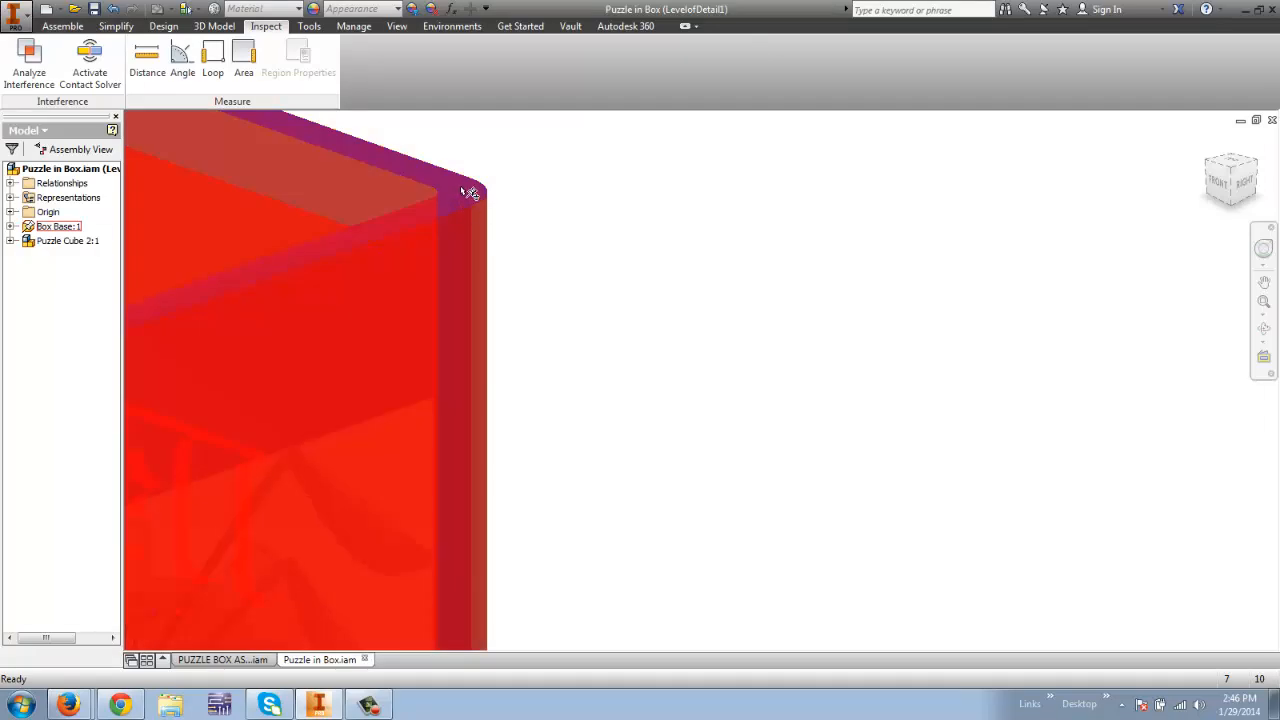
left_click(146, 58)
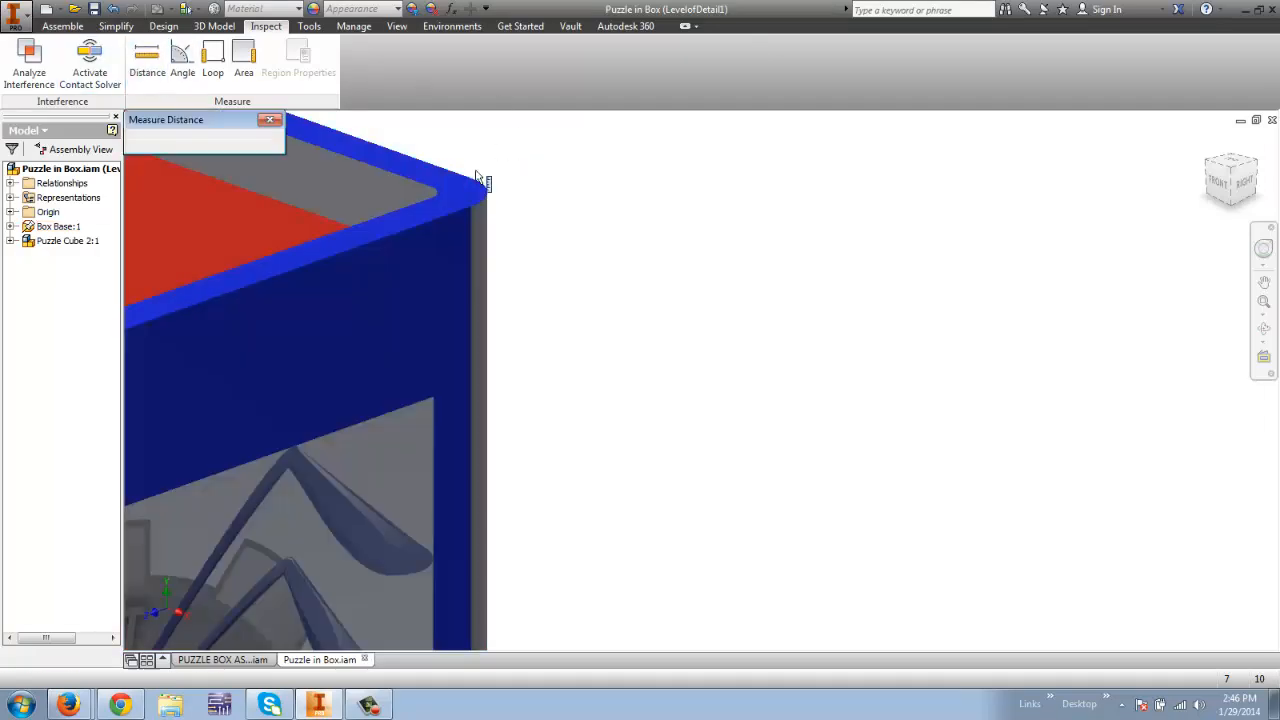
left_click(470, 190)
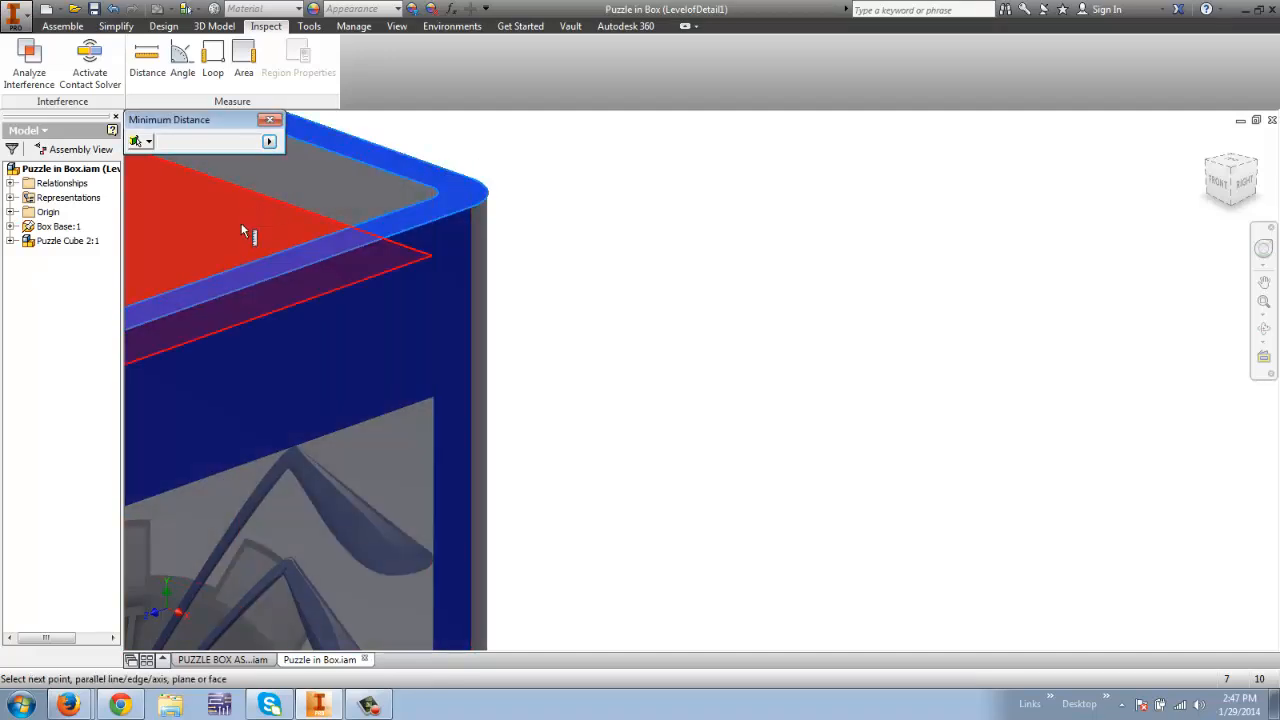
left_click(240, 230)
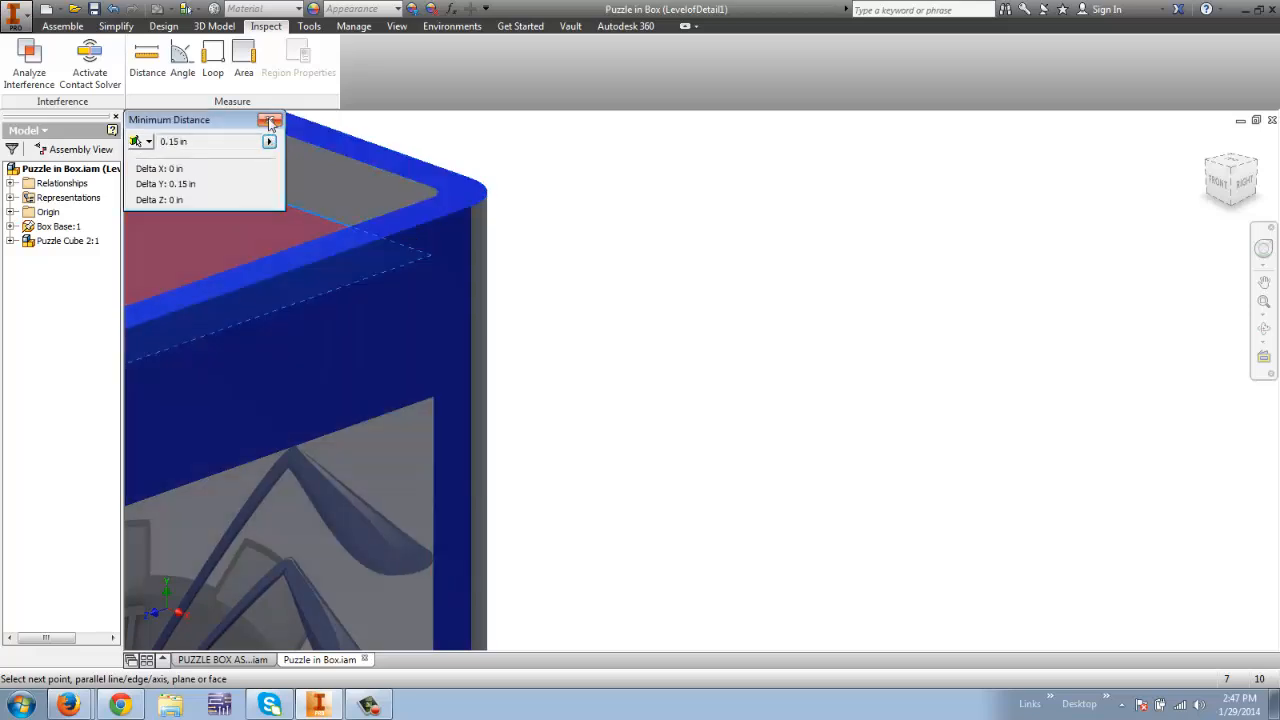
left_click(270, 120)
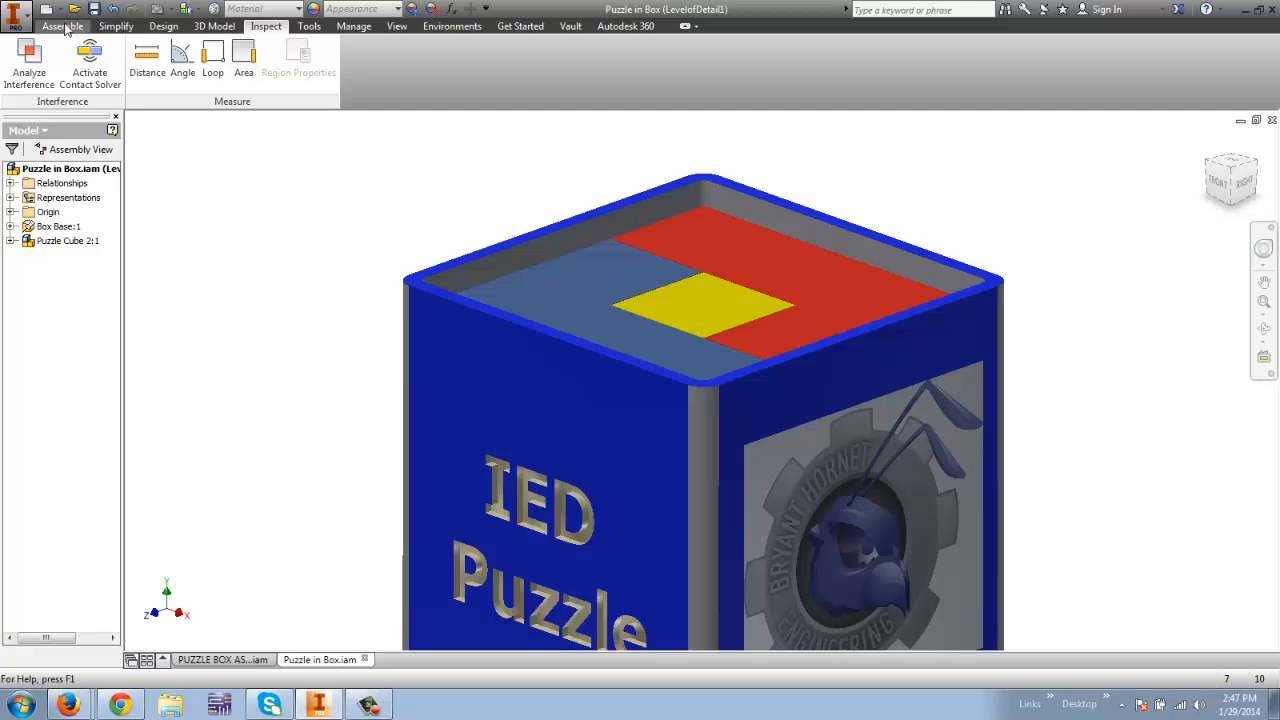
Suppress Puzzle Cube 2:1 and place Work Plane2 on the box's top rim face
left_click(62, 25)
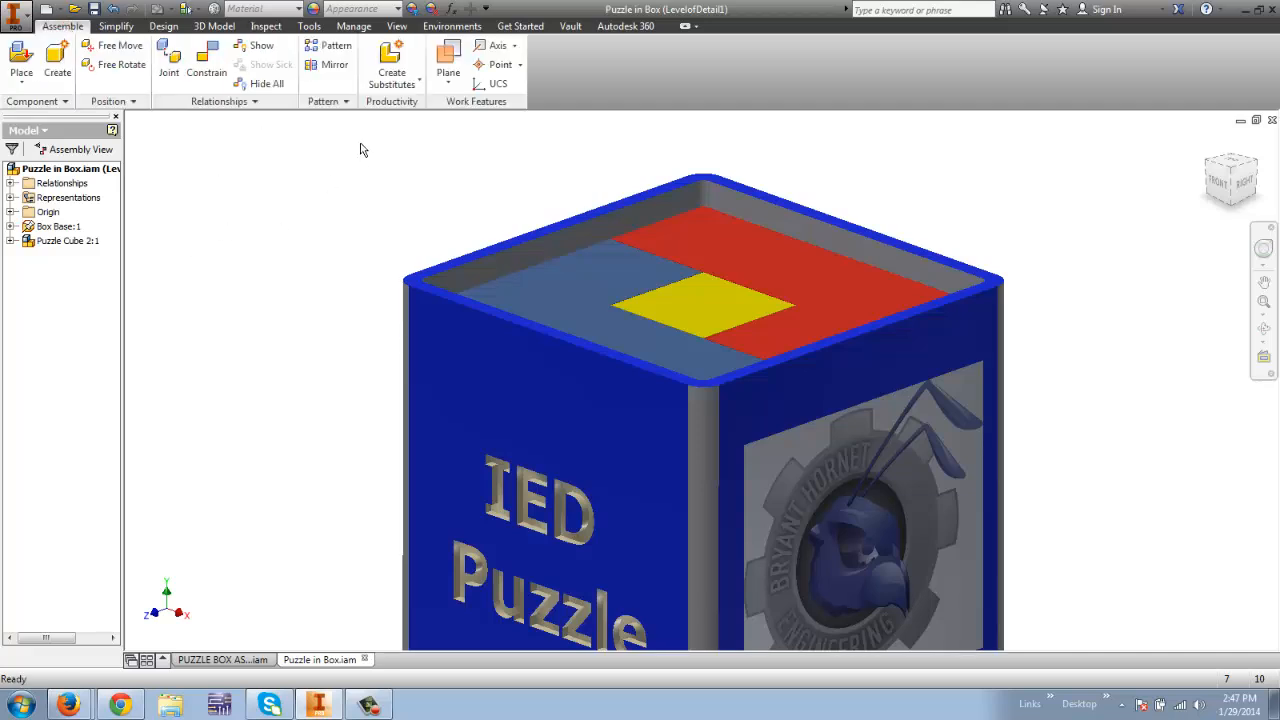
left_click(447, 65)
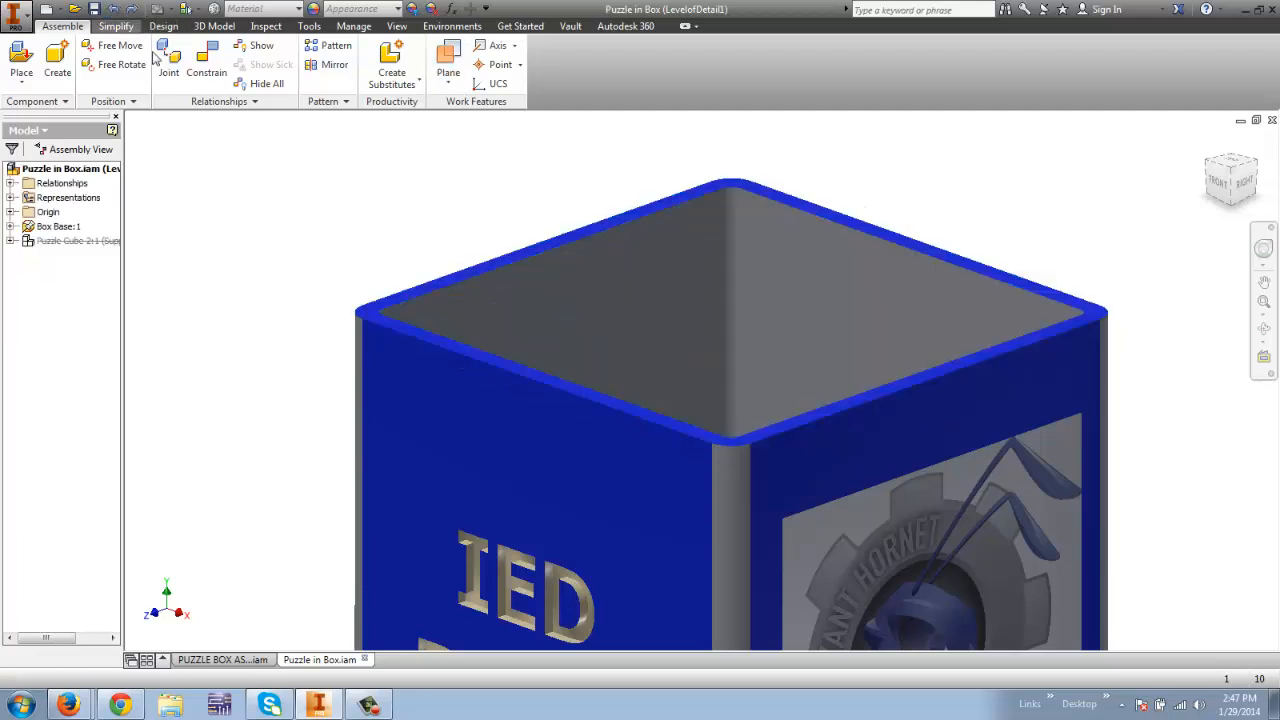
left_click(448, 64)
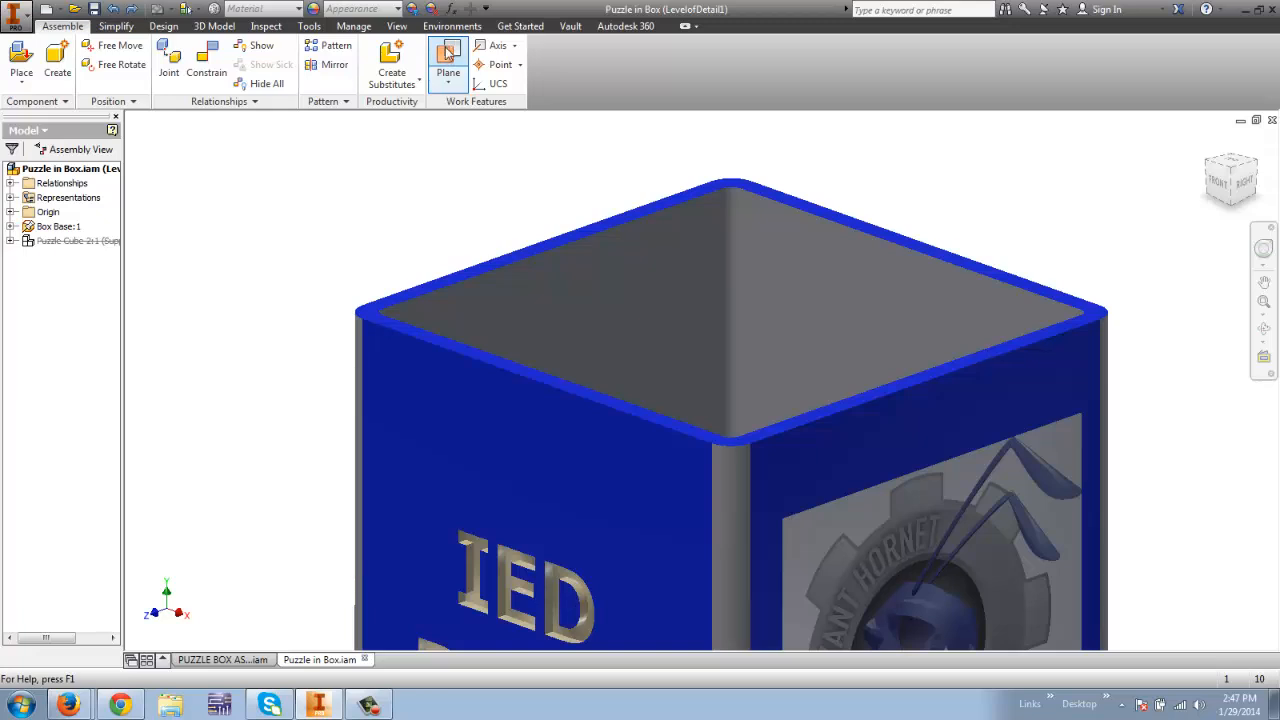
mouse_move(368, 318)
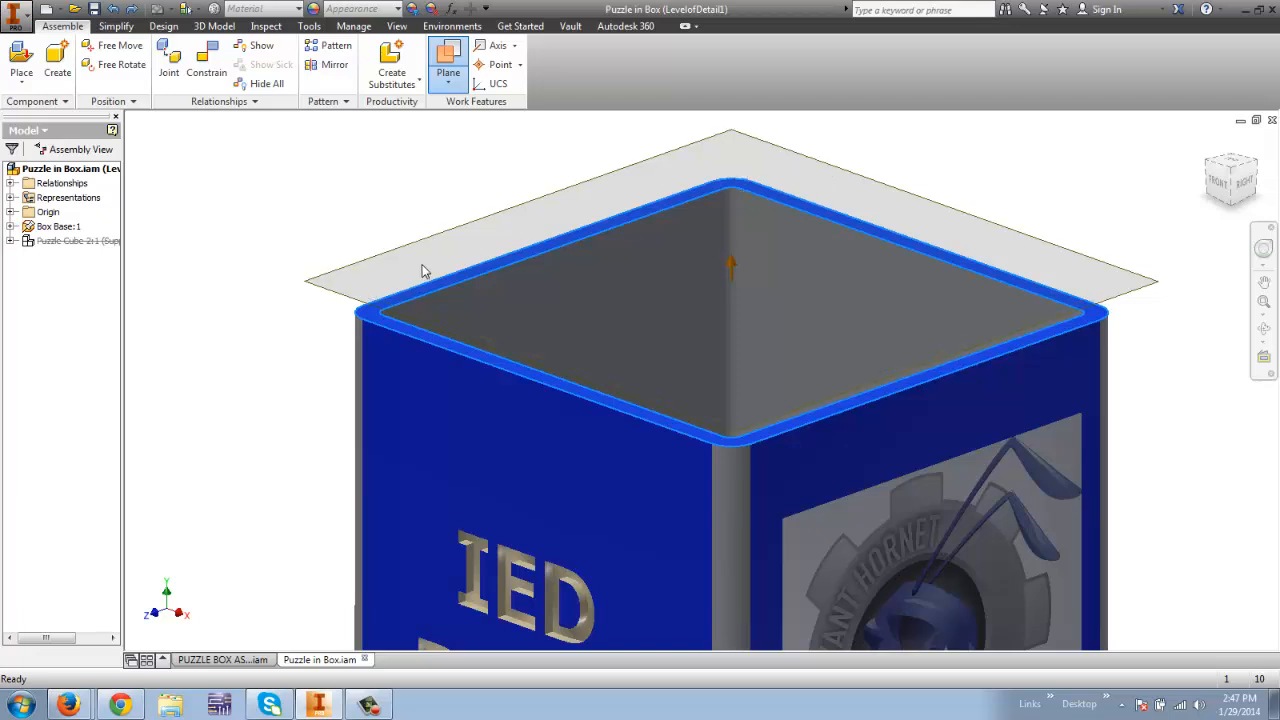
left_click(448, 64)
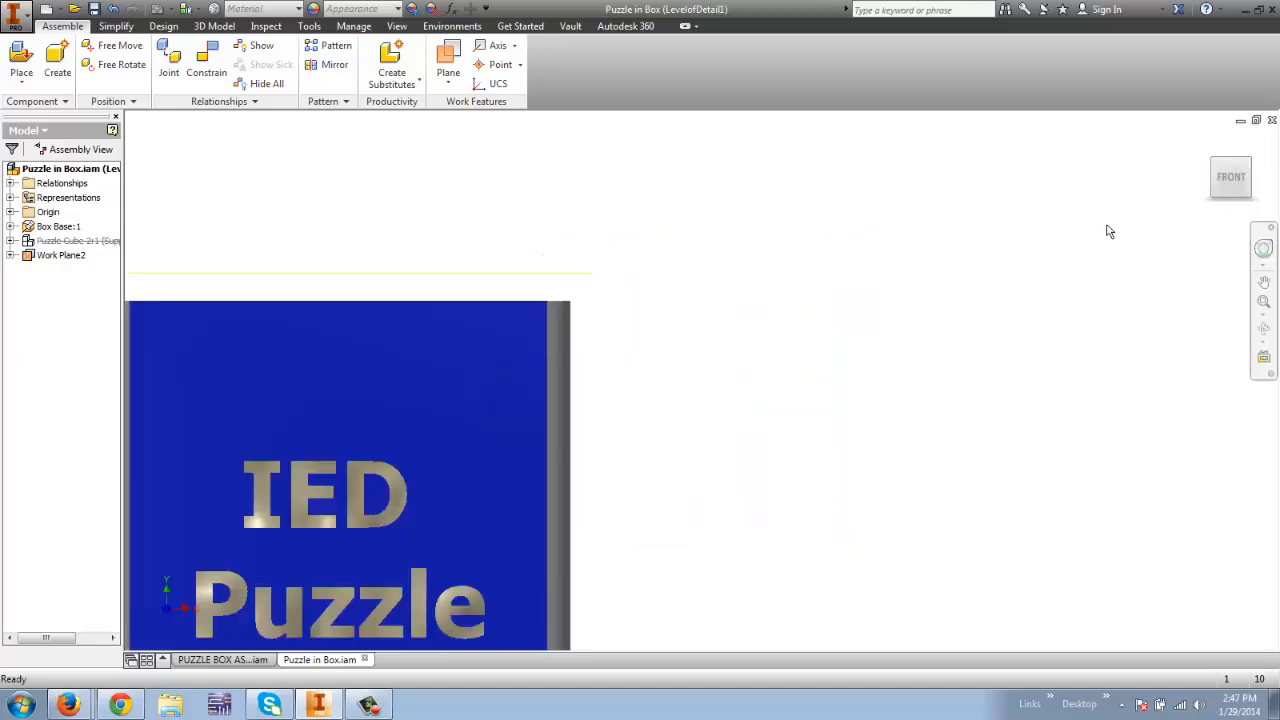
mouse_move(1007, 268)
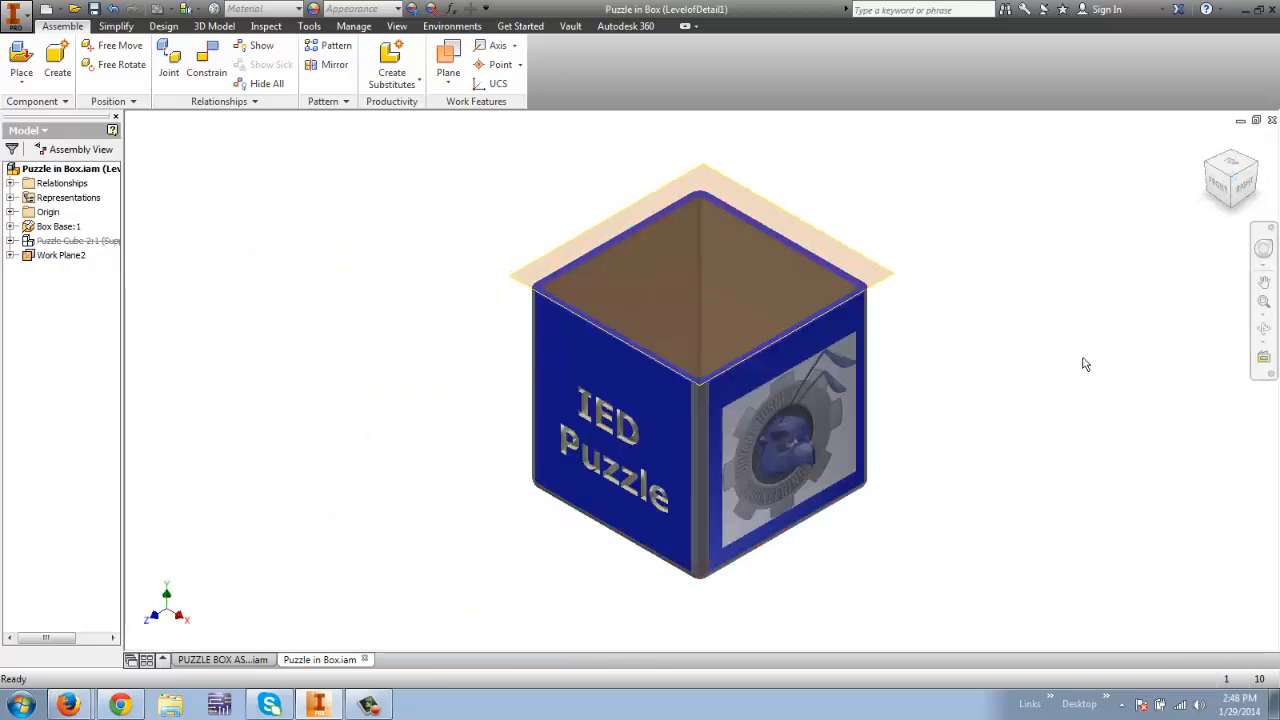
mouse_move(1093, 351)
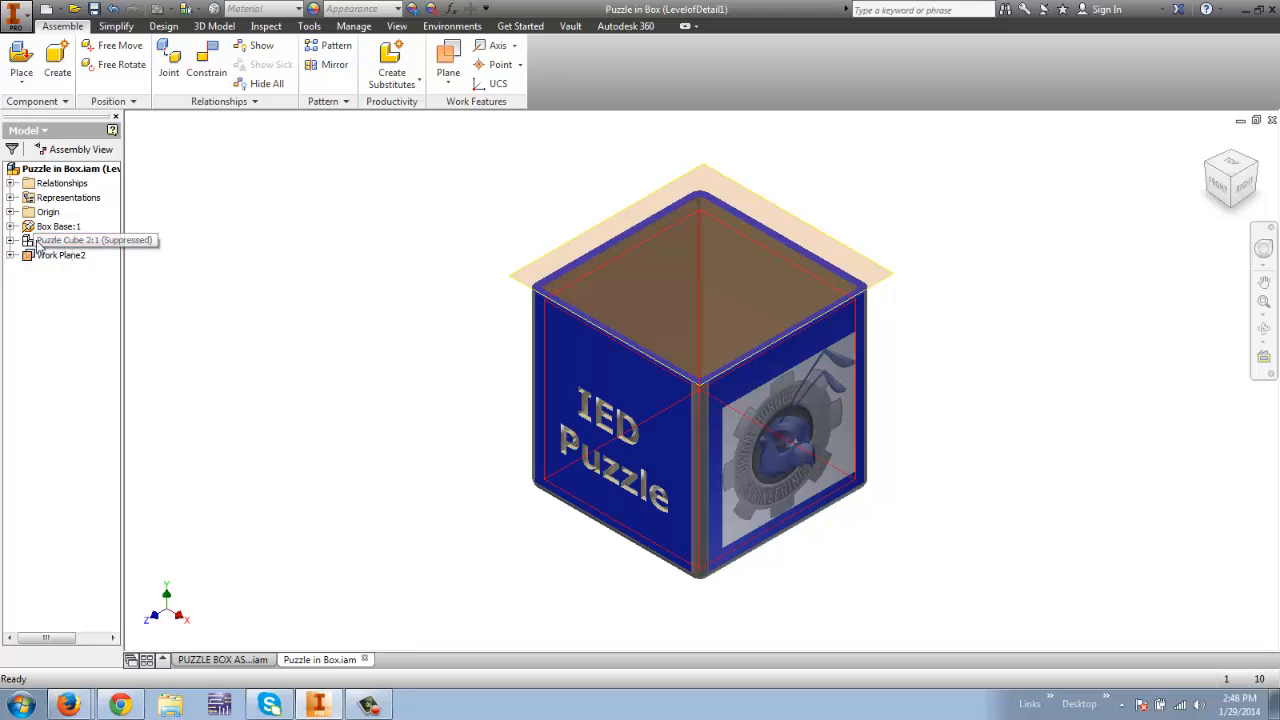
mouse_move(68, 253)
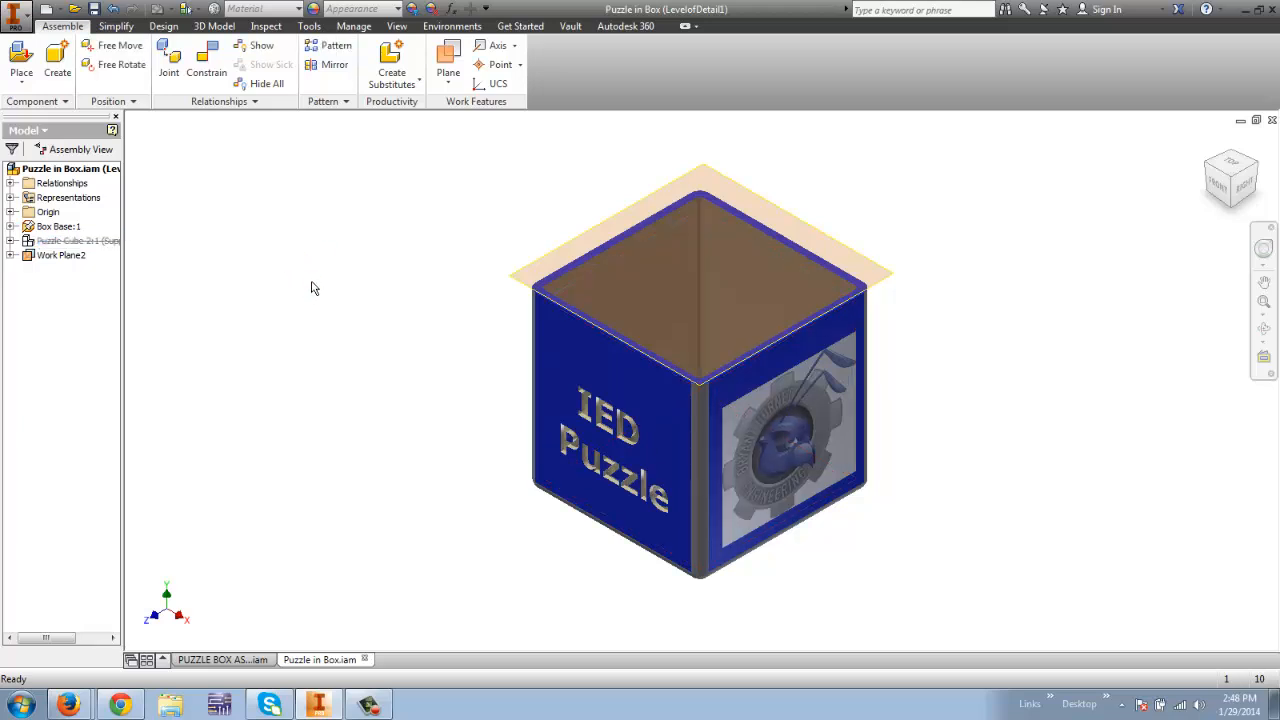
mouse_move(273, 236)
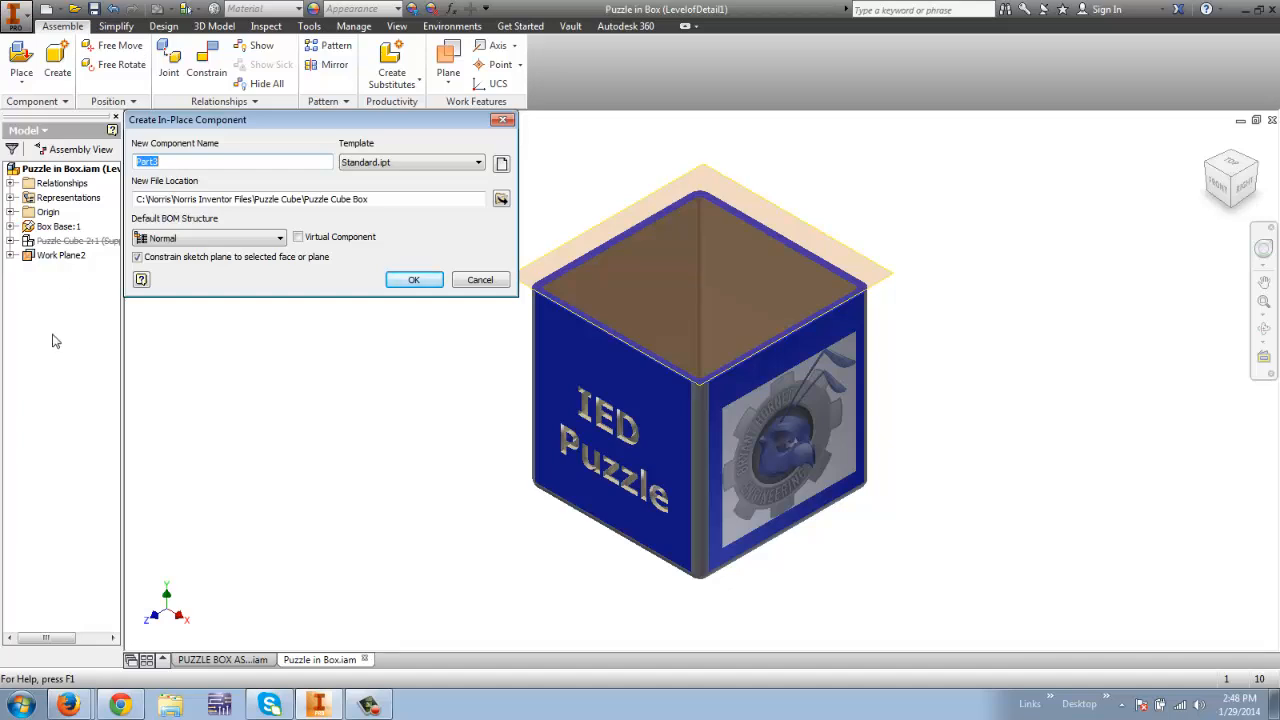
Create the in-place component LID3 on the rim work plane
type("LID3")
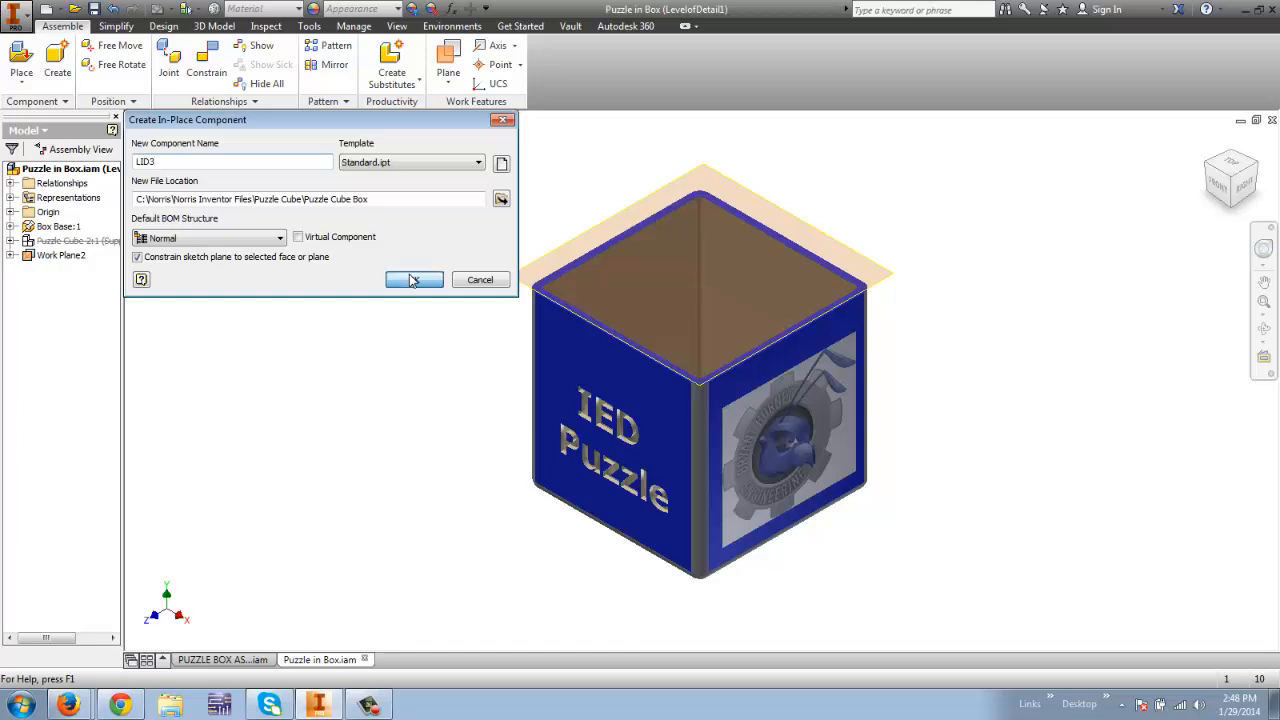
left_click(414, 279)
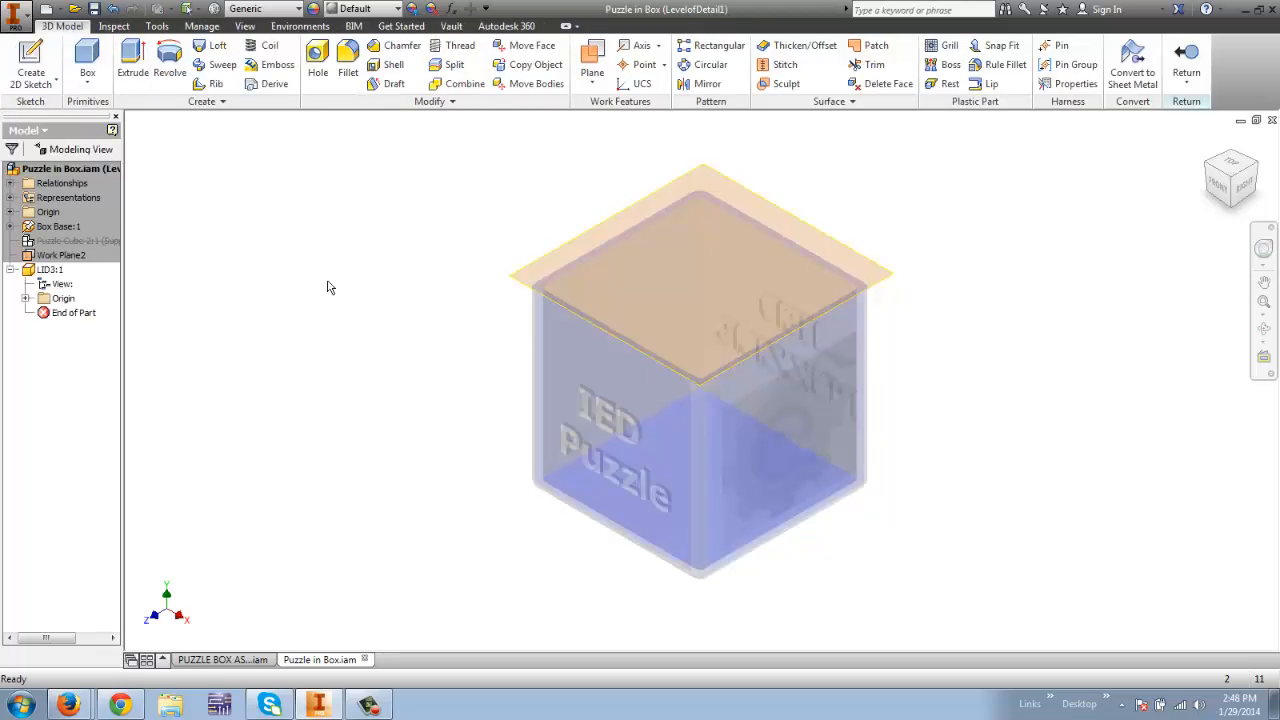
mouse_move(172, 134)
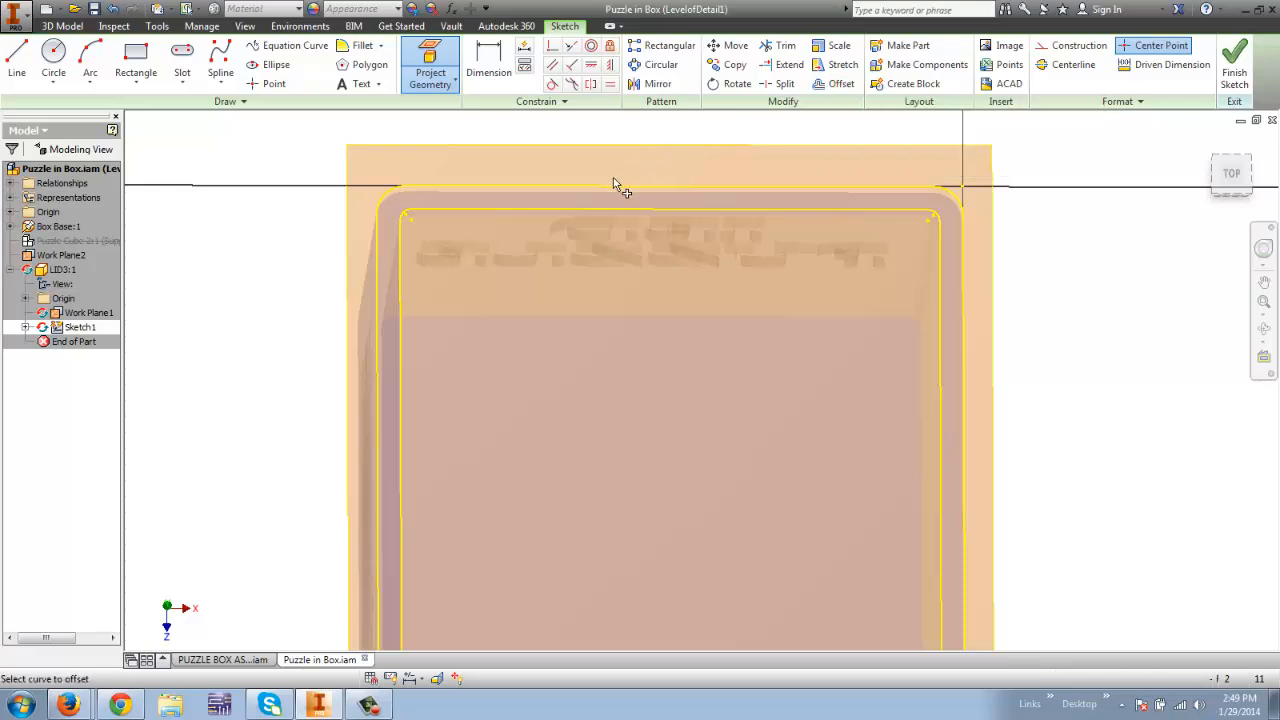
Offset the projected rim outline to form the lid's surrounding loop
left_click(842, 83)
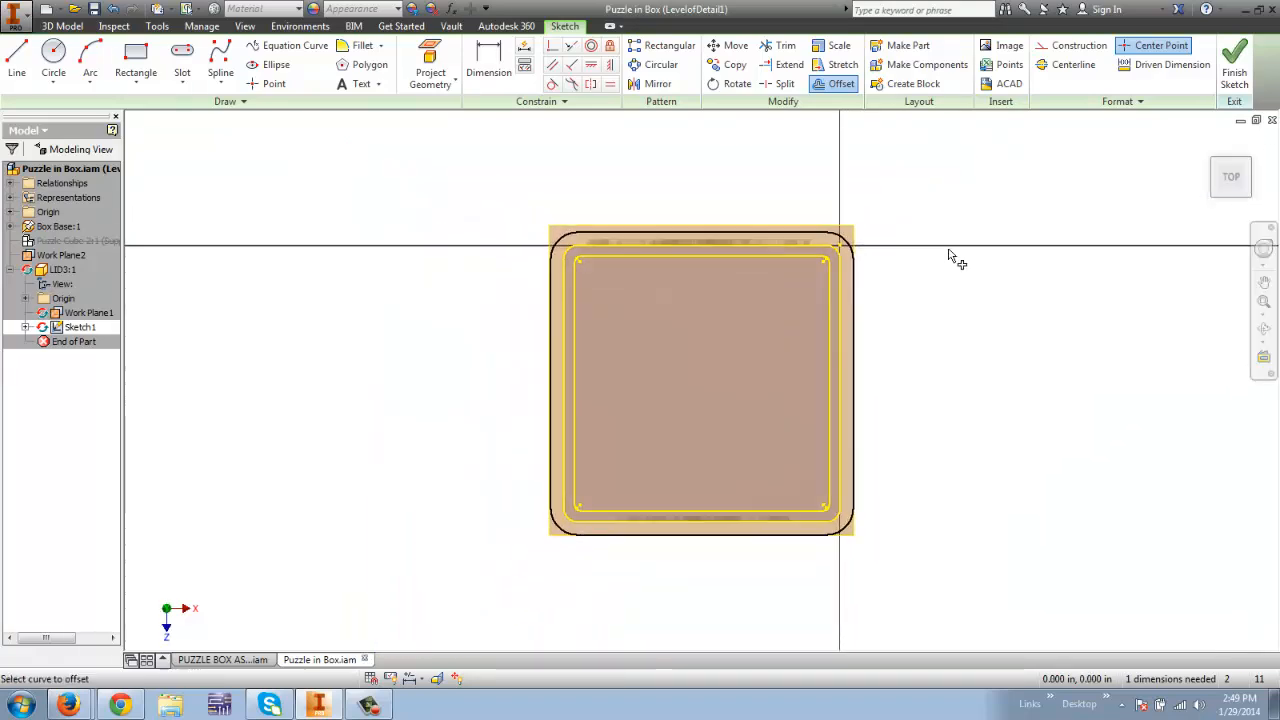
mouse_move(605, 152)
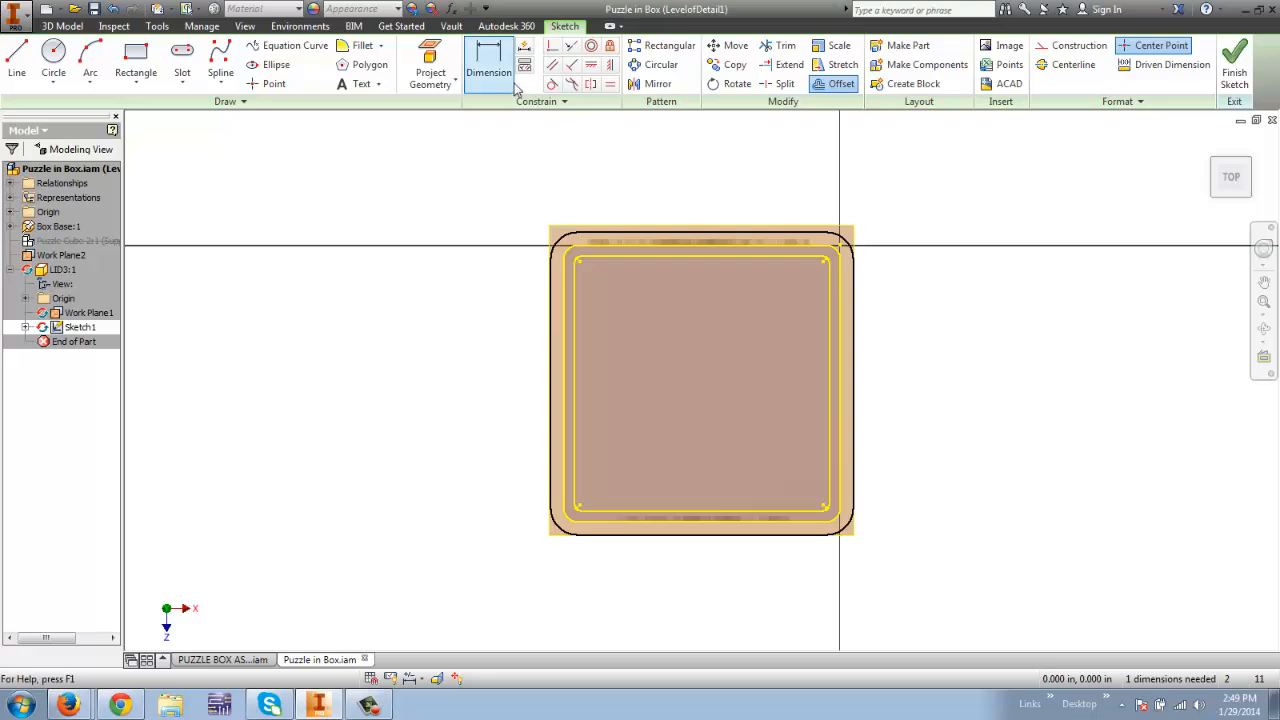
Add 2.300 driven width and height dimensions and a .100 lip gap dimension
left_click(489, 64)
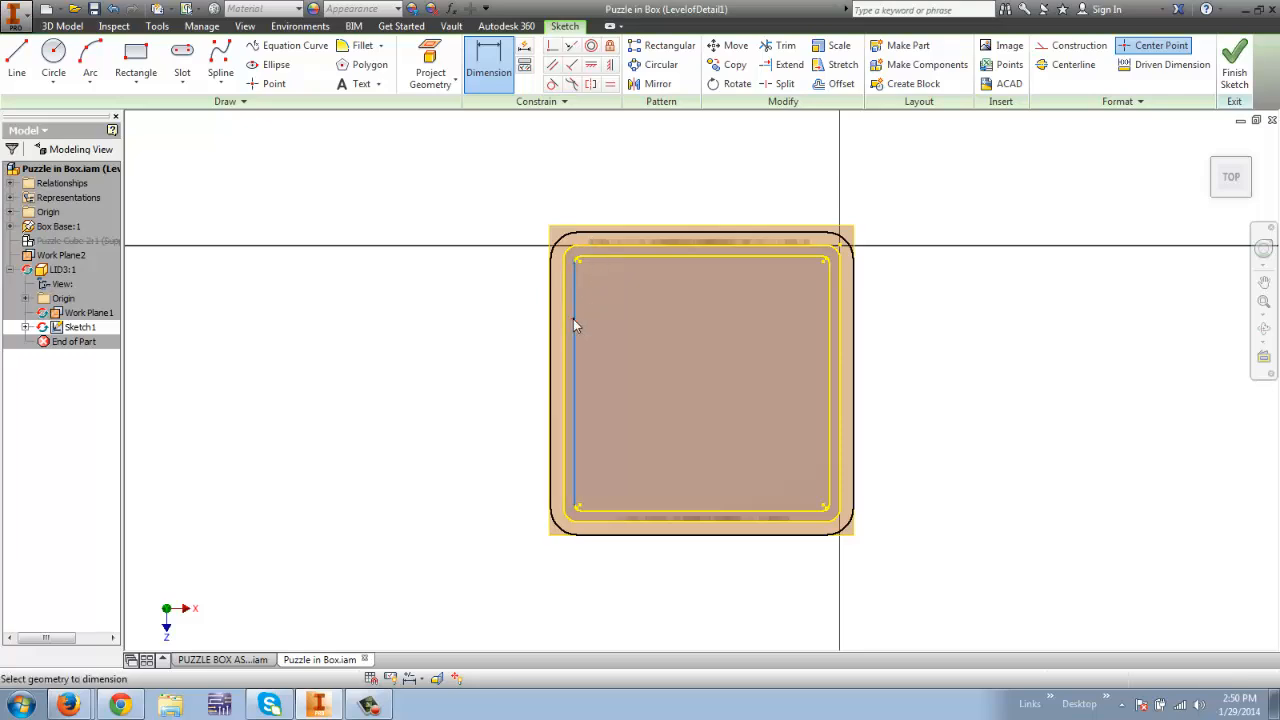
left_click(828, 320)
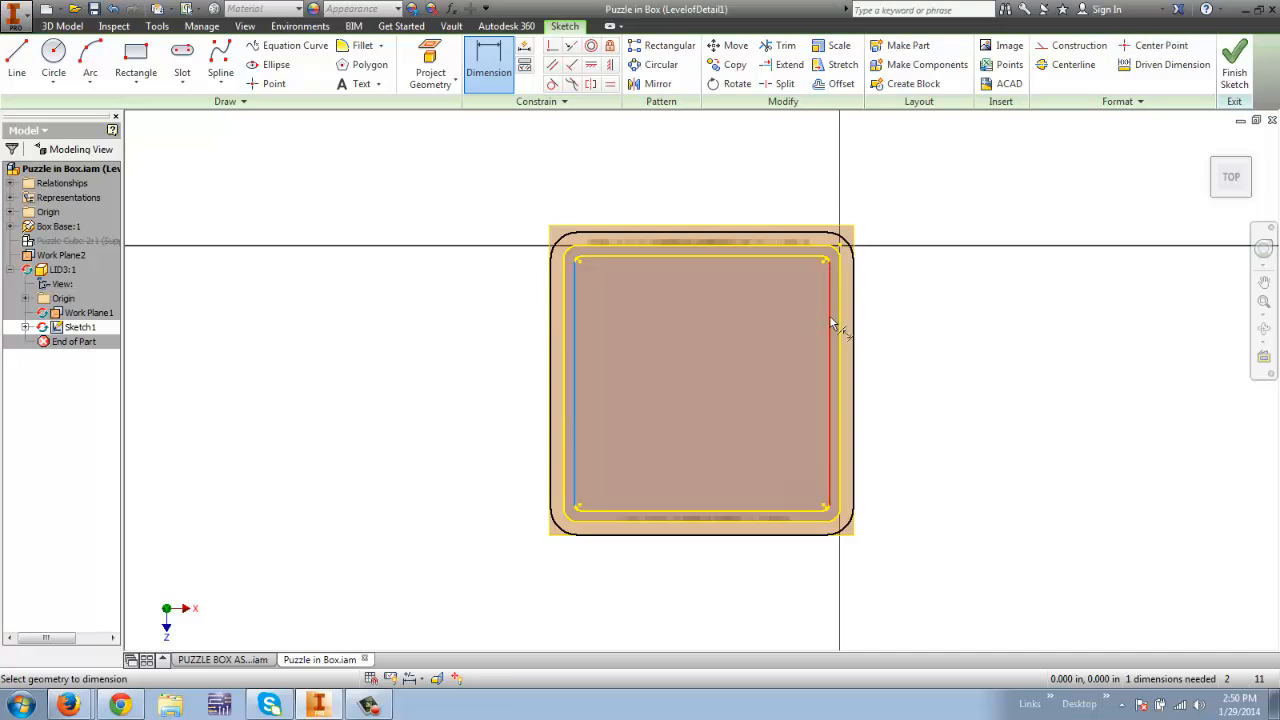
left_click(830, 322)
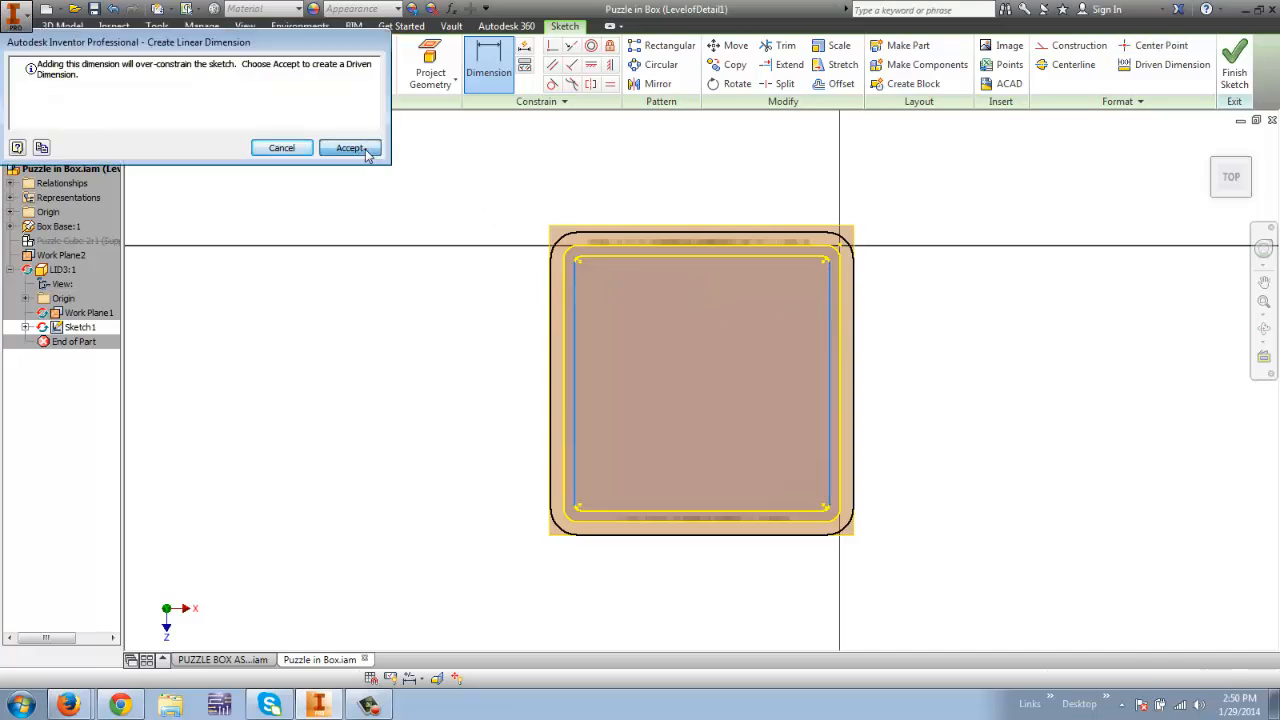
left_click(350, 148)
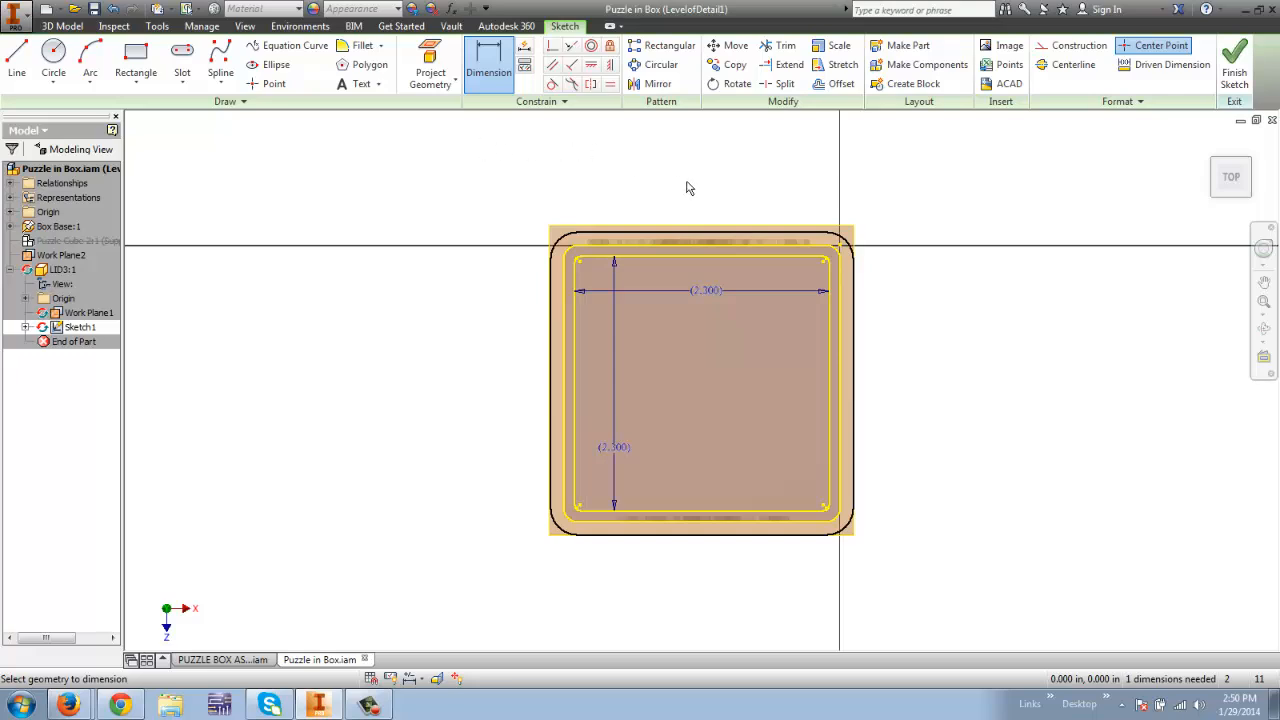
mouse_move(557, 235)
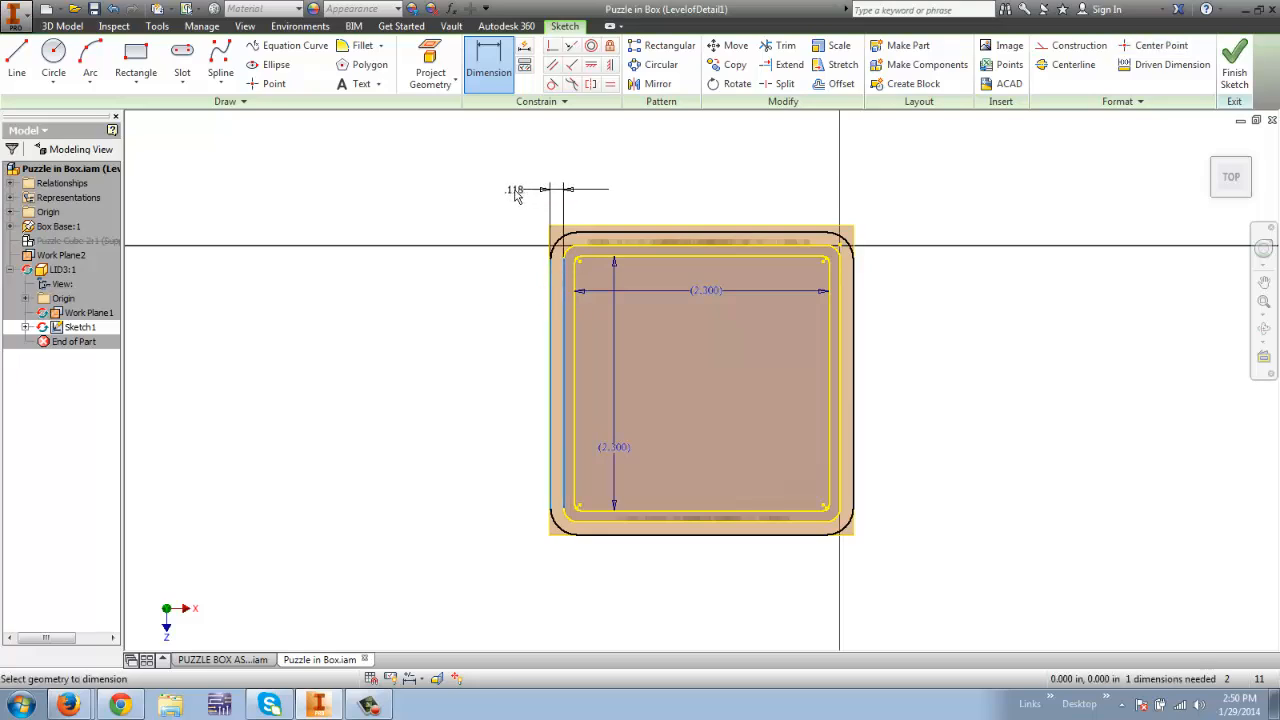
left_click(544, 189)
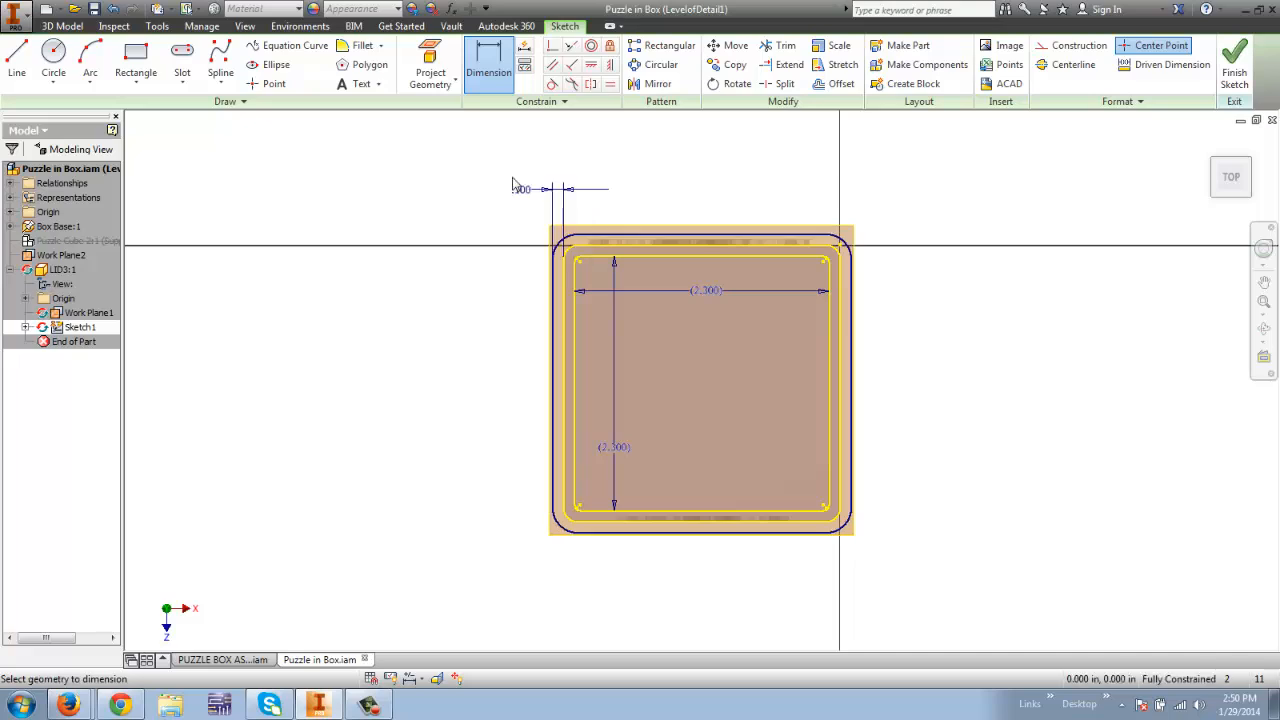
mouse_move(313, 216)
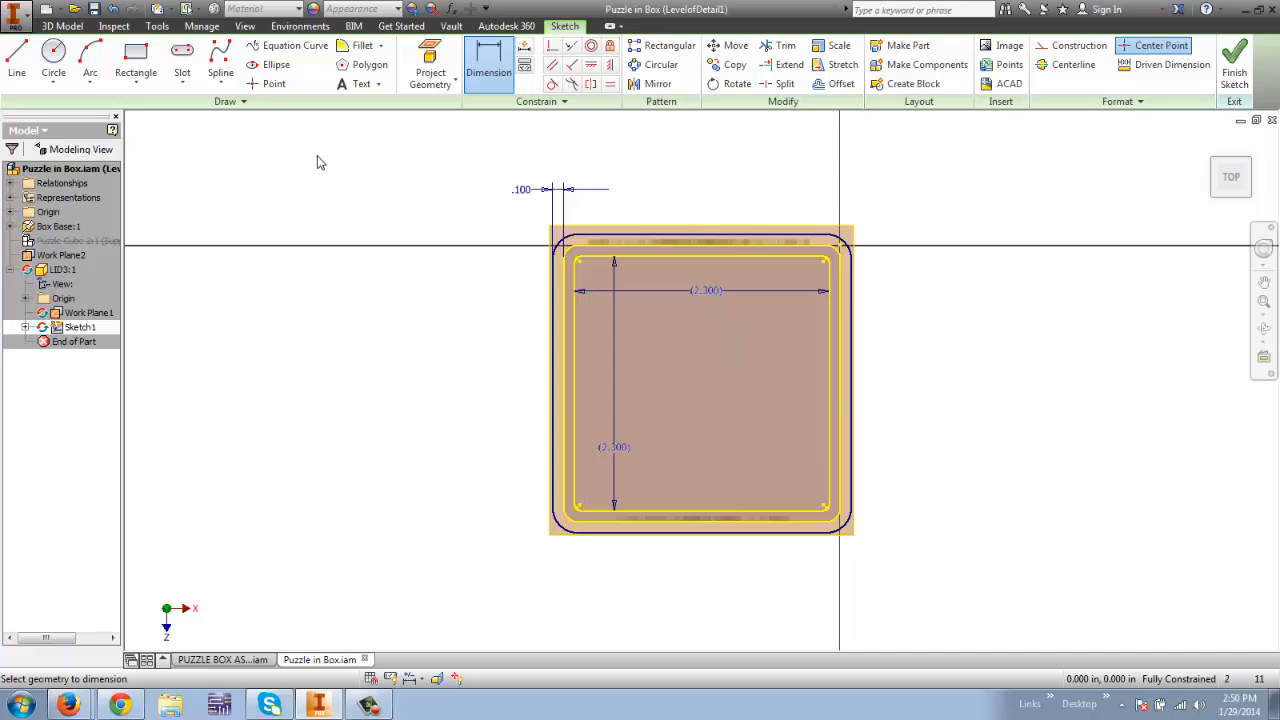
mouse_move(329, 160)
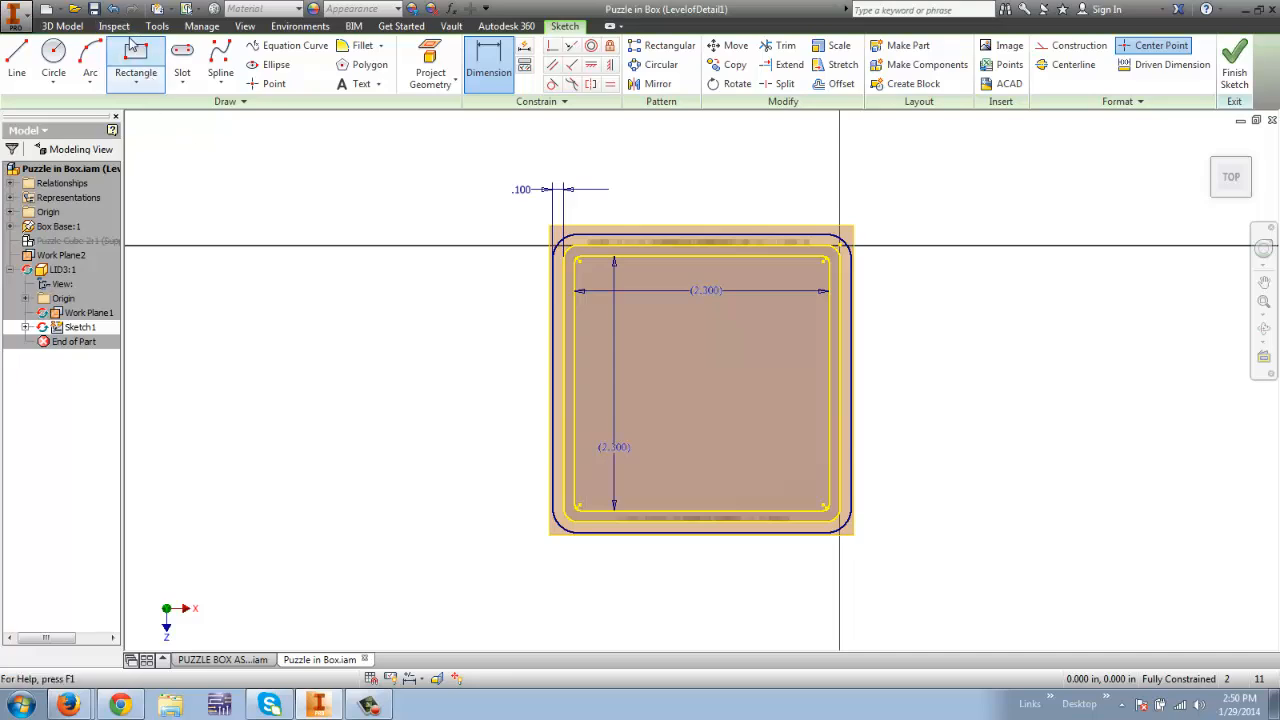
Draw the plug rectangle inside the inner rounded outline
left_click(135, 60)
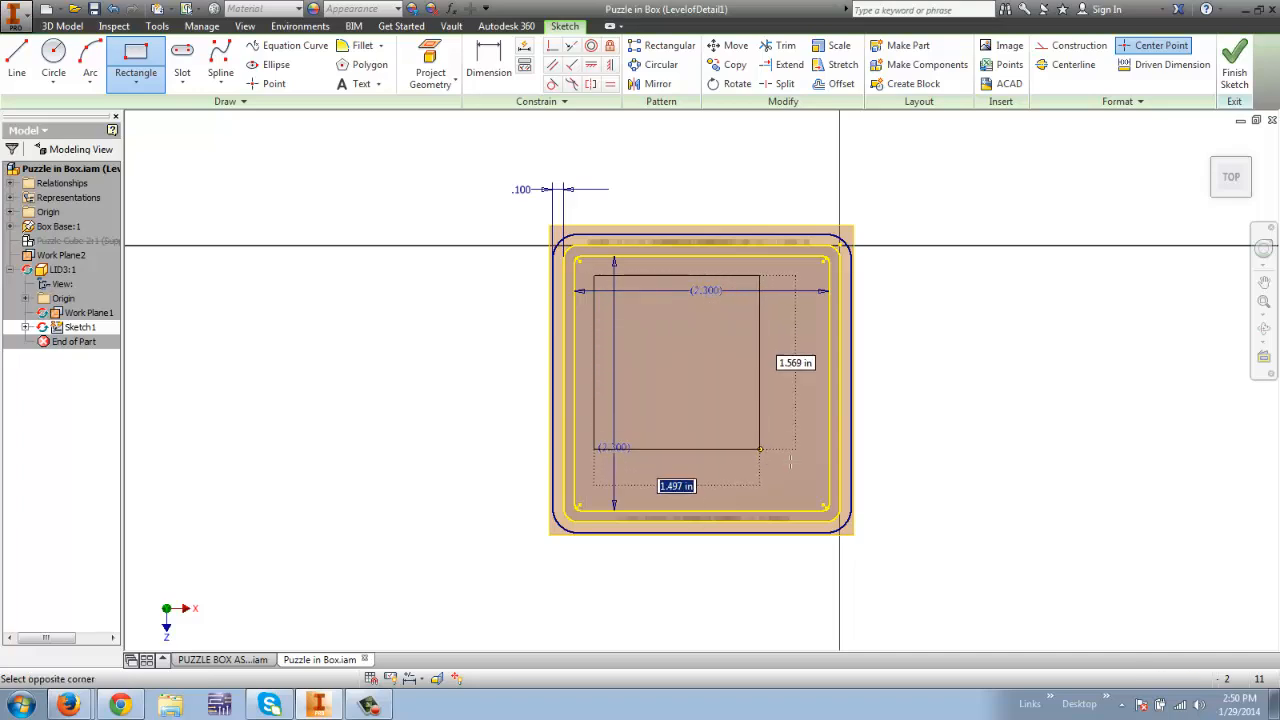
left_click_drag(758, 450, 800, 465)
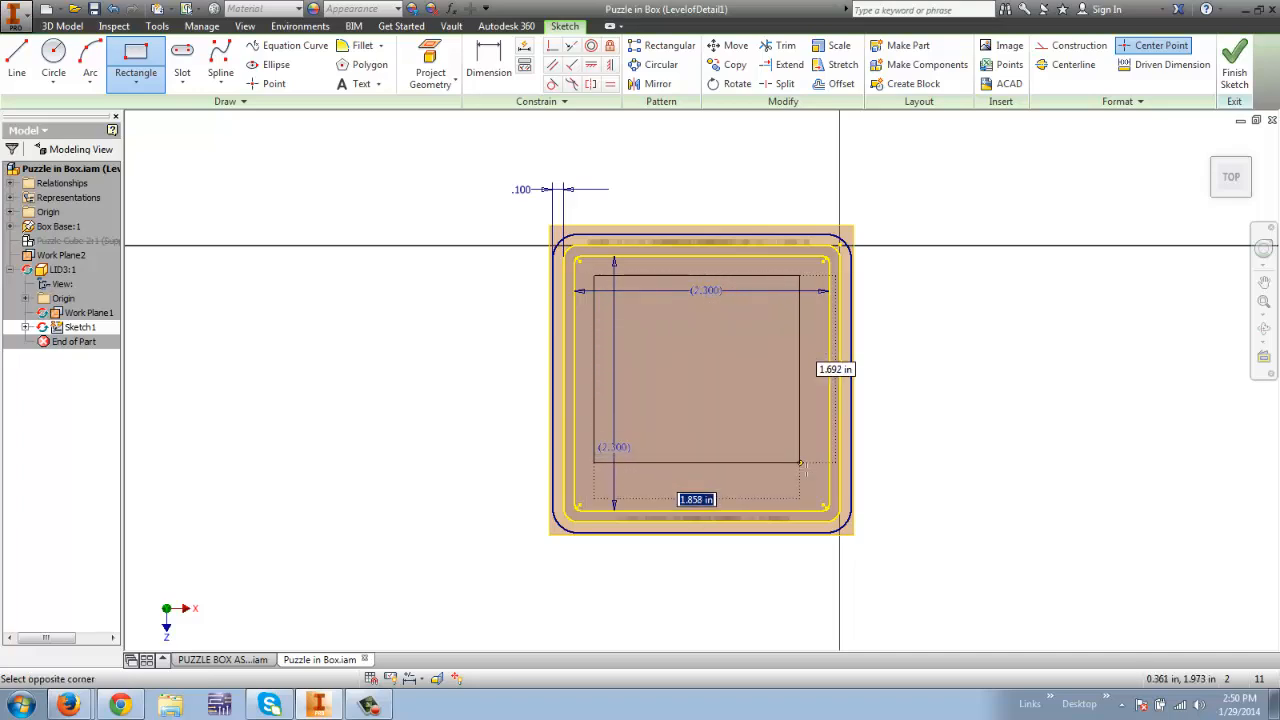
left_click_drag(800, 462, 814, 494)
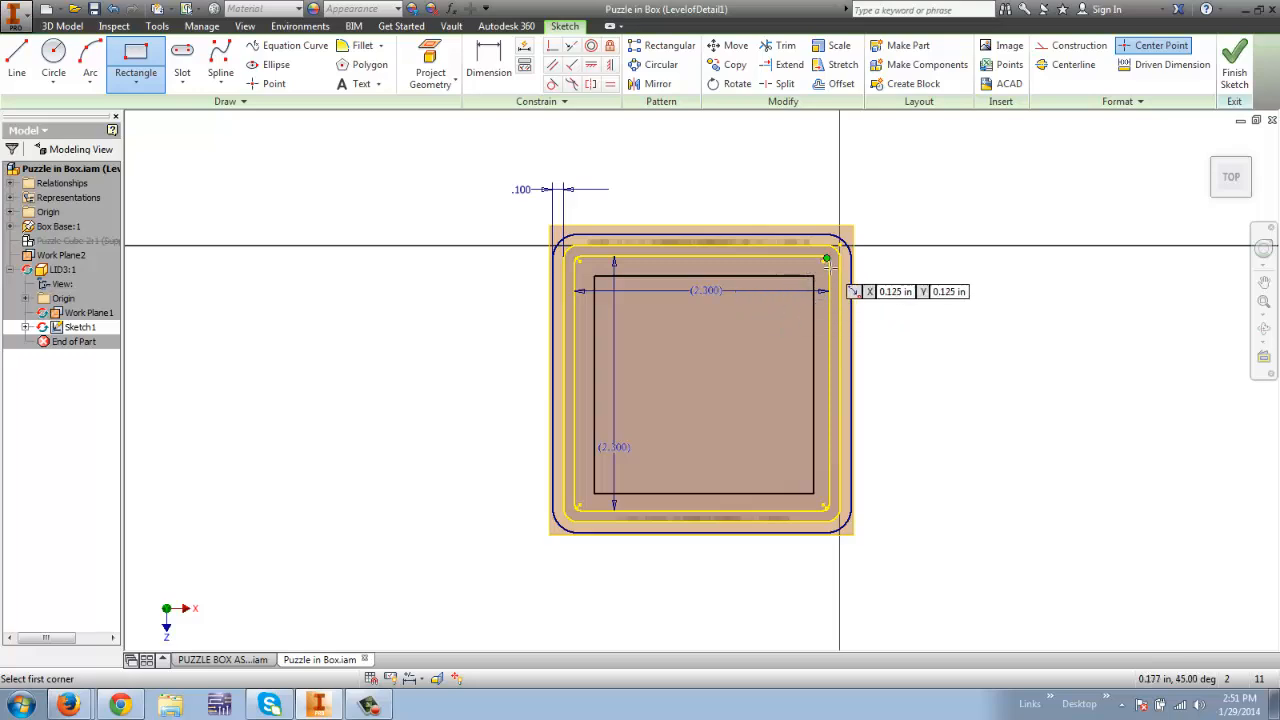
mouse_move(730, 283)
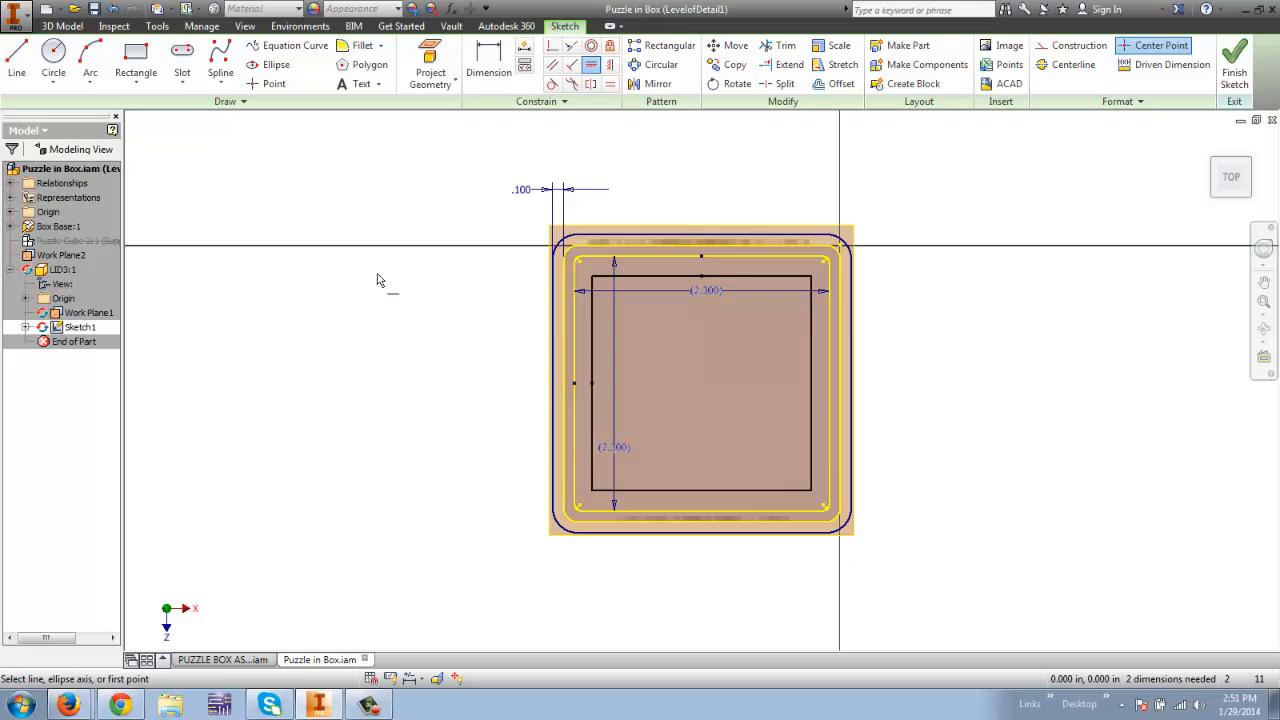
mouse_move(237, 276)
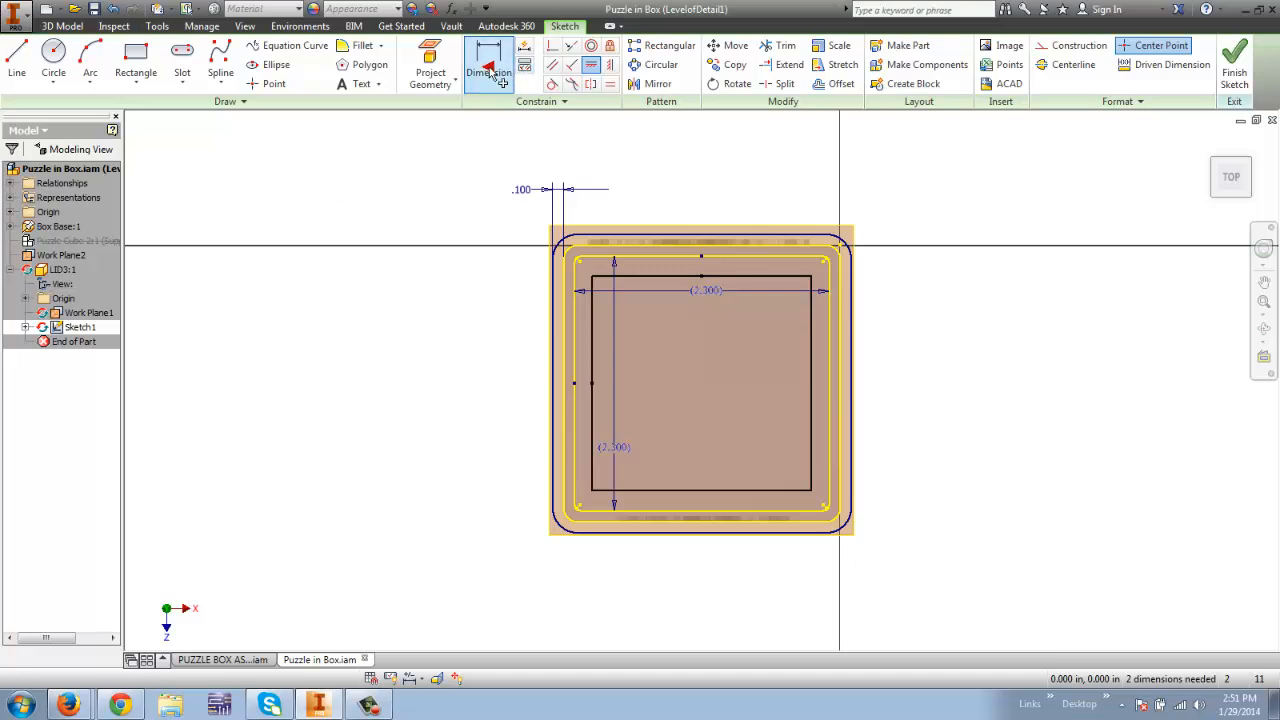
Dimension the plug rectangle's height and width to 2.2
left_click(489, 60)
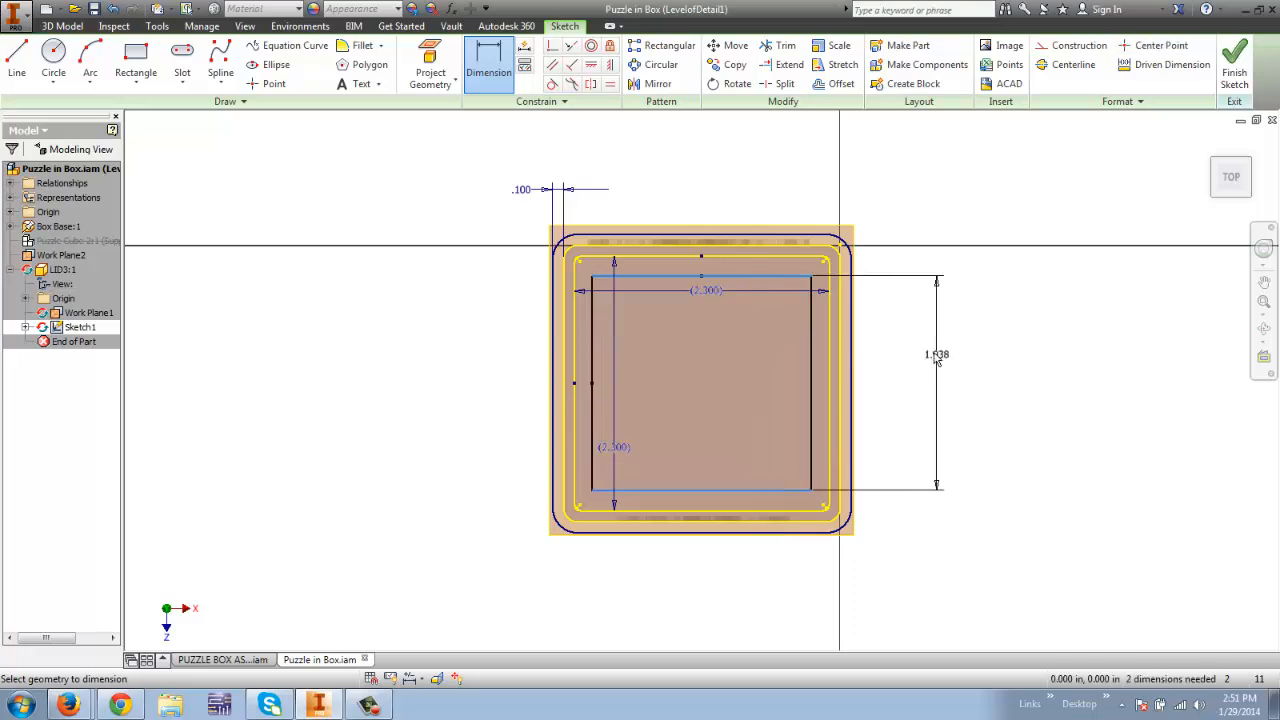
left_click(937, 354)
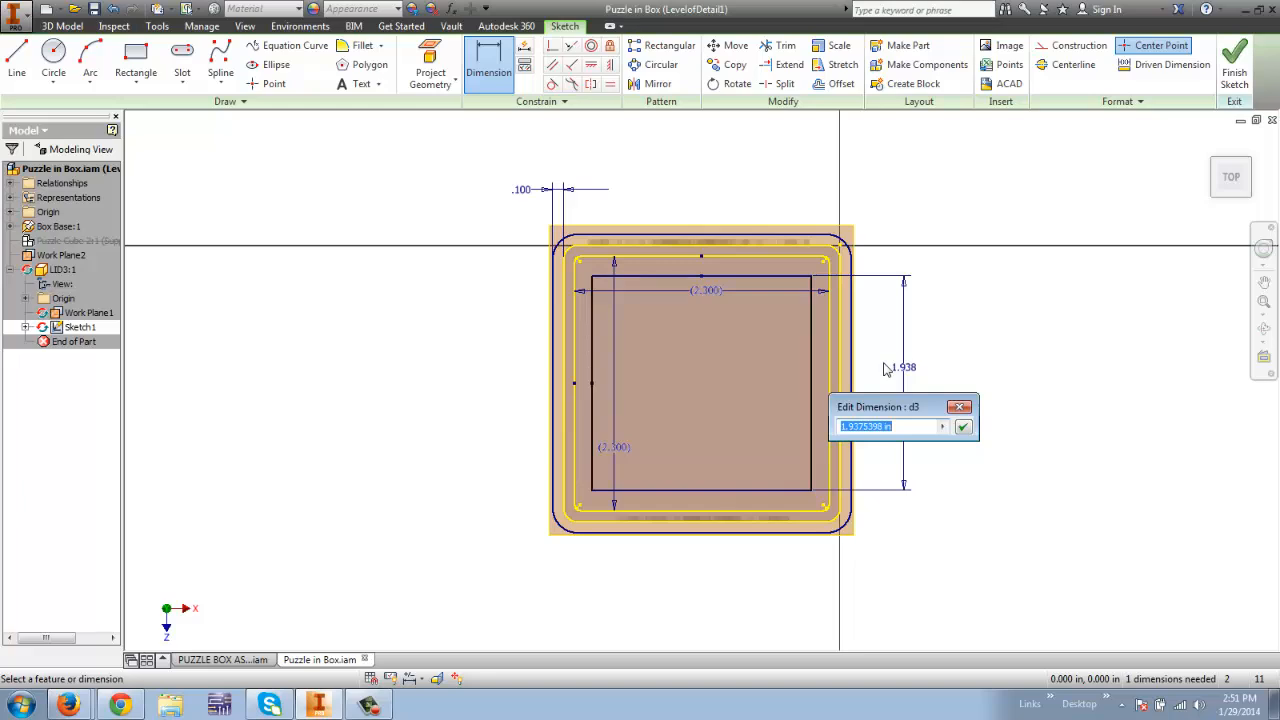
type("2.2")
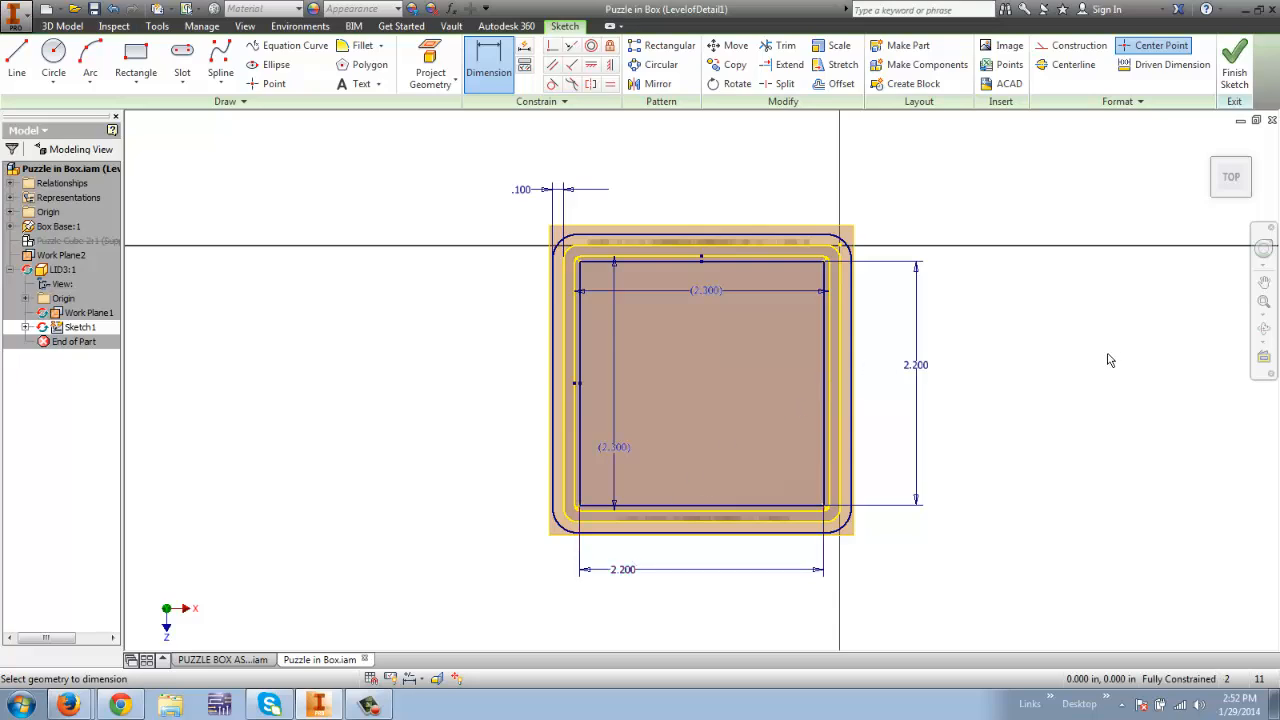
mouse_move(823, 291)
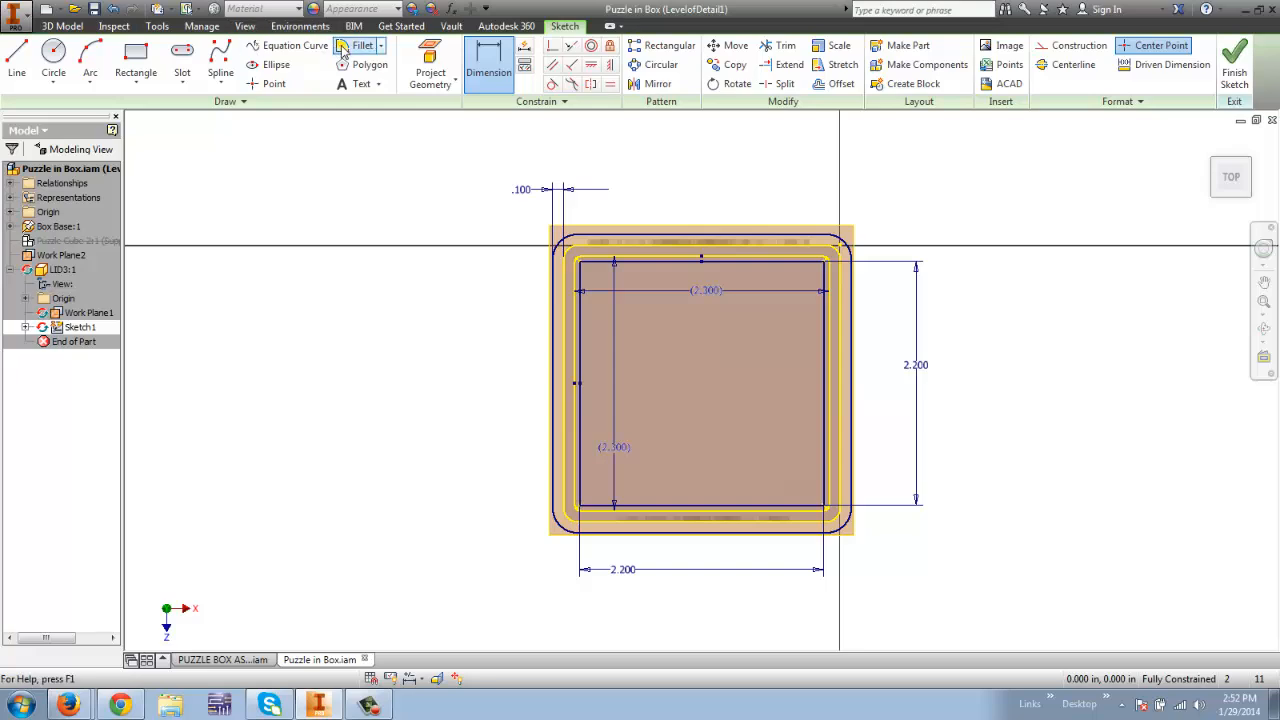
Fillet the 2.200 rectangle's corners with a .05 radius
left_click(362, 45)
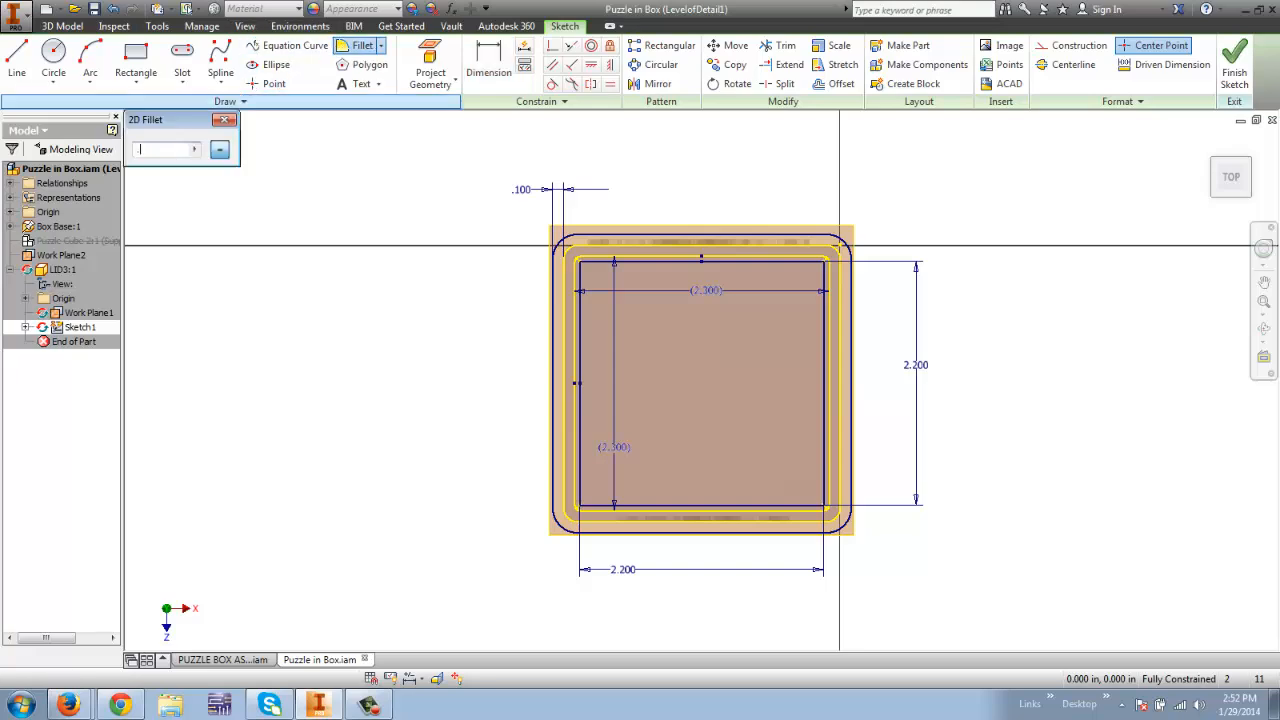
type(".05")
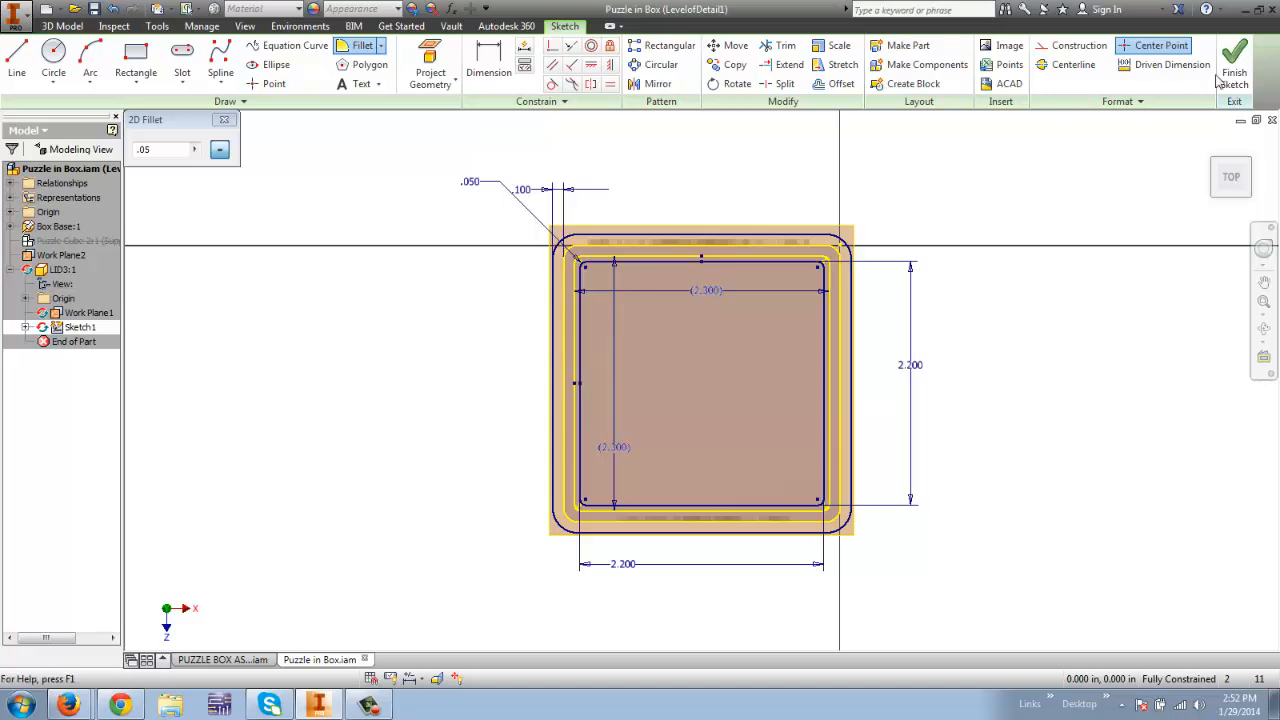
mouse_move(1234, 60)
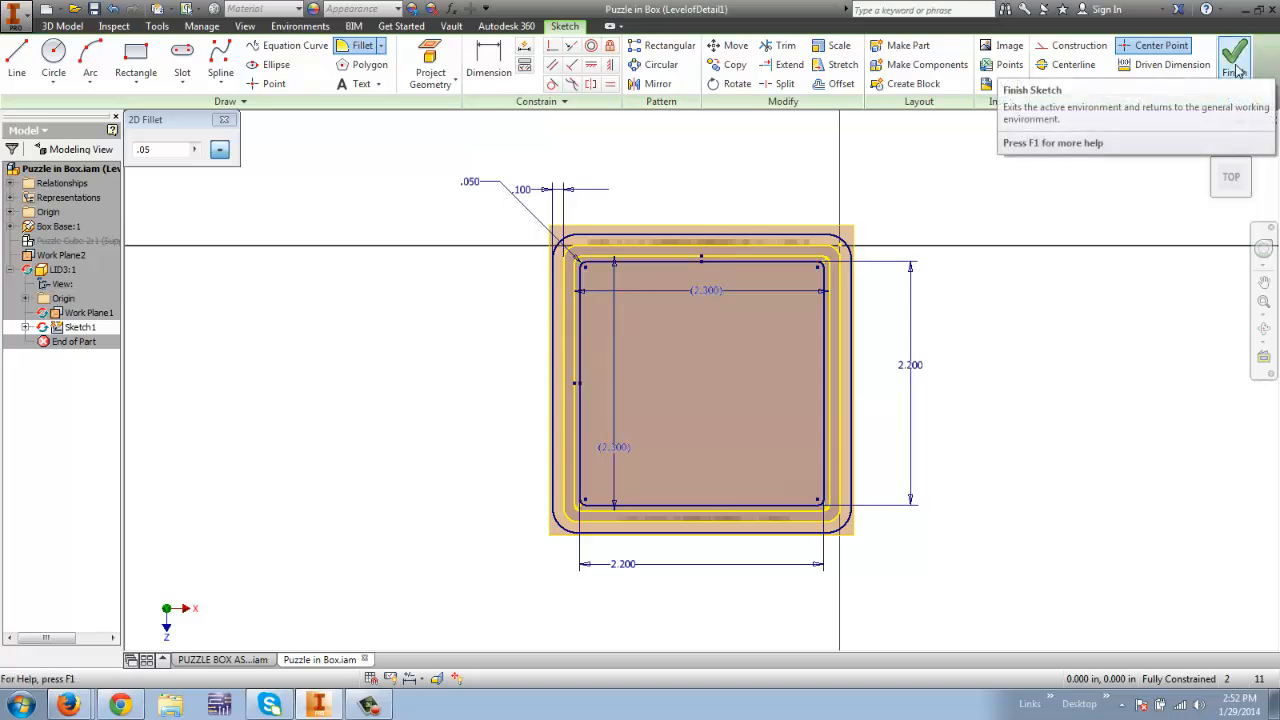
Finish the sketch and extrude the rim profile .25 in downward as the lip
left_click(1234, 57)
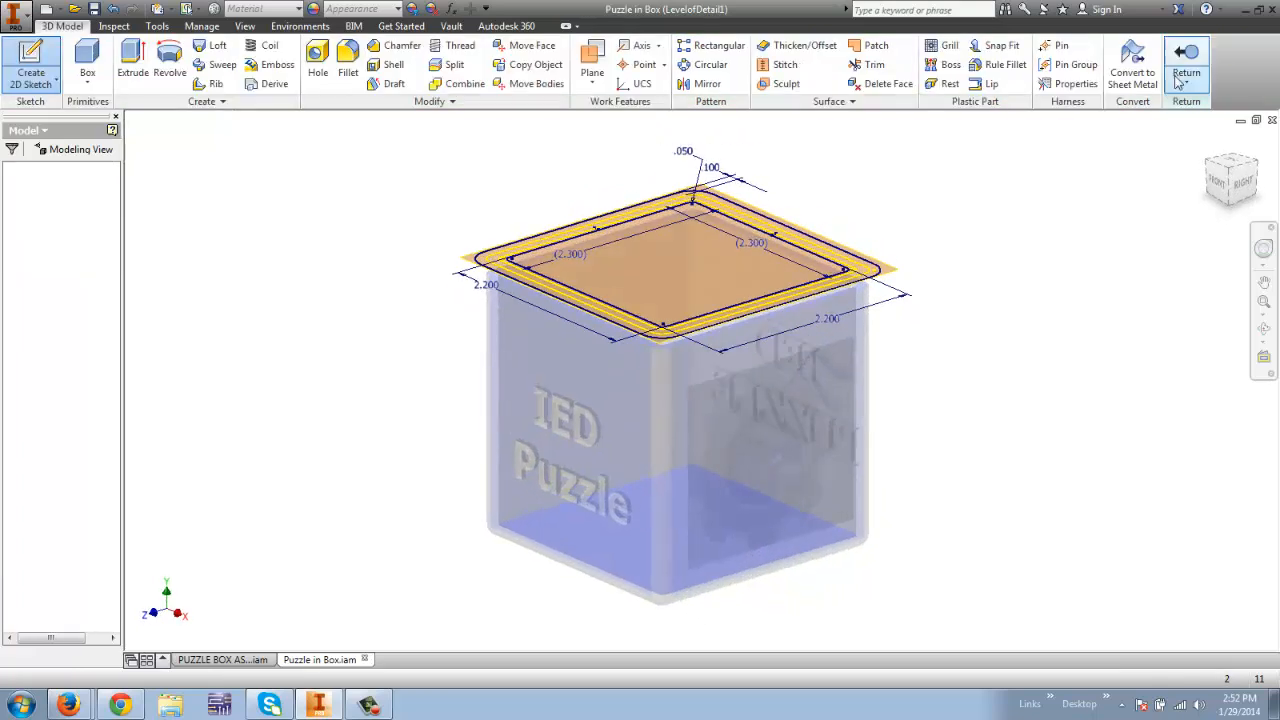
left_click(1186, 60)
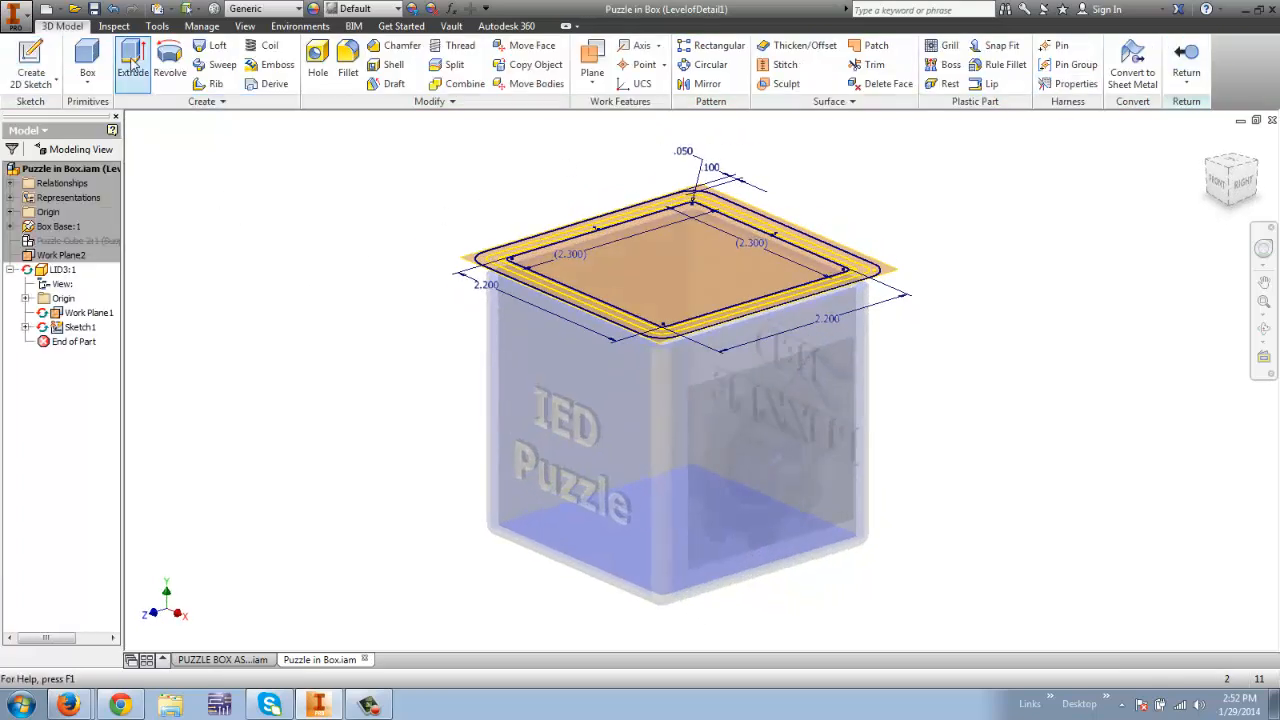
left_click(133, 60)
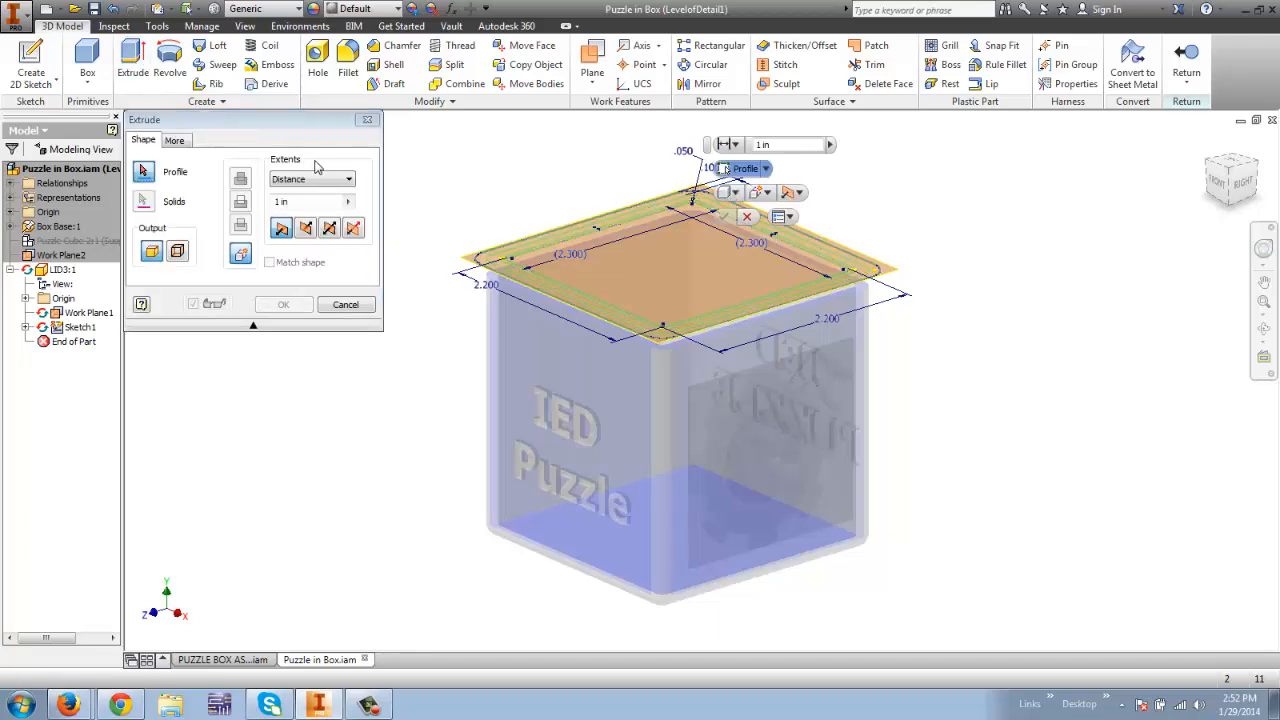
left_click(483, 260)
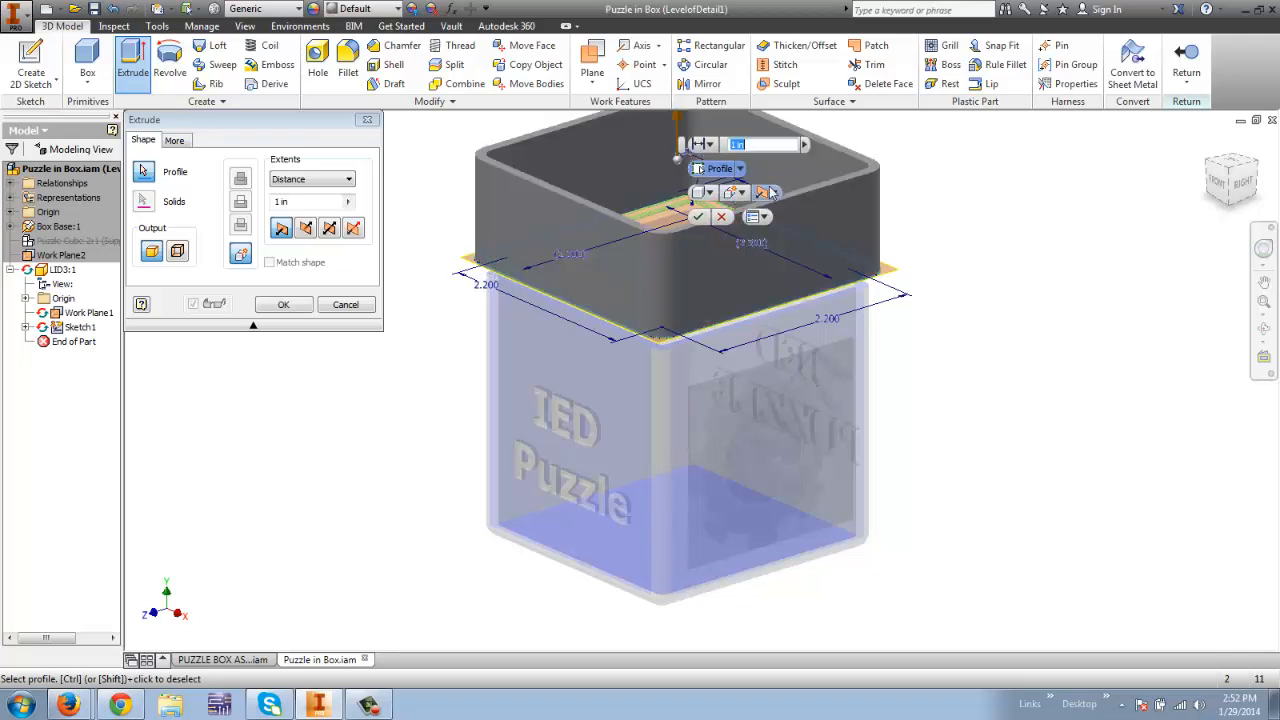
left_click(766, 192)
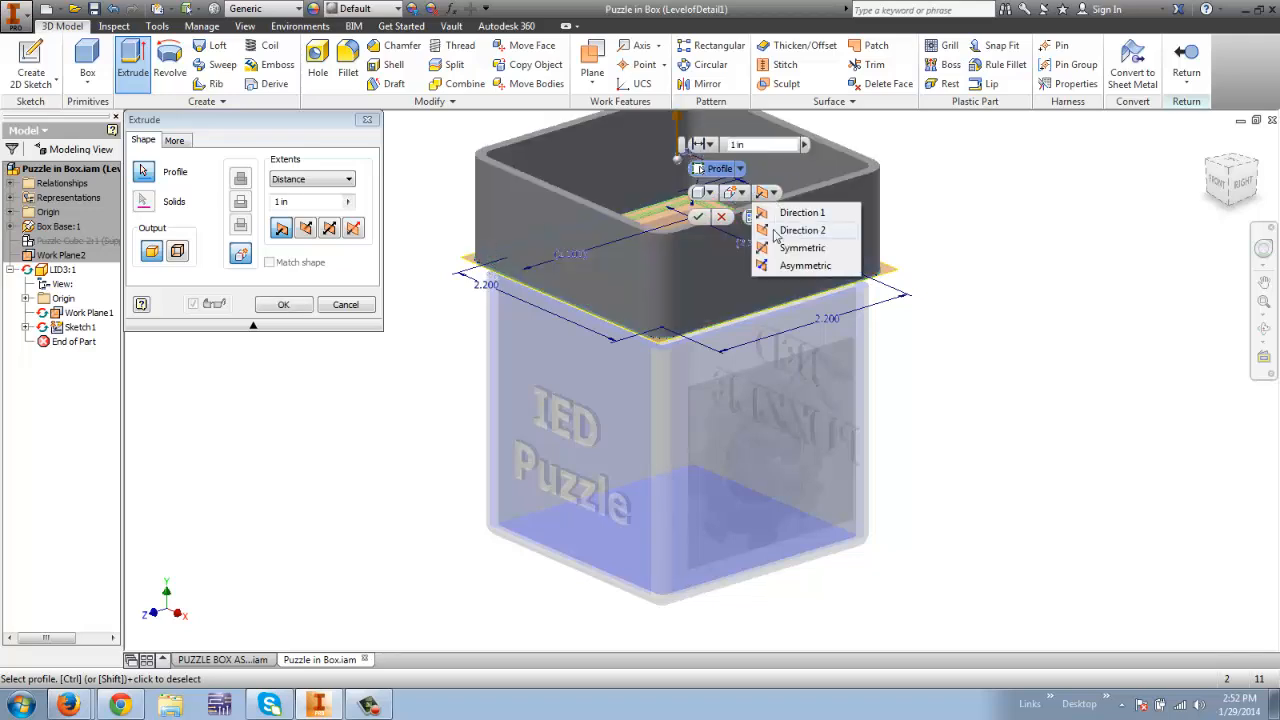
left_click(801, 230)
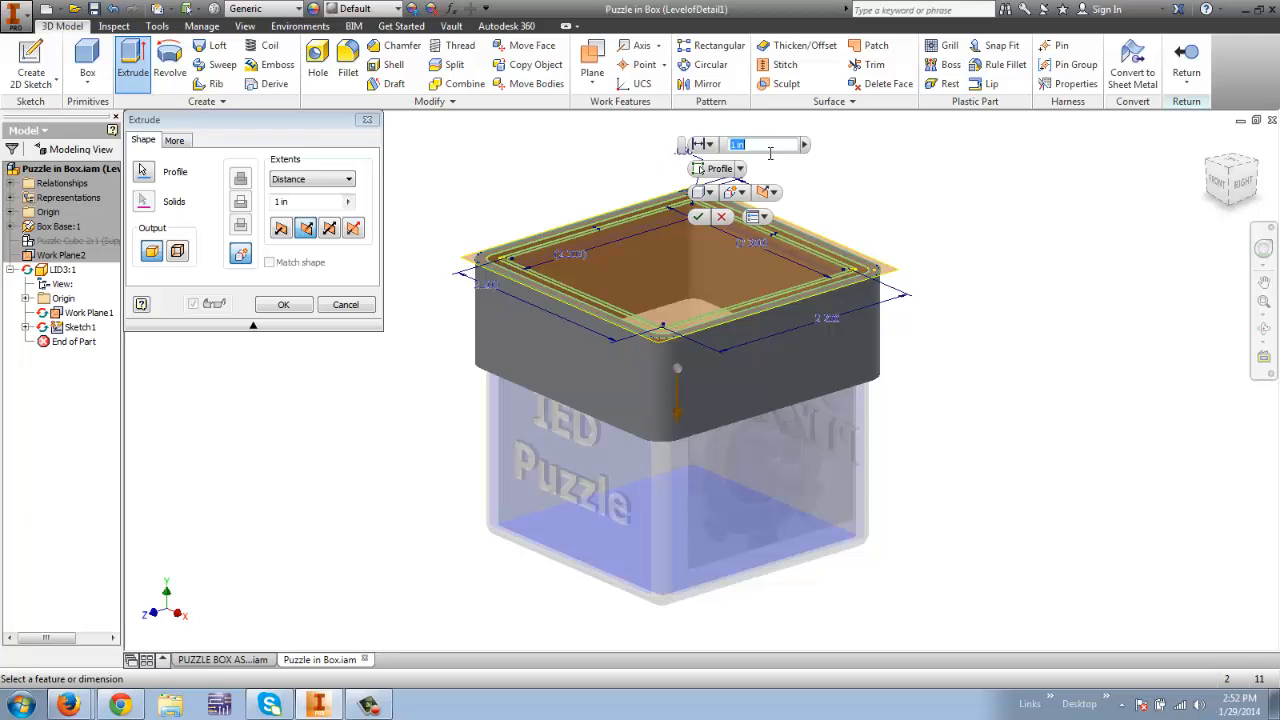
type(".25")
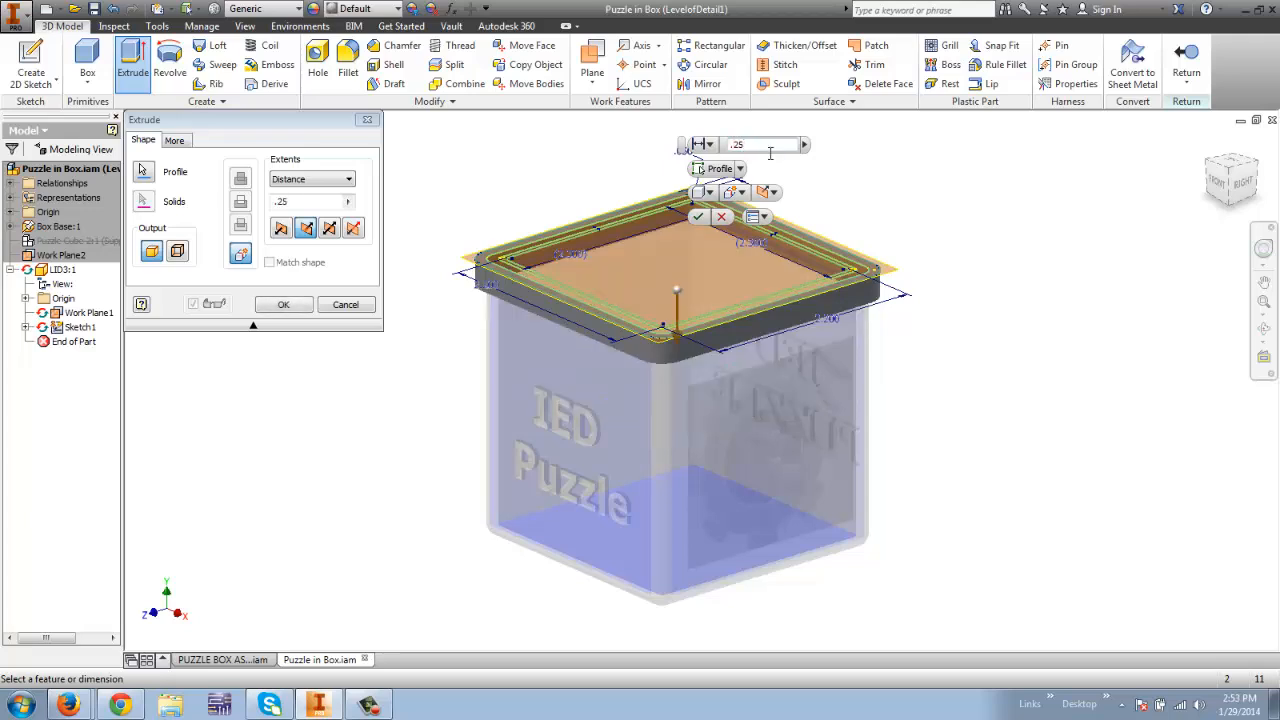
left_click(283, 304)
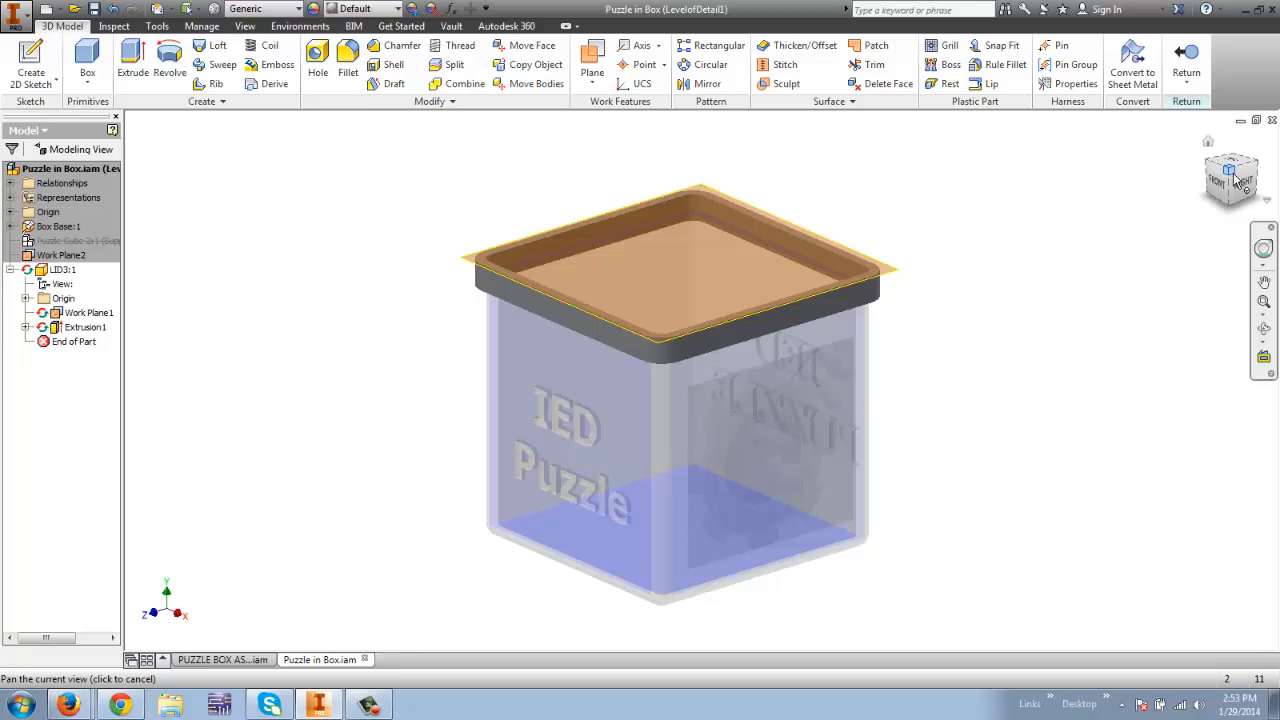
left_click(1230, 168)
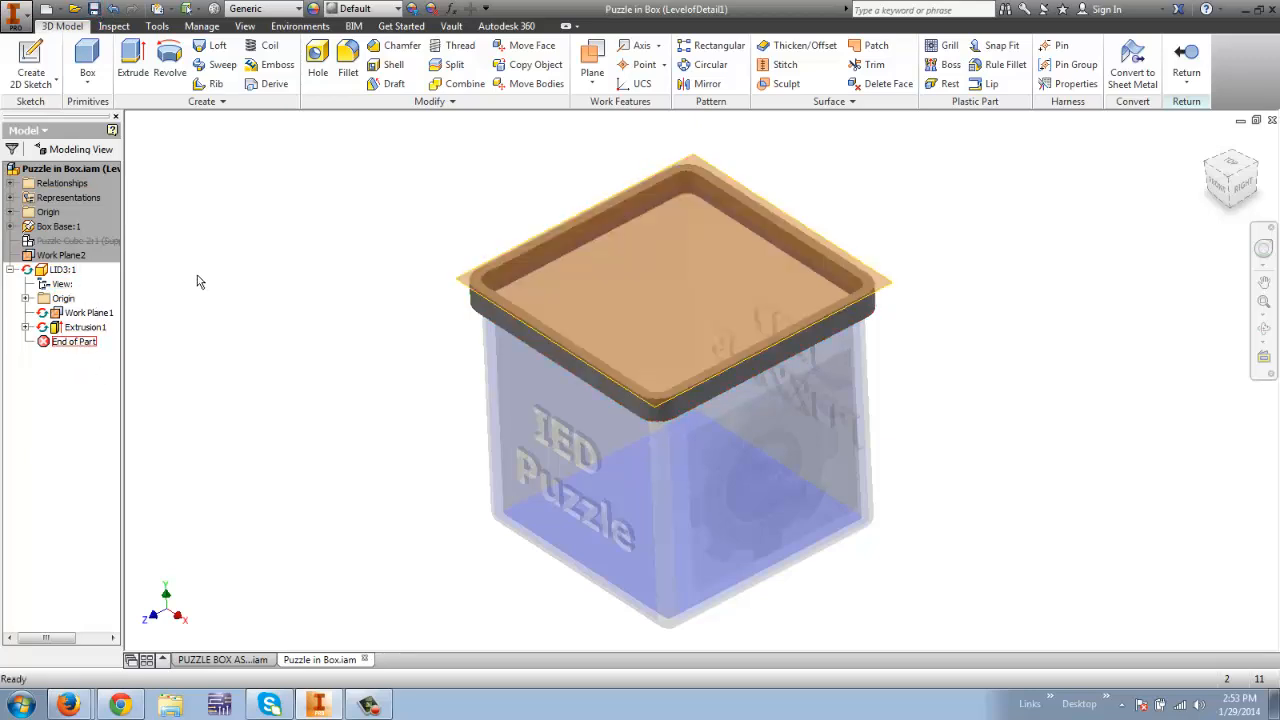
mouse_move(370, 236)
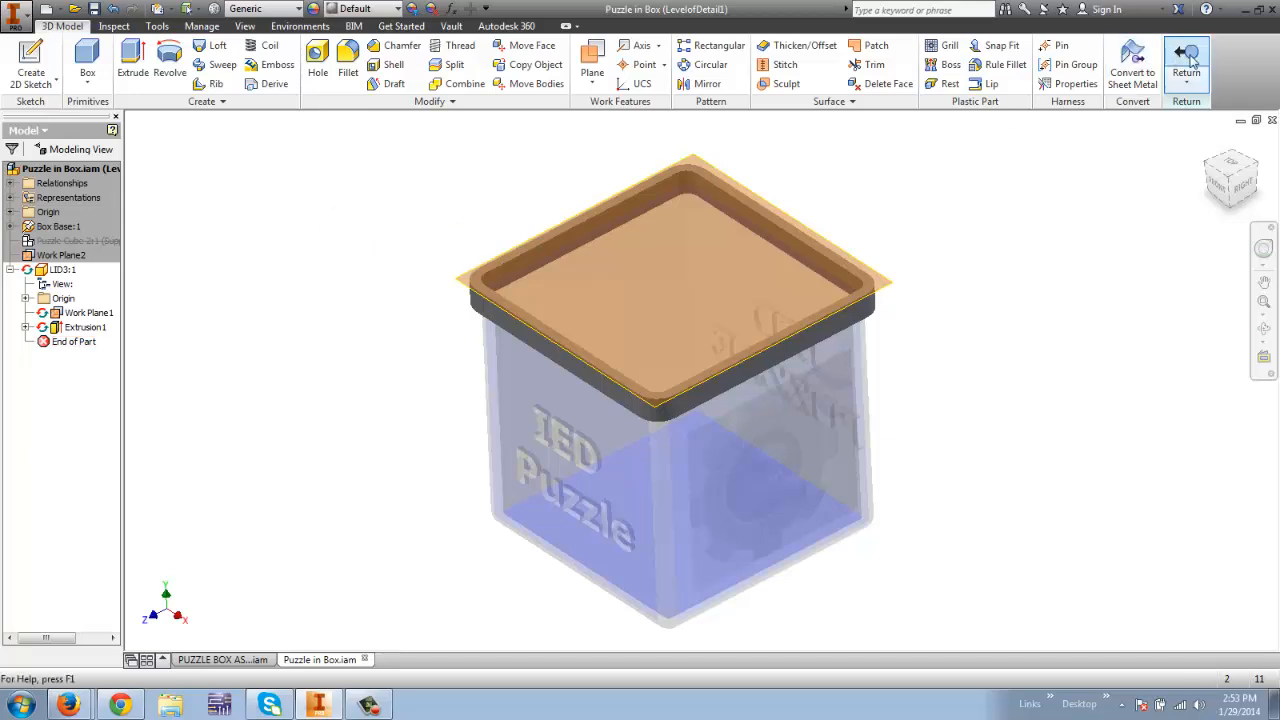
Leave LID3 editing and return to the full assembly
left_click(1186, 60)
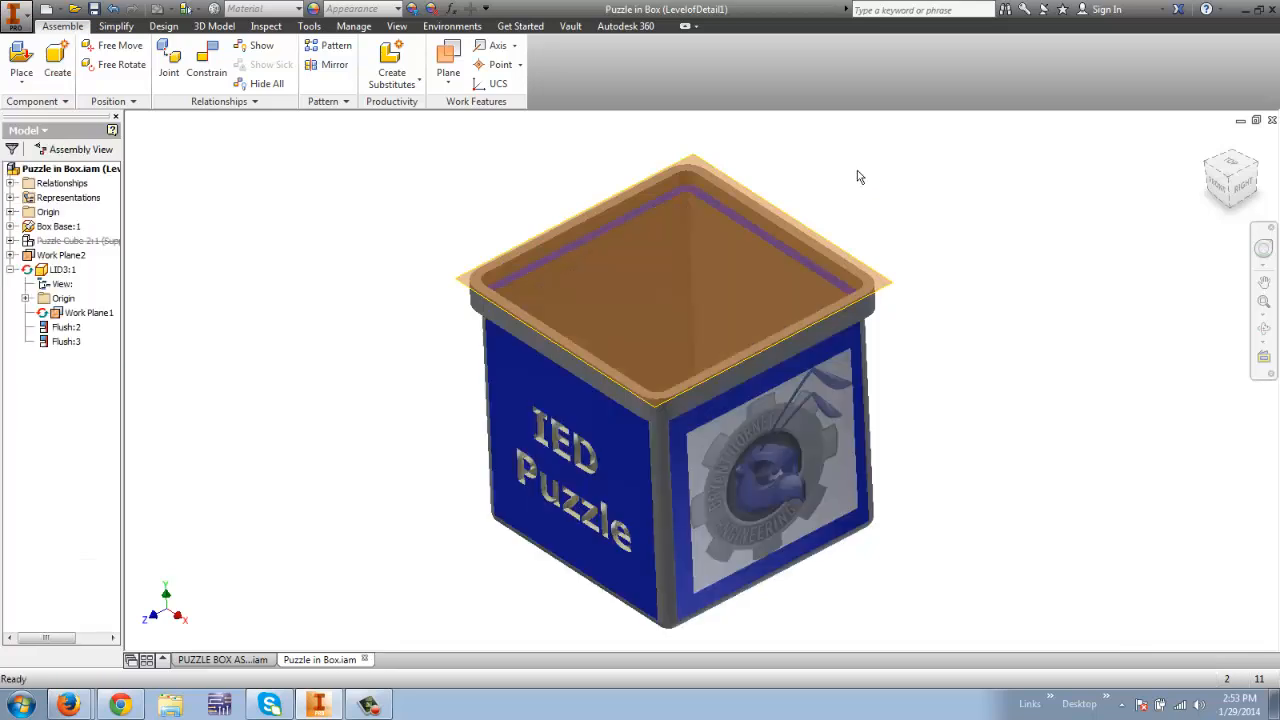
mouse_move(1157, 198)
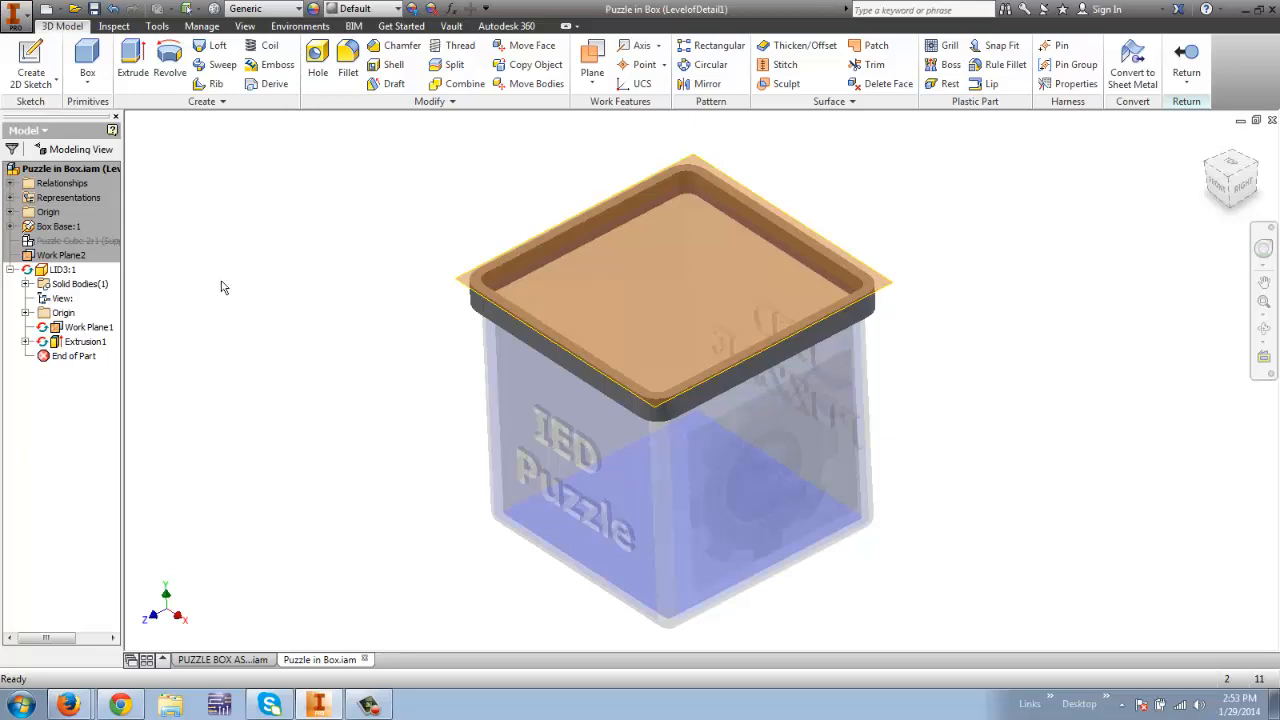
mouse_move(233, 294)
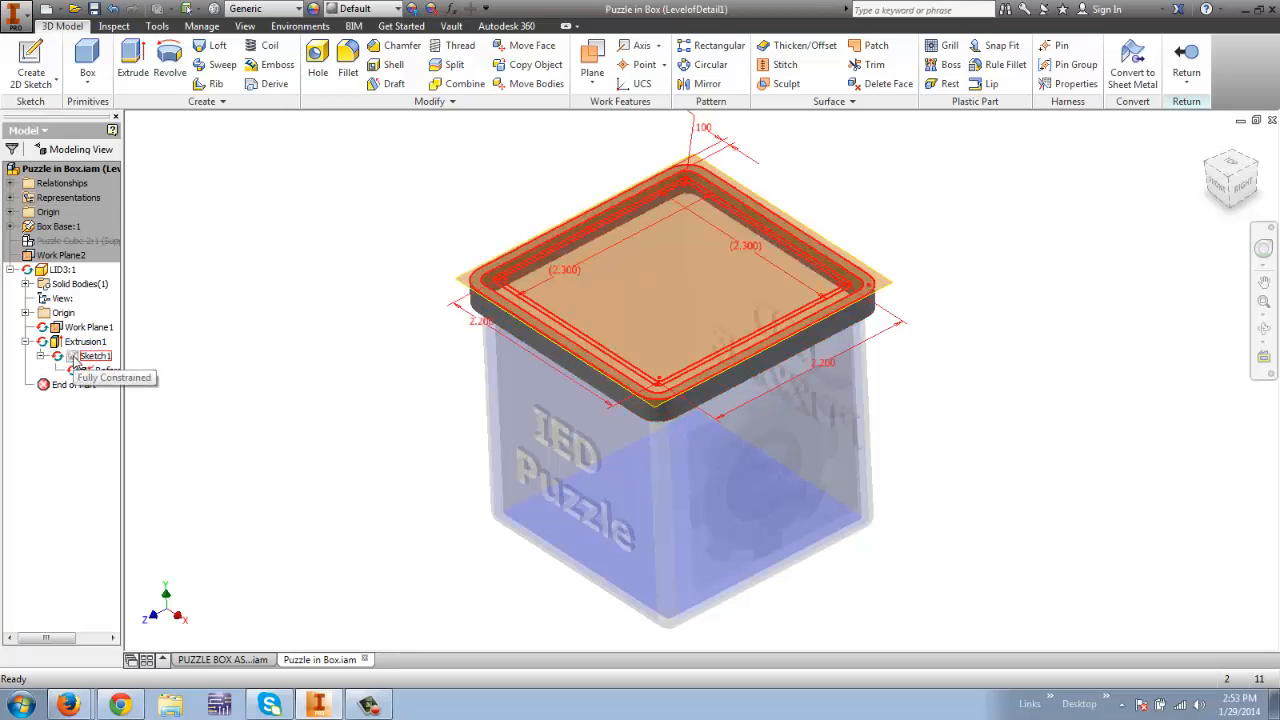
Copy the lid's Sketch1 from the browser's right-click menu
right_click(94, 356)
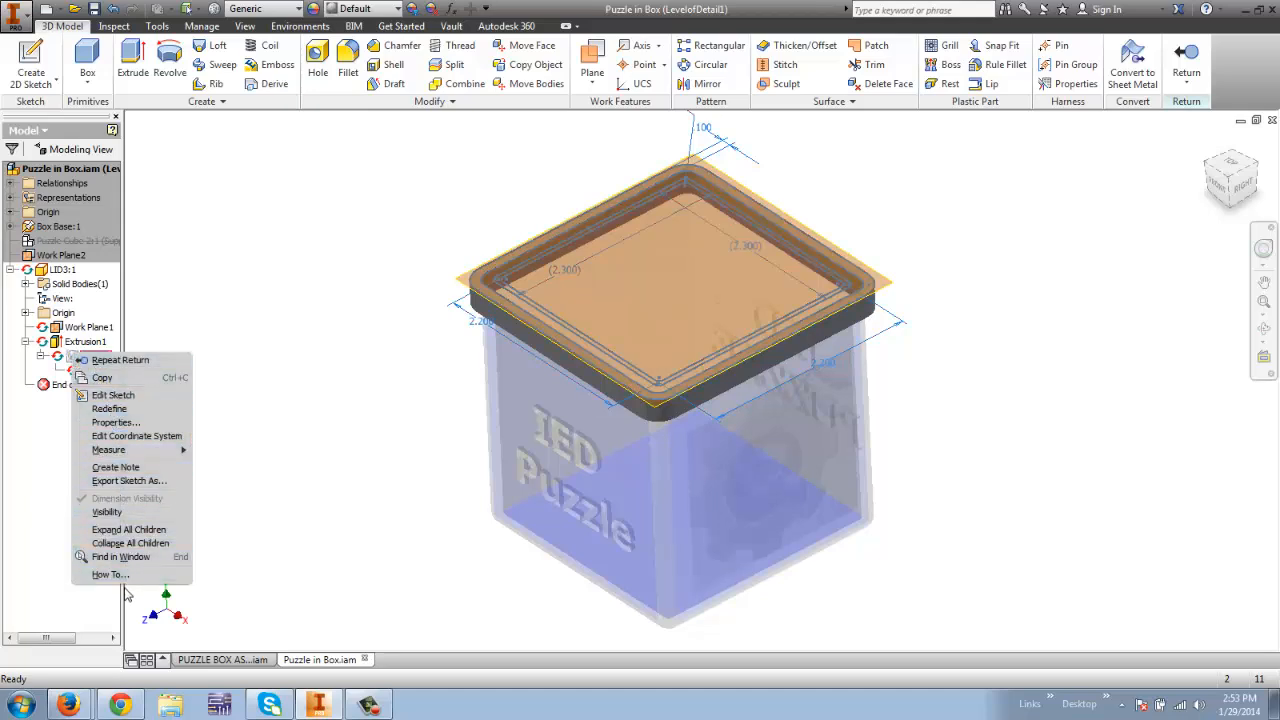
mouse_move(115, 467)
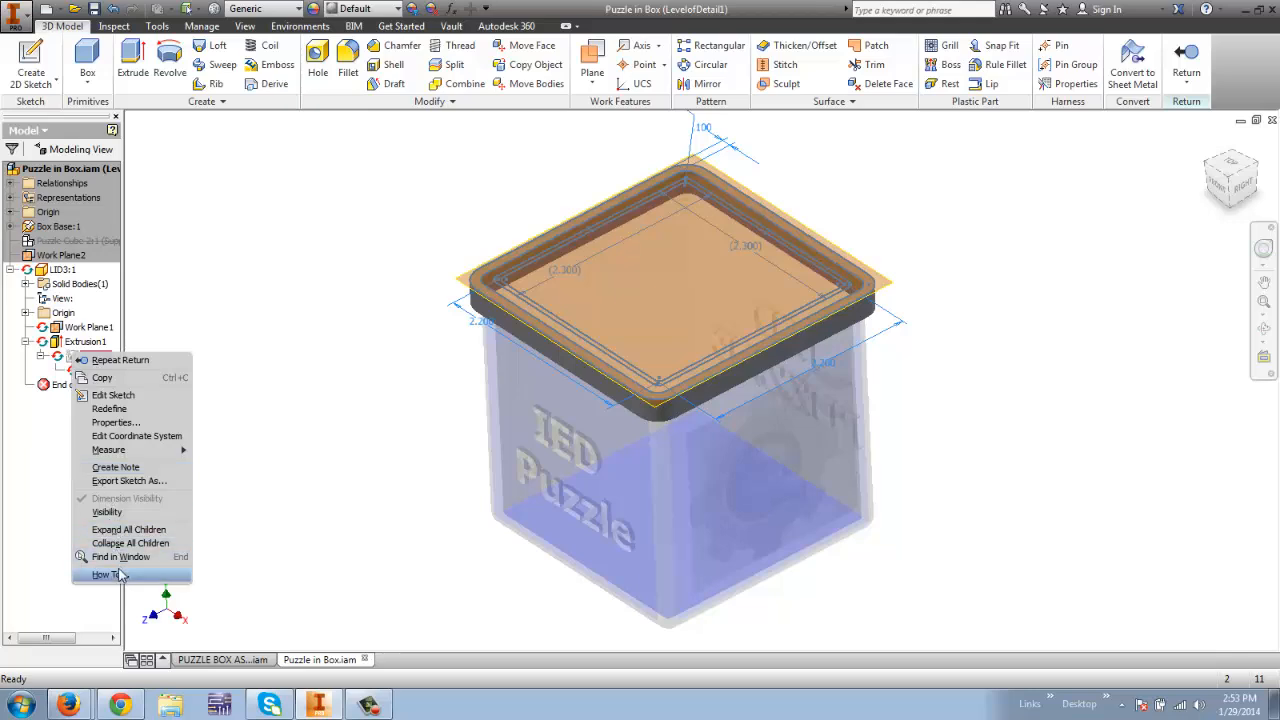
mouse_move(103, 377)
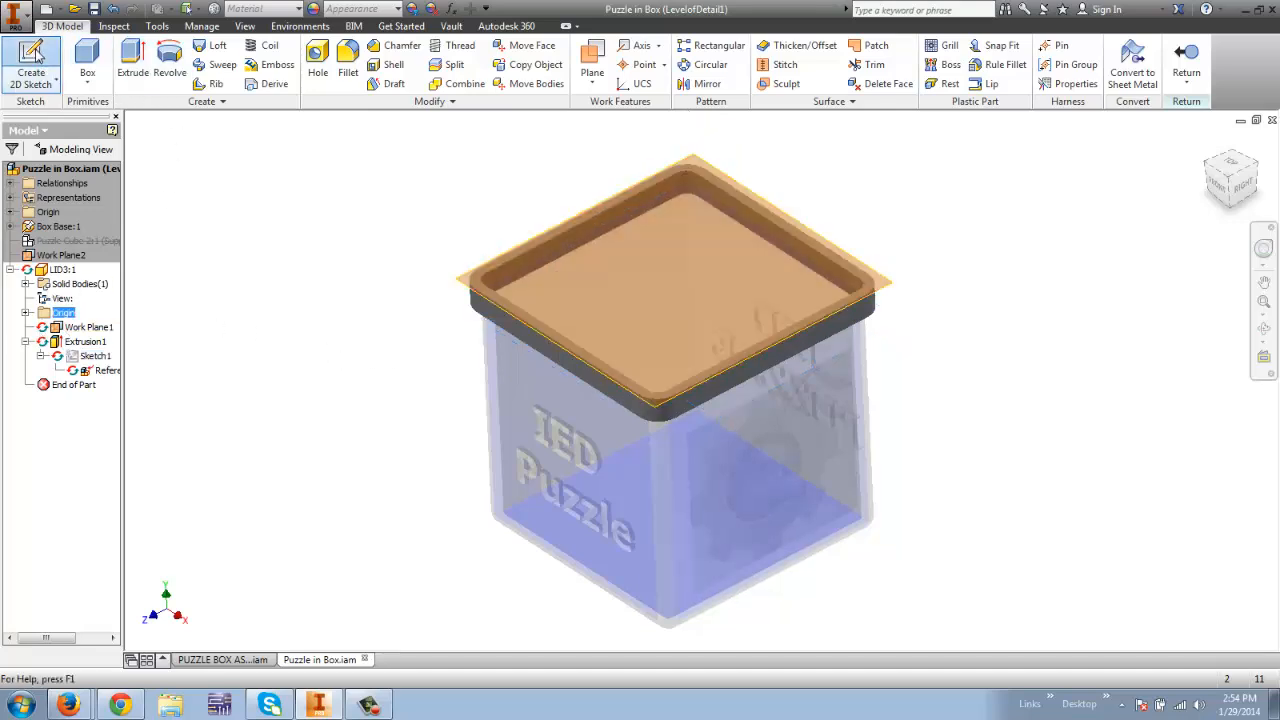
Create Sketch2 on the lid and paste the outlines with 2.200, 2.300, .100 and .050 dimensions
left_click(31, 65)
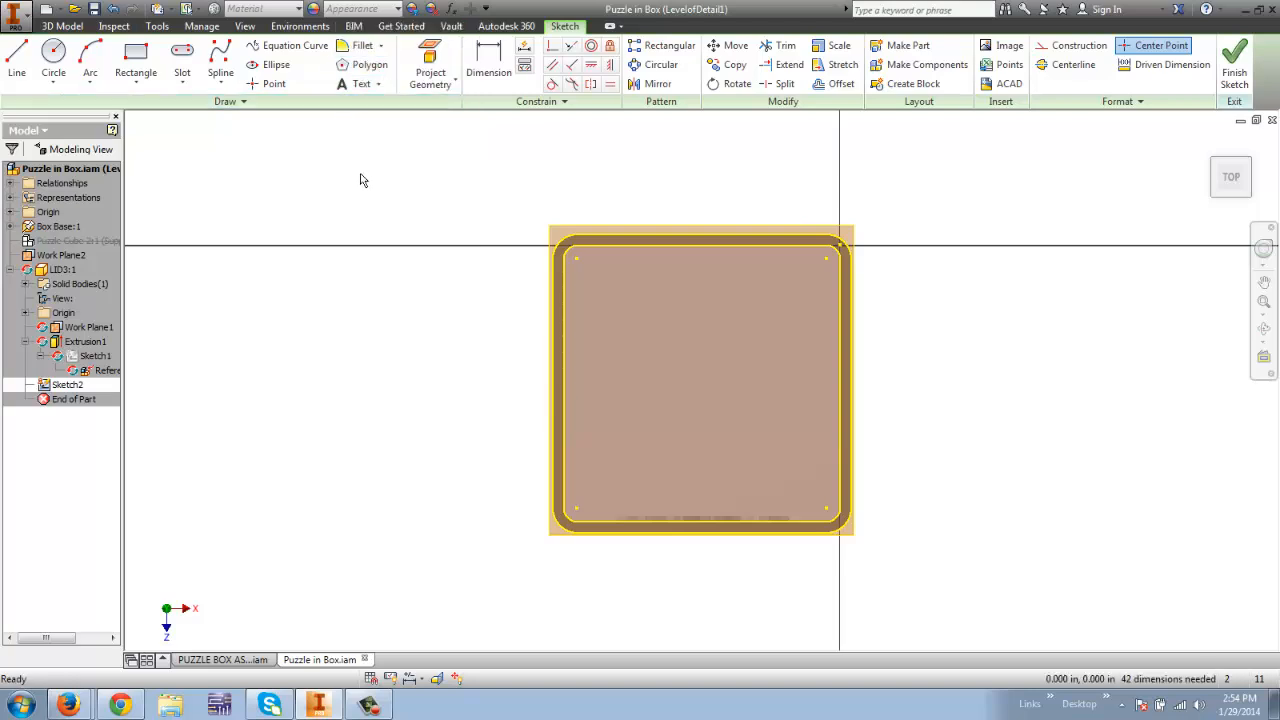
mouse_move(362, 184)
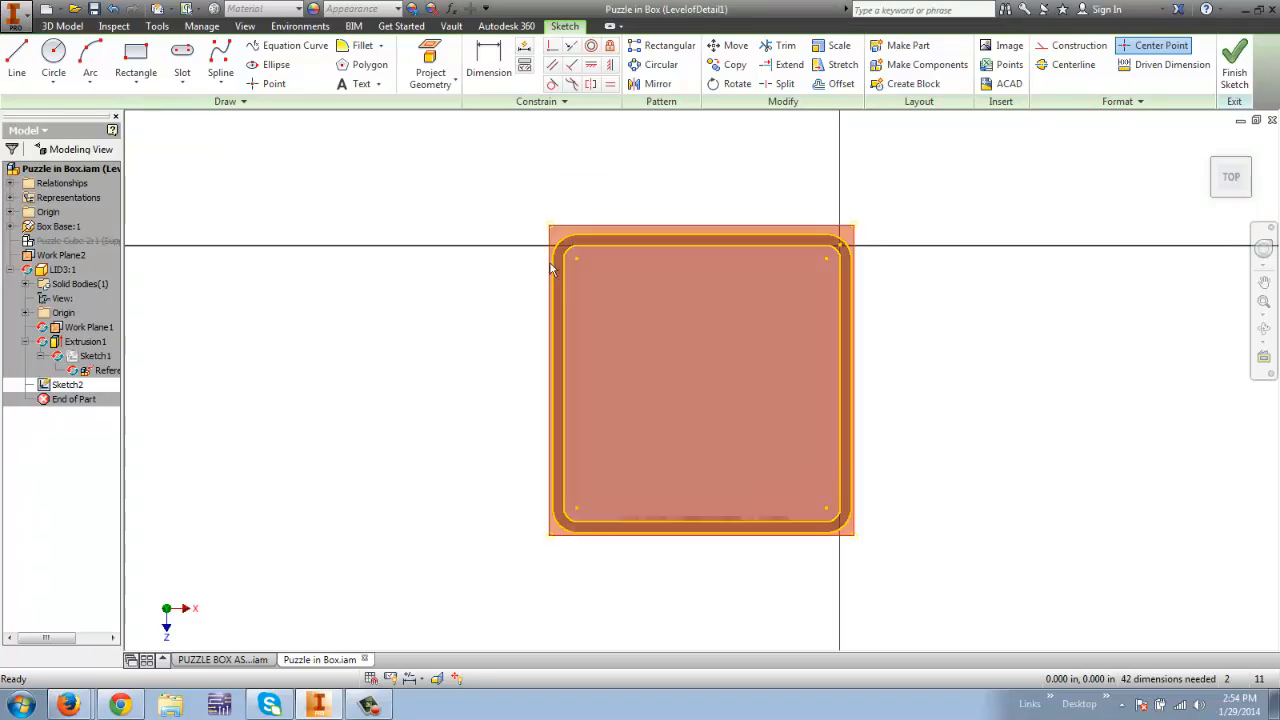
right_click(535, 272)
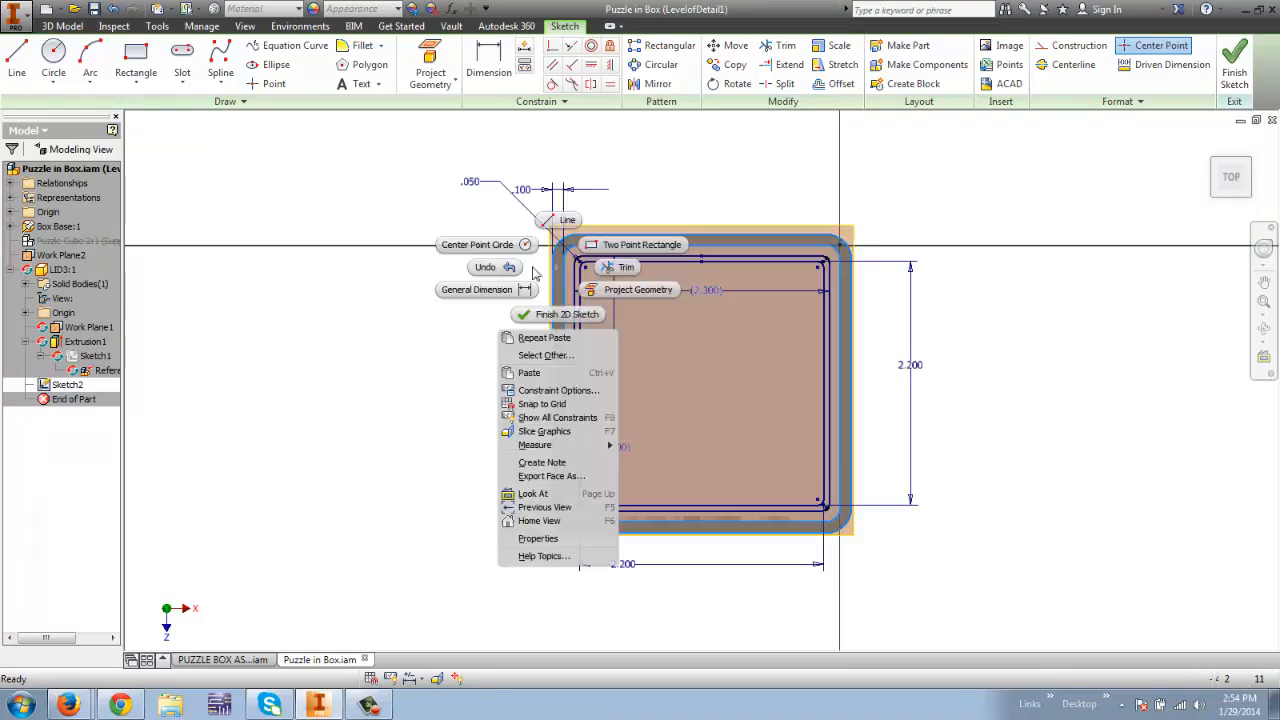
left_click(335, 200)
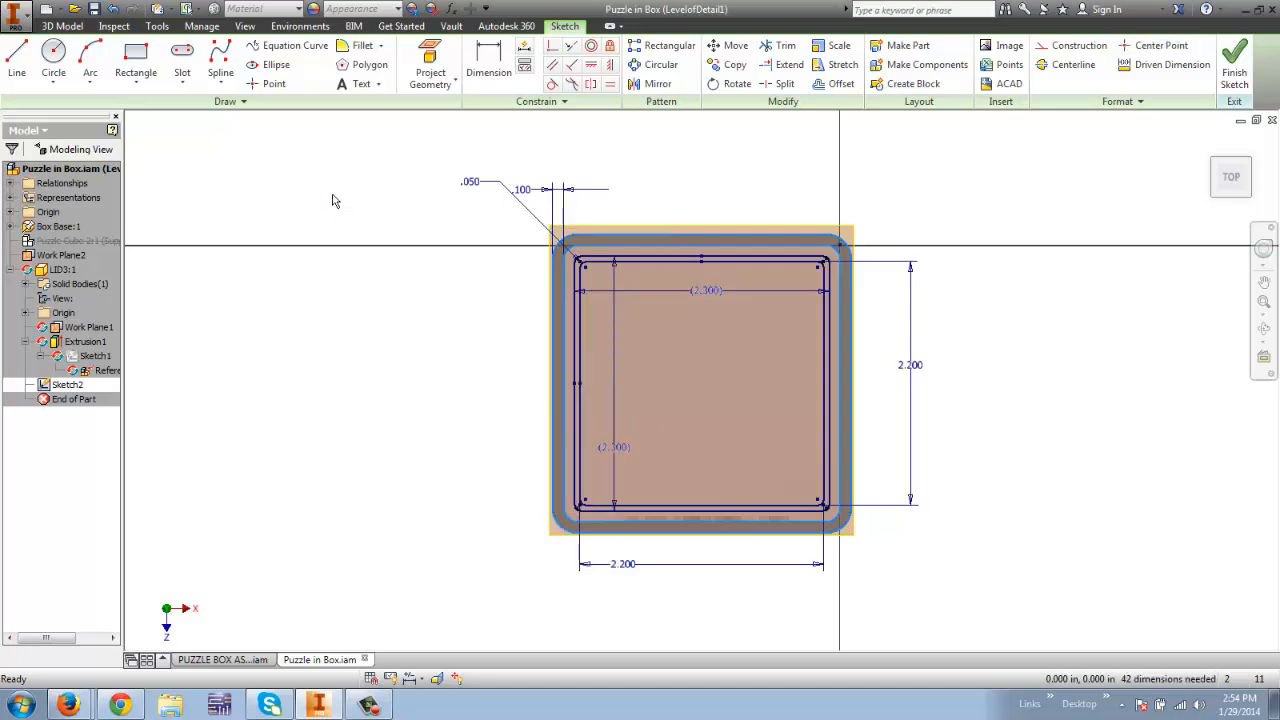
mouse_move(348, 131)
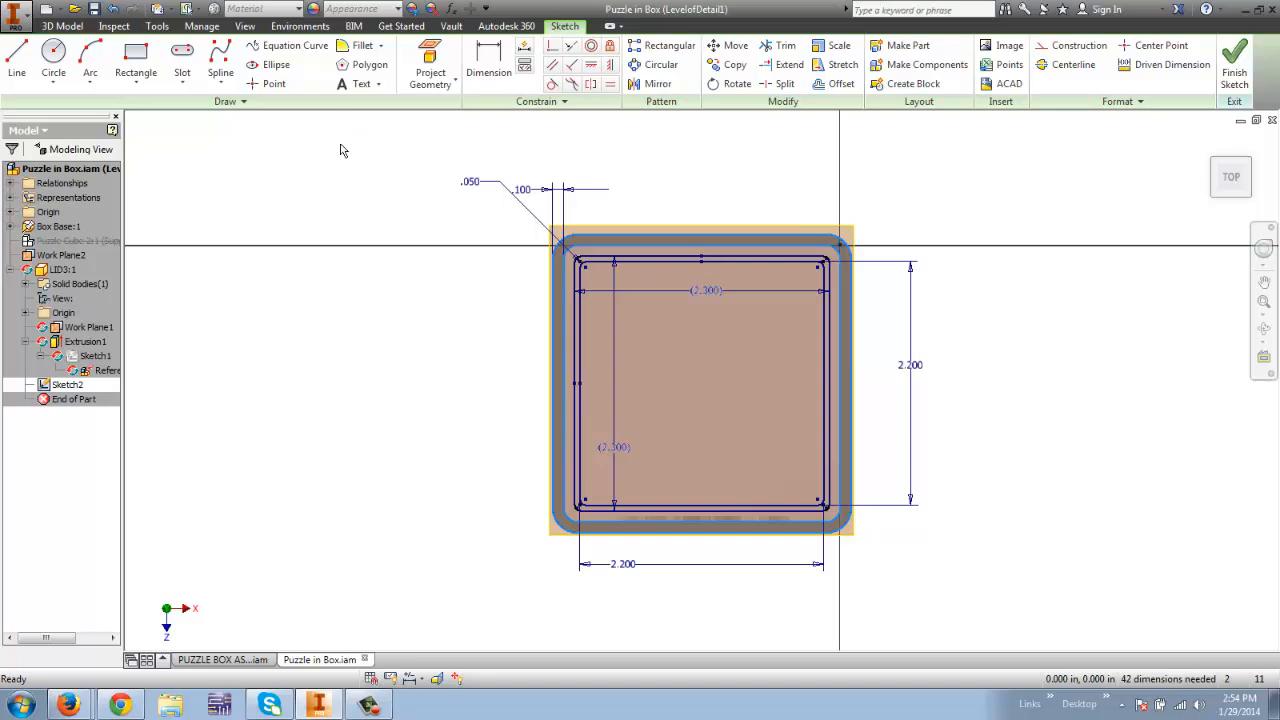
mouse_move(350, 164)
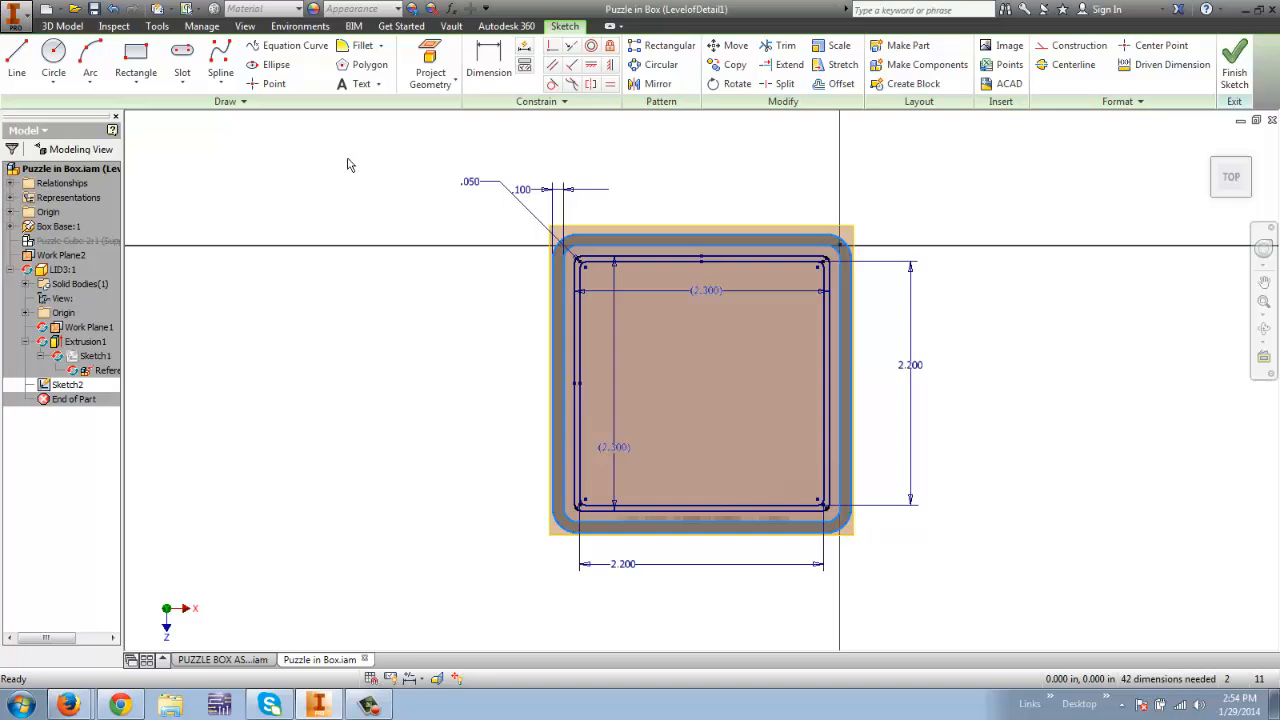
mouse_move(367, 197)
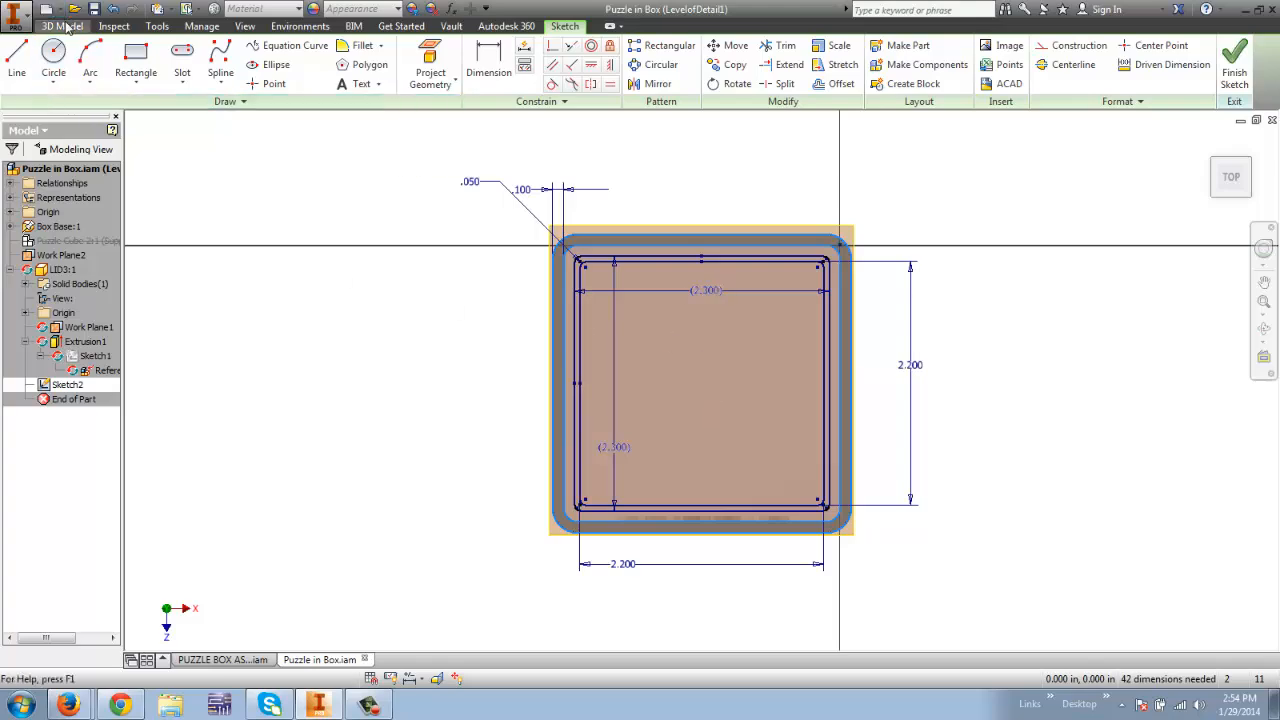
Extrude the inner square 0.1 in downward with a -15° taper as Extrusion2
left_click(62, 26)
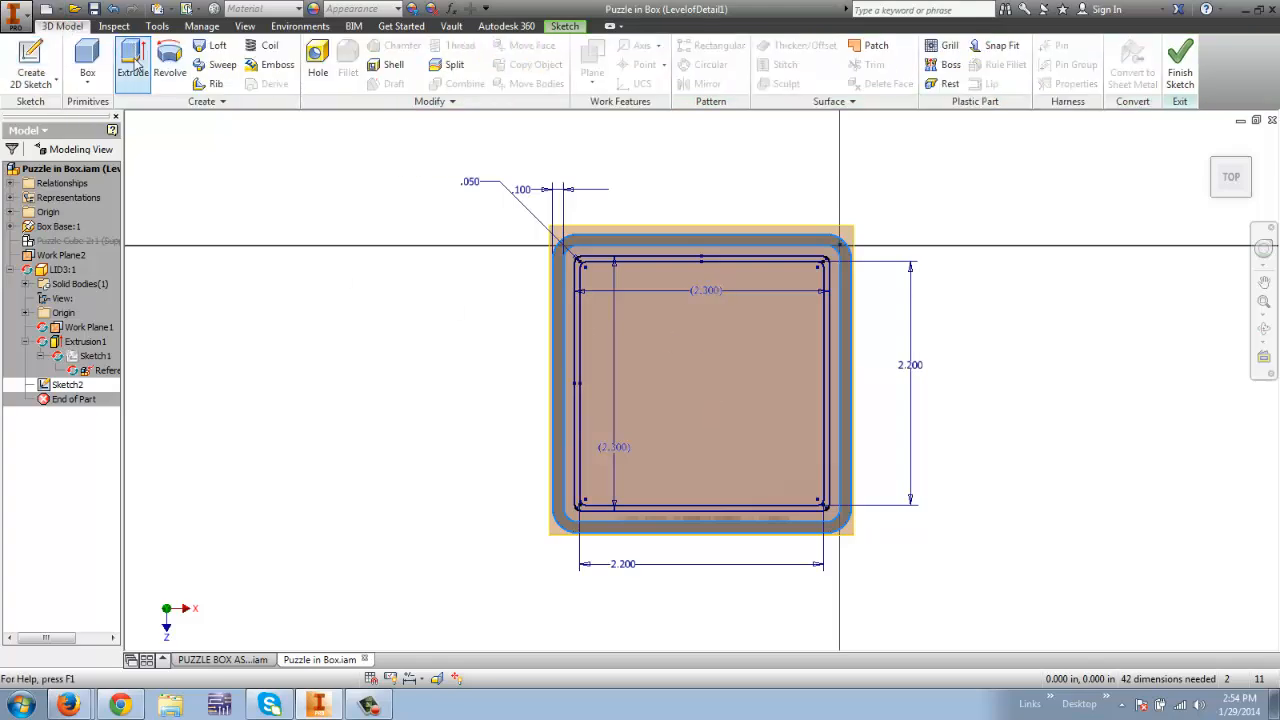
left_click(132, 65)
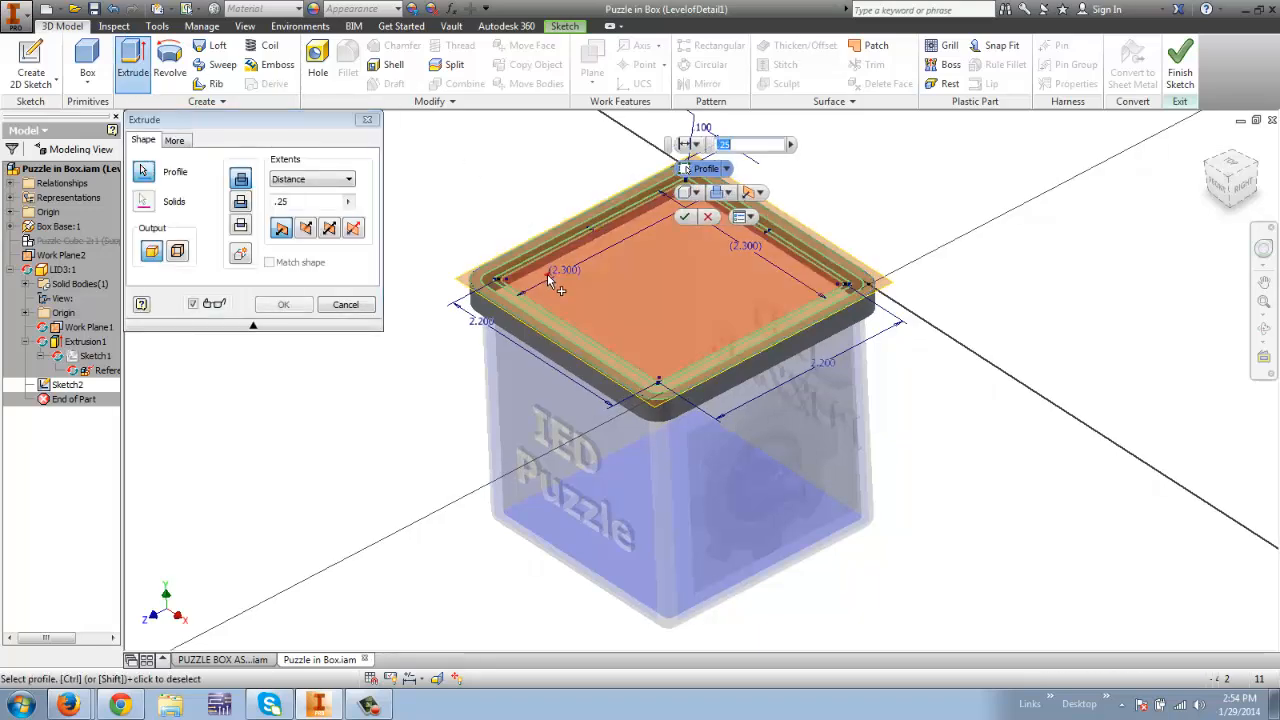
left_click(790, 144)
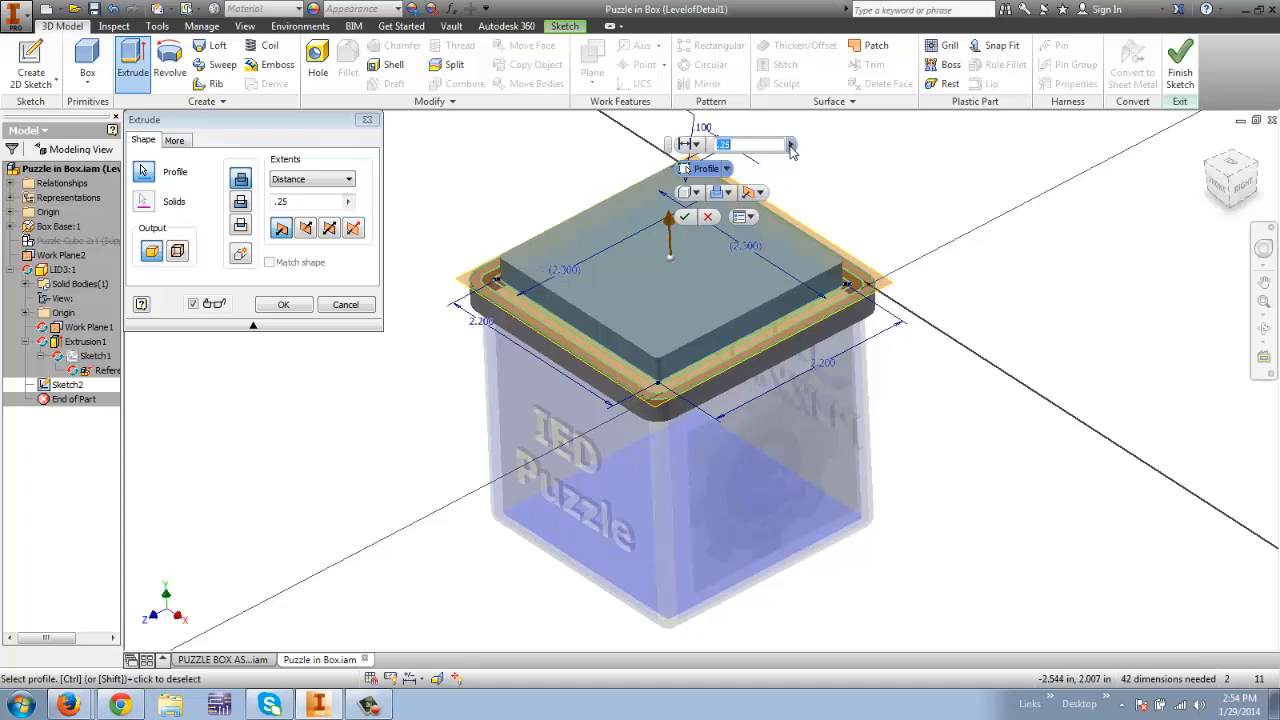
left_click(755, 192)
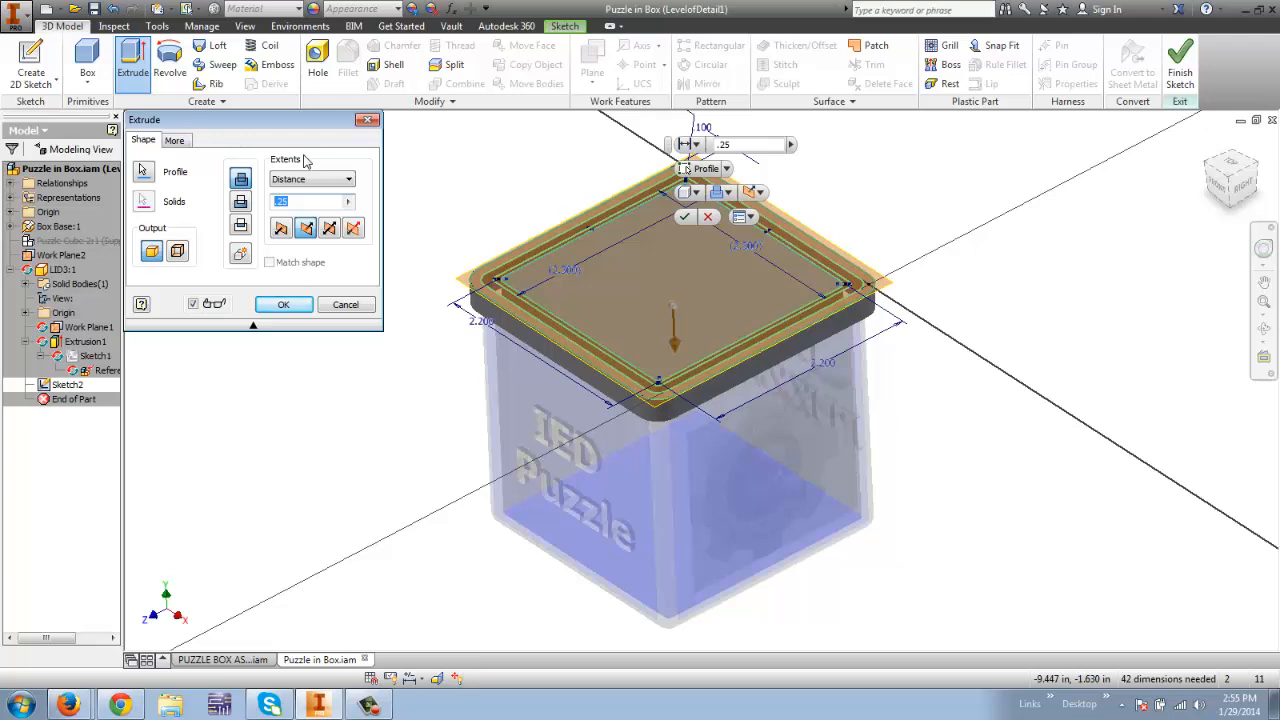
type(".1")
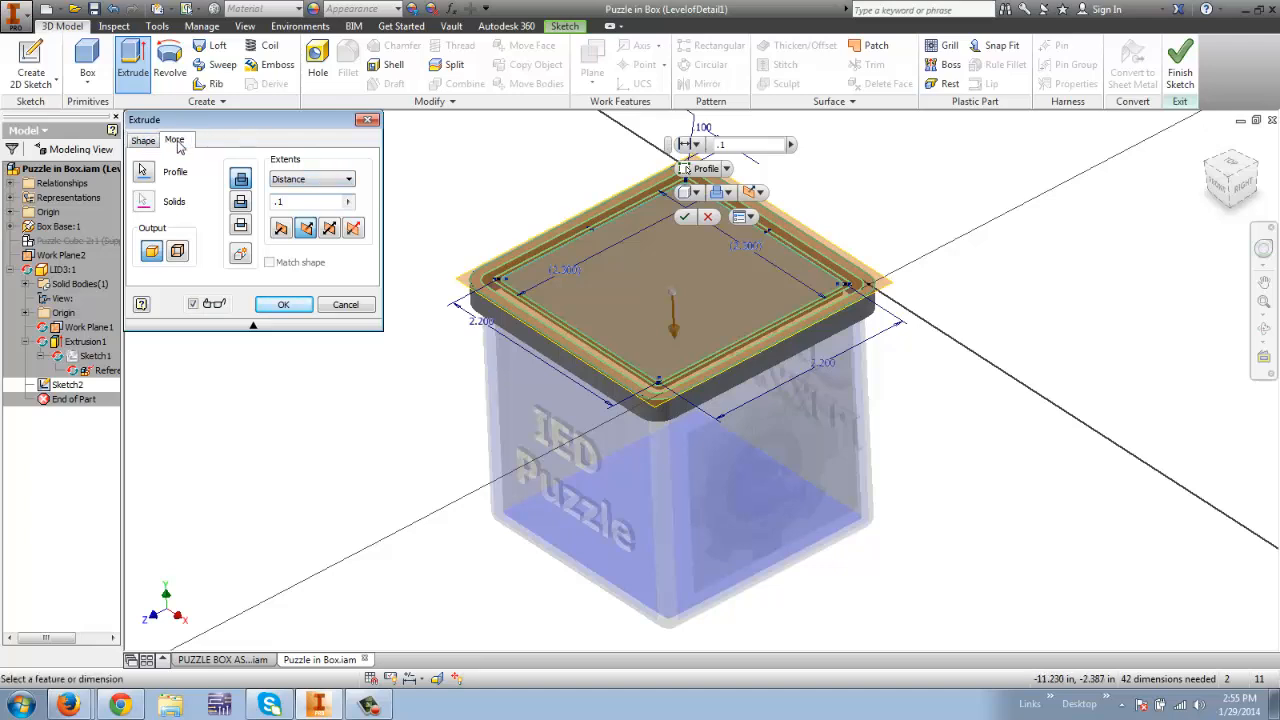
left_click(174, 139)
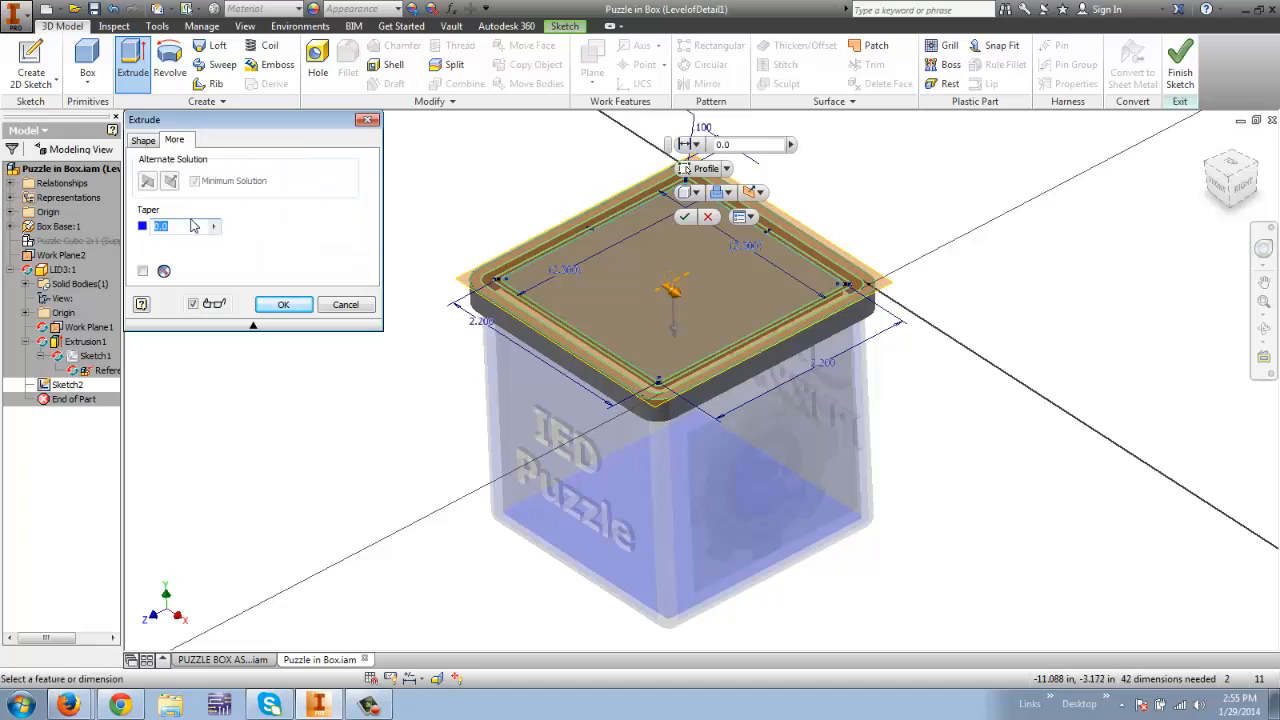
left_click(165, 226)
type("-.1")
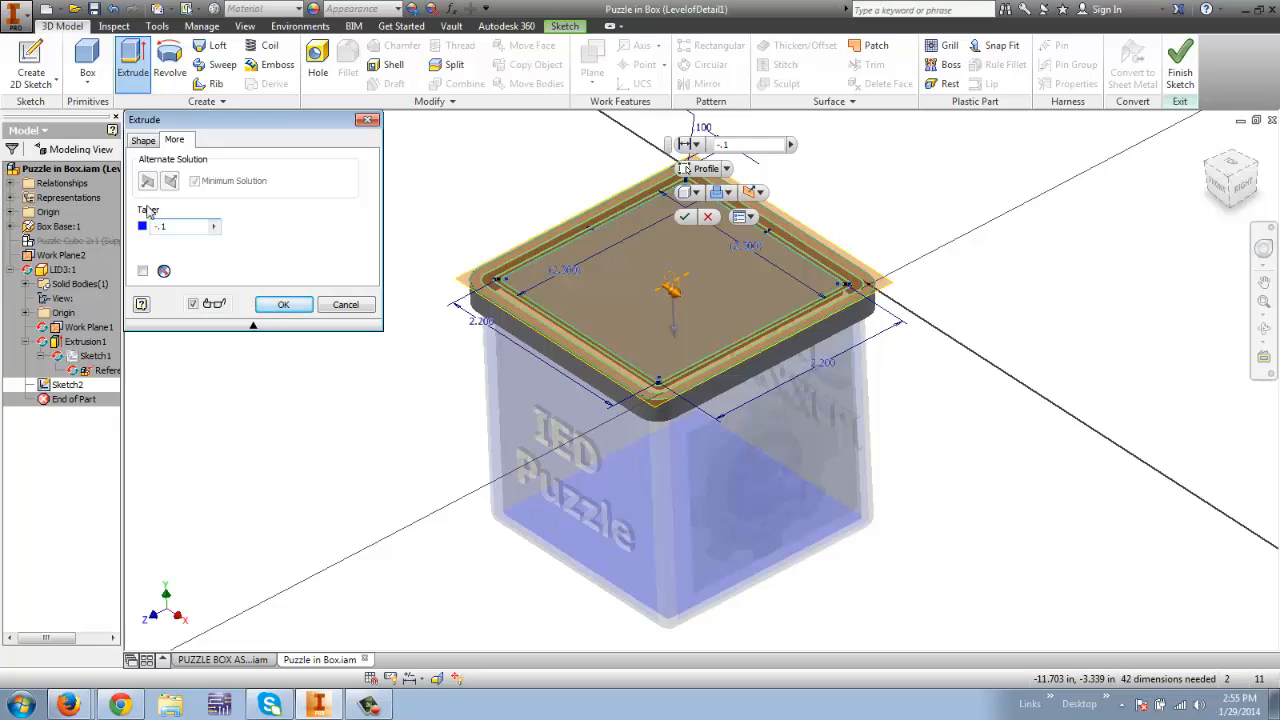
left_click(180, 225)
type("-15")
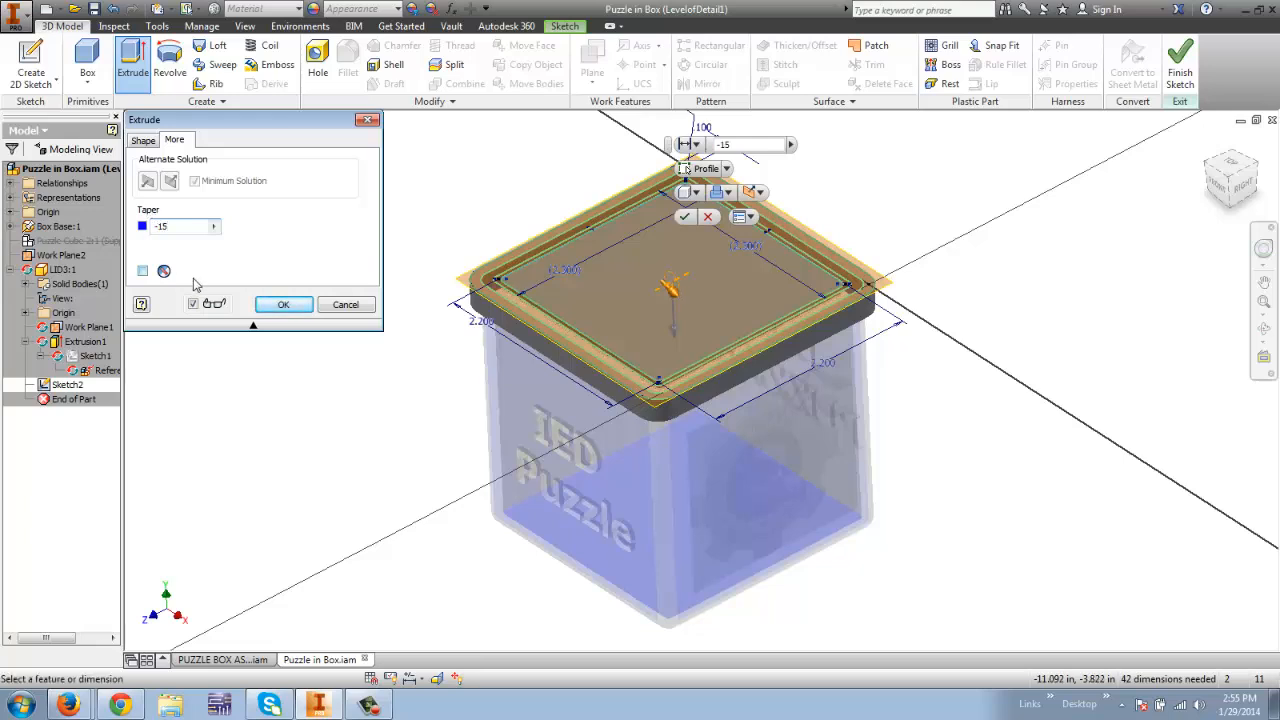
left_click(283, 304)
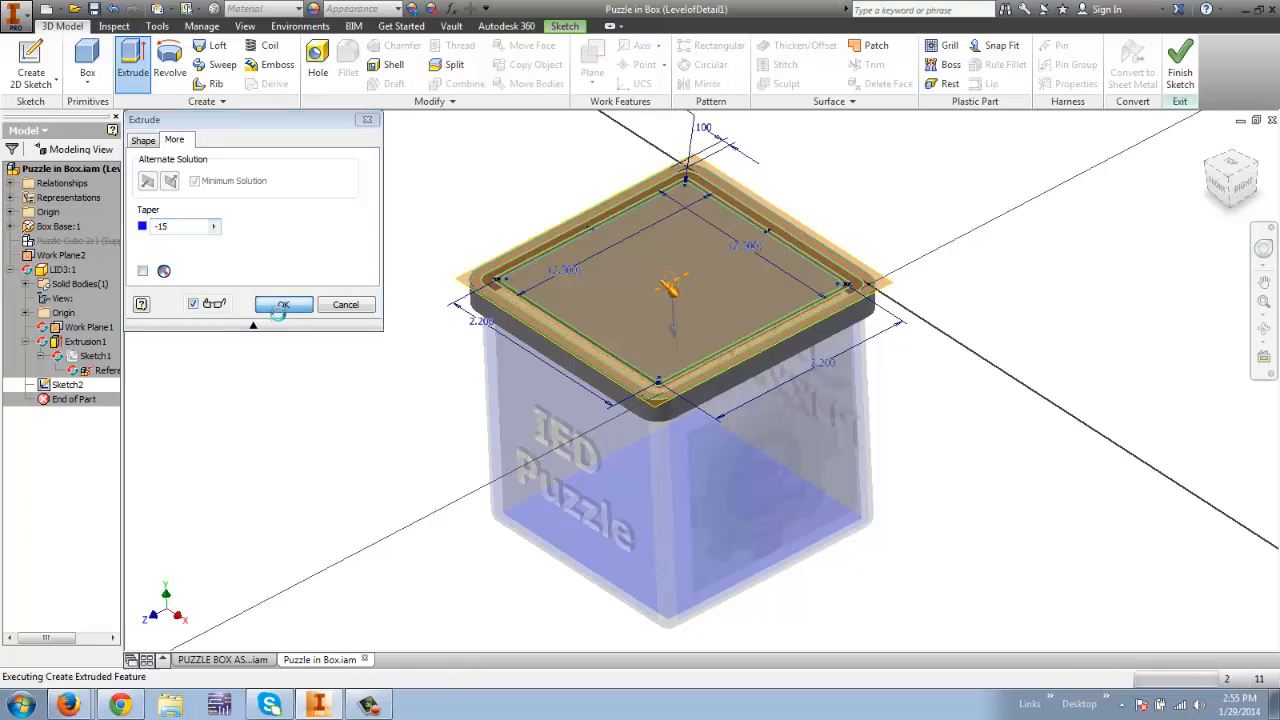
left_click(283, 304)
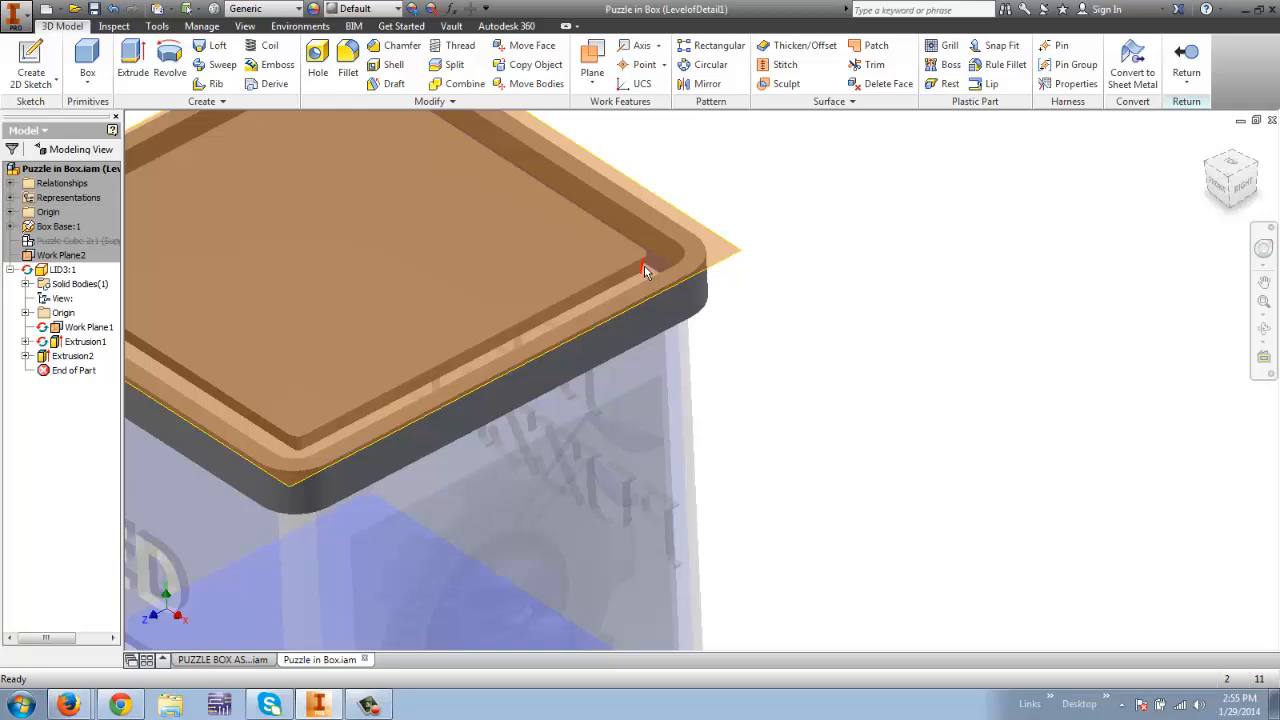
Create Sketch3 on the lid's top face
left_click(645, 270)
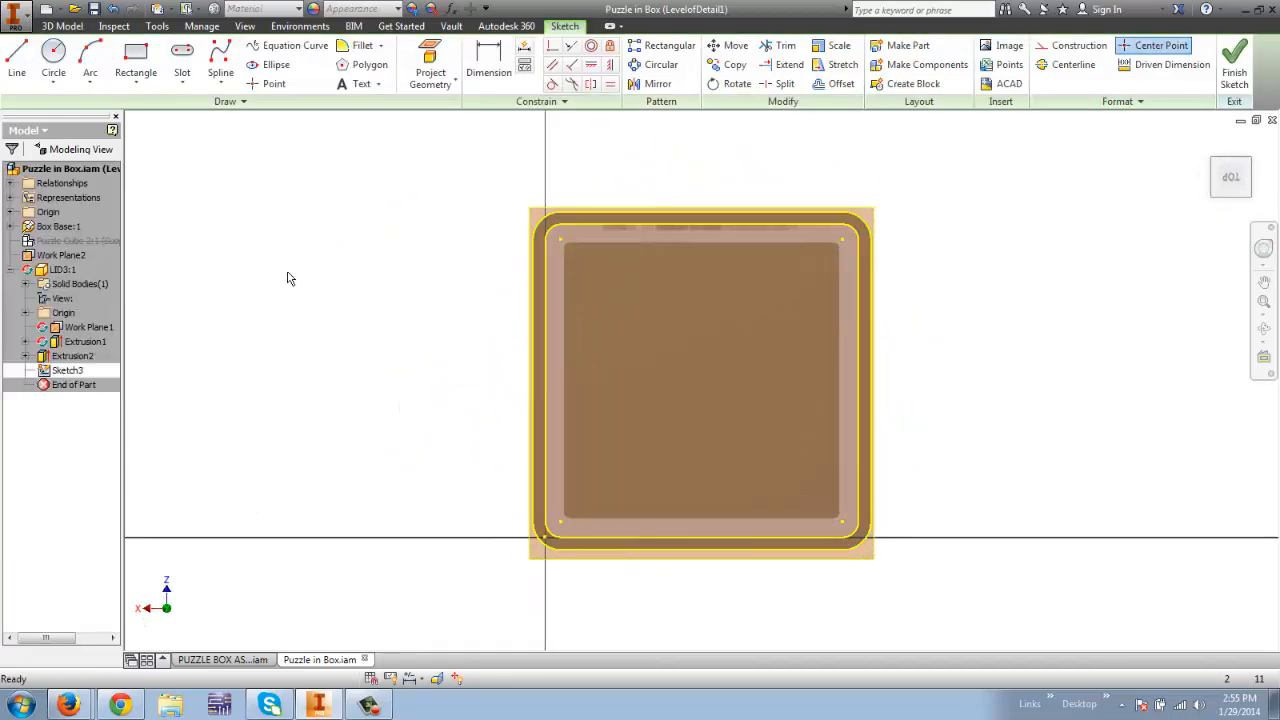
mouse_move(245, 160)
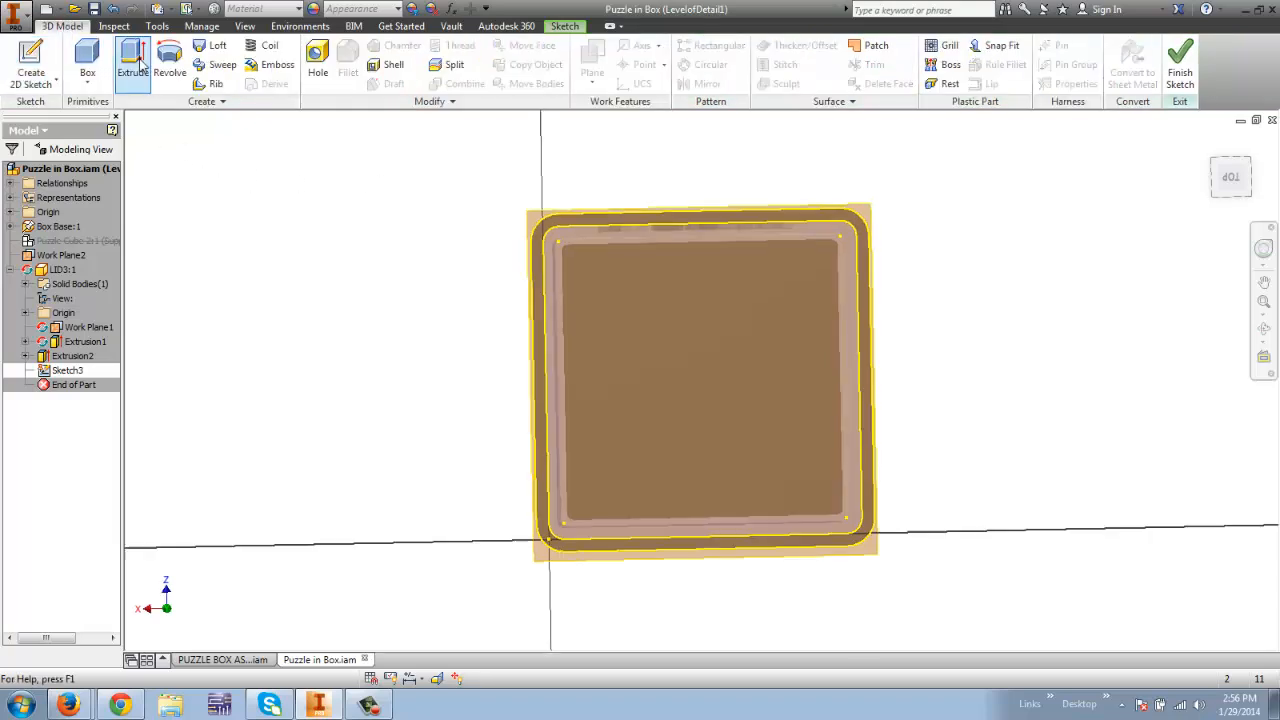
Extrude Sketch3's outline 0.15 in upward as the top cap, Extrusion3
left_click(133, 62)
type(".1")
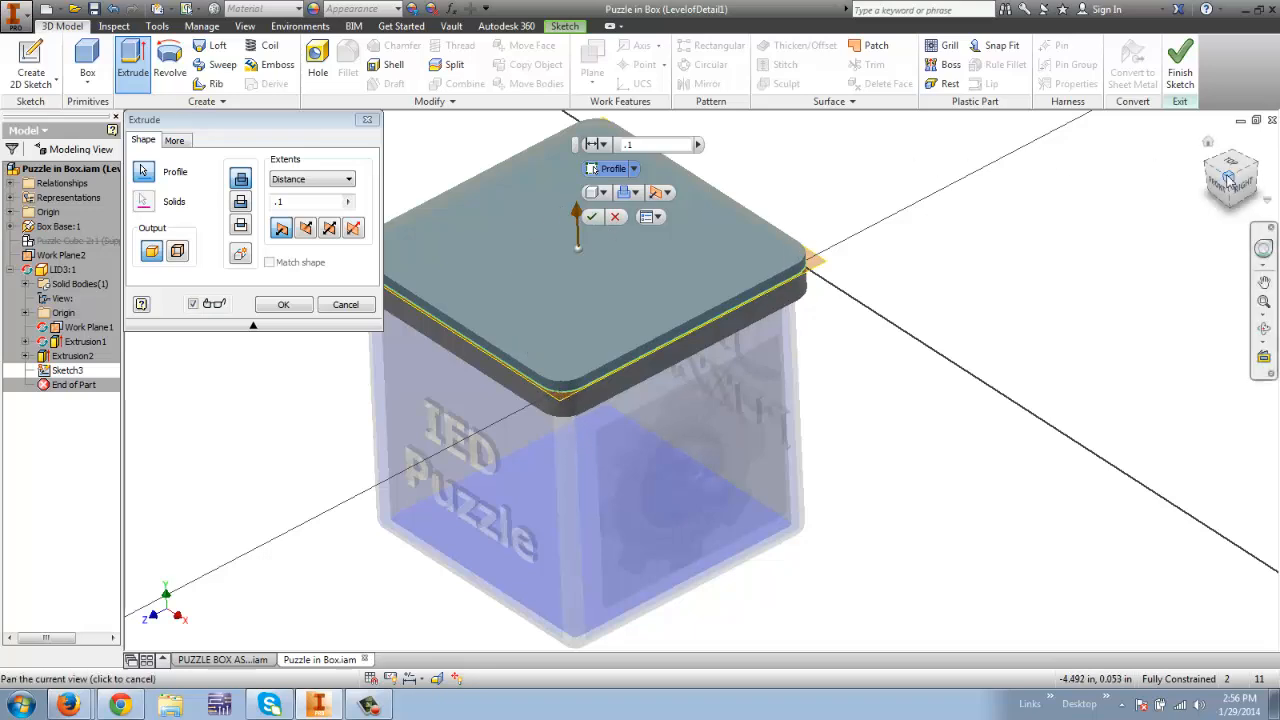
left_click(1230, 178)
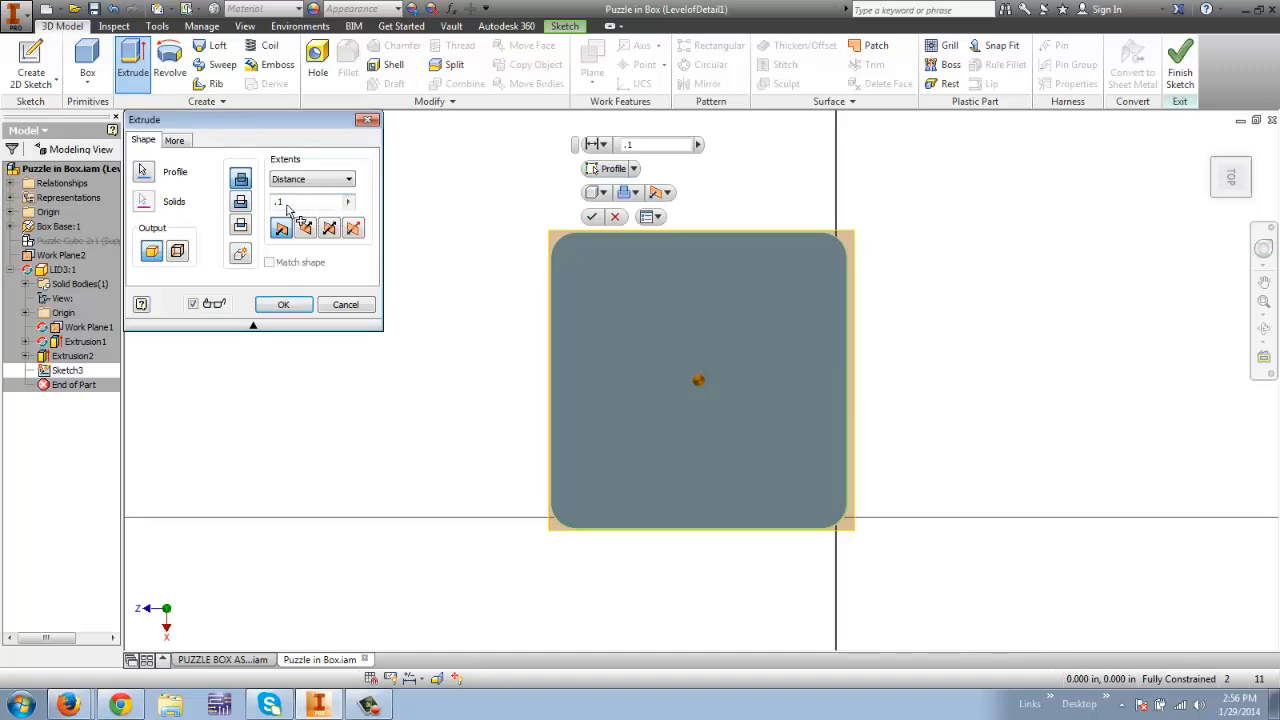
type(".15")
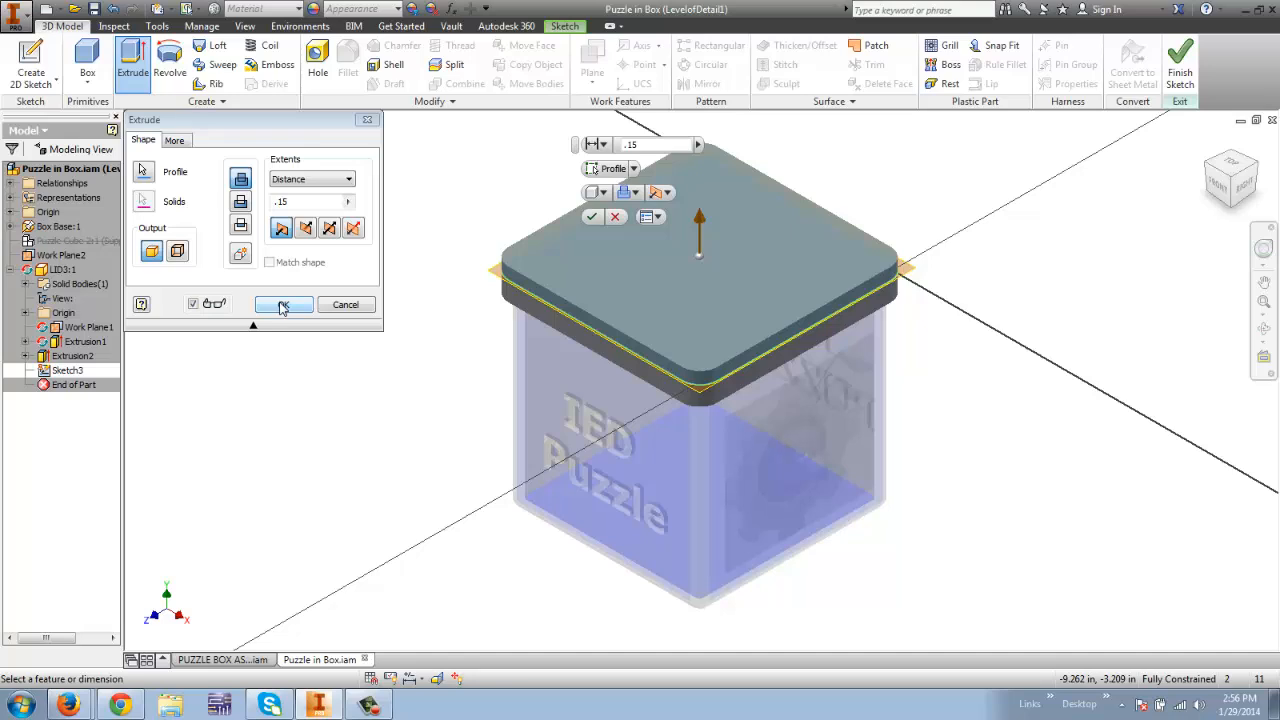
left_click(283, 305)
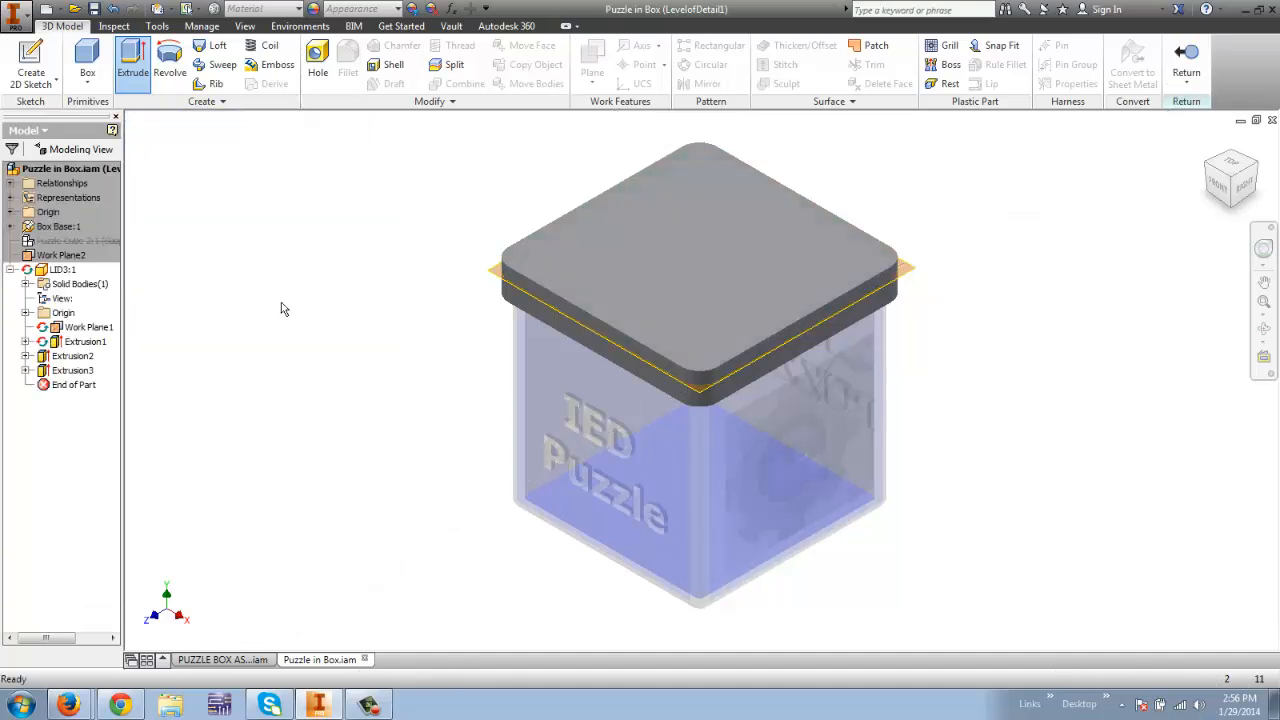
Add Chamfer1, a 0.125 in chamfer on the top cap's edges
left_click(72, 356)
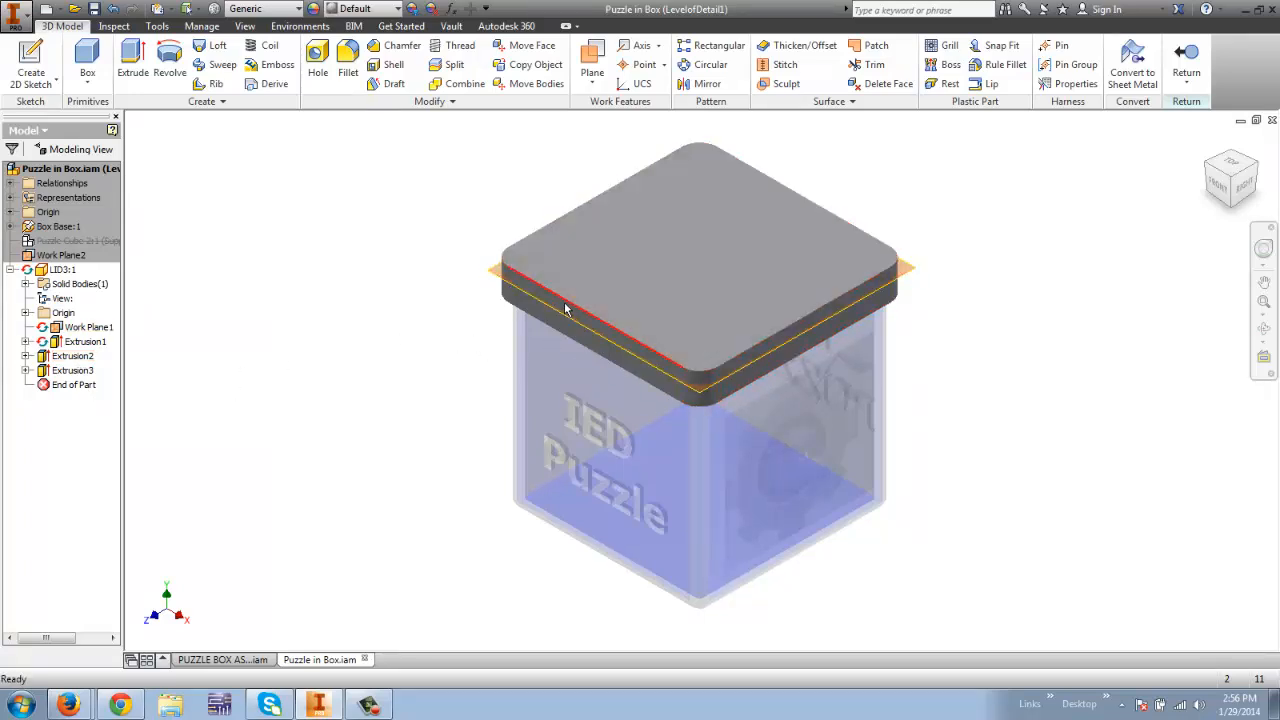
mouse_move(210, 264)
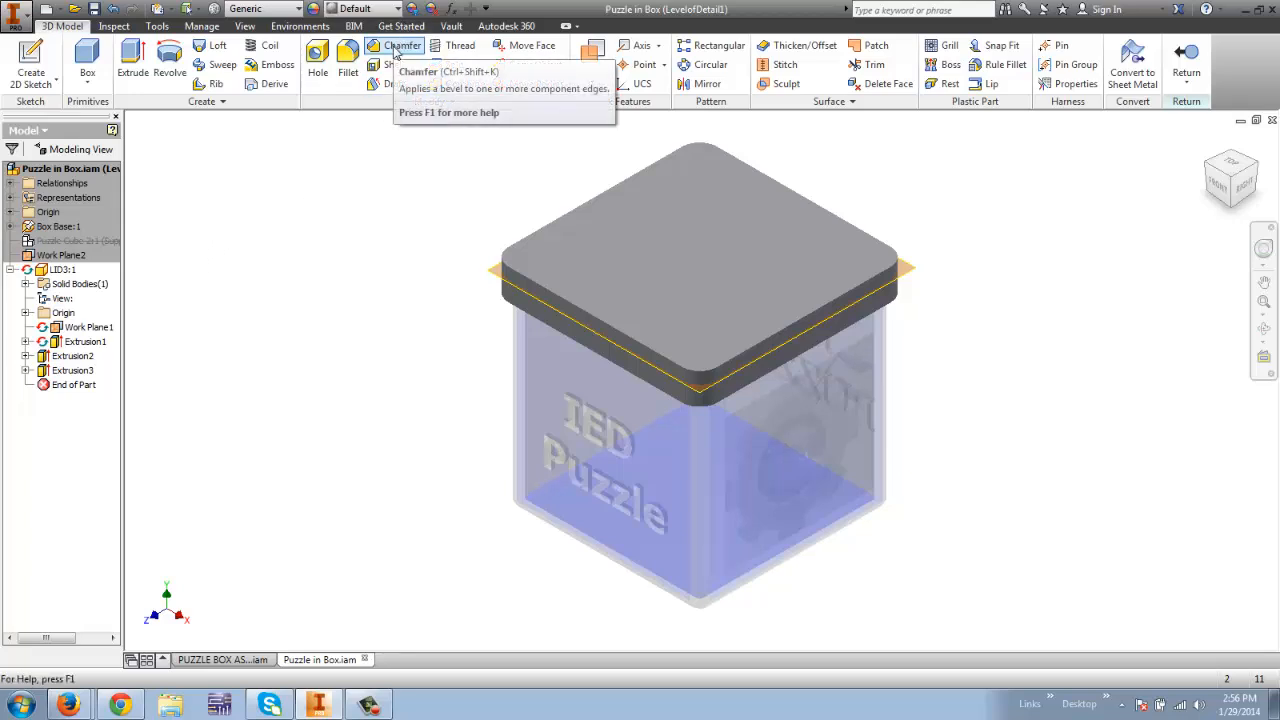
left_click(402, 46)
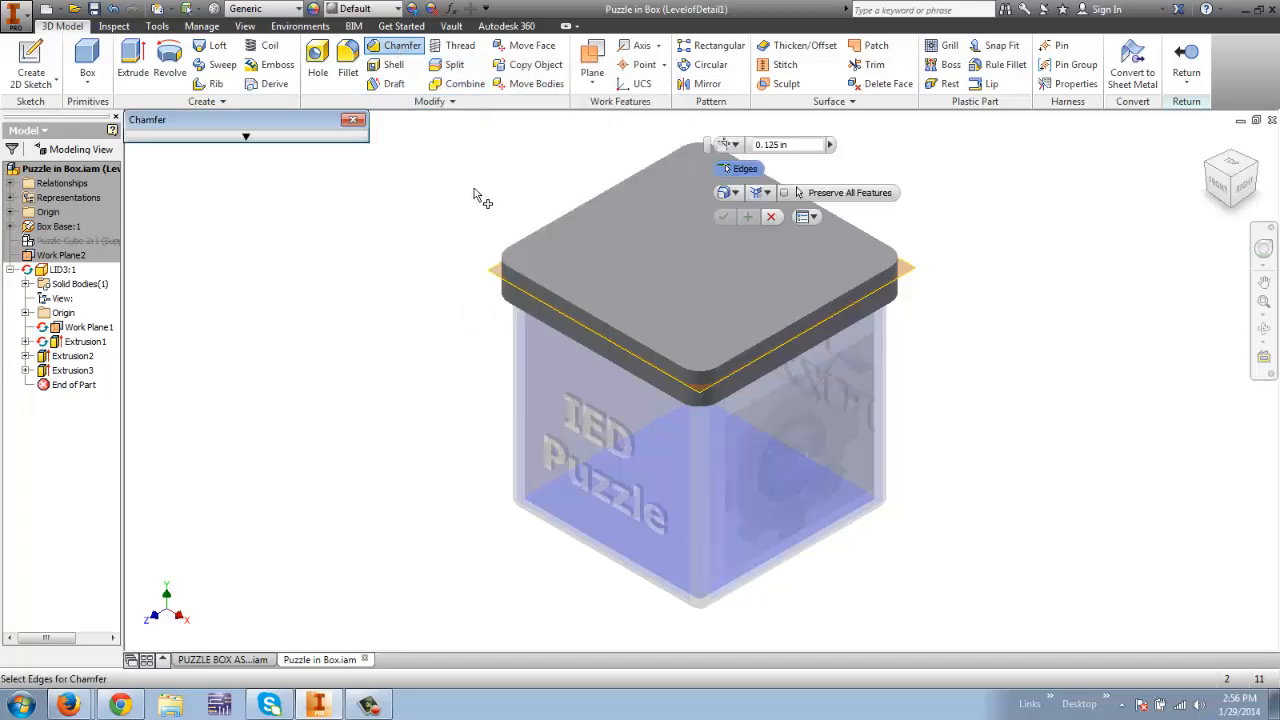
left_click(545, 238)
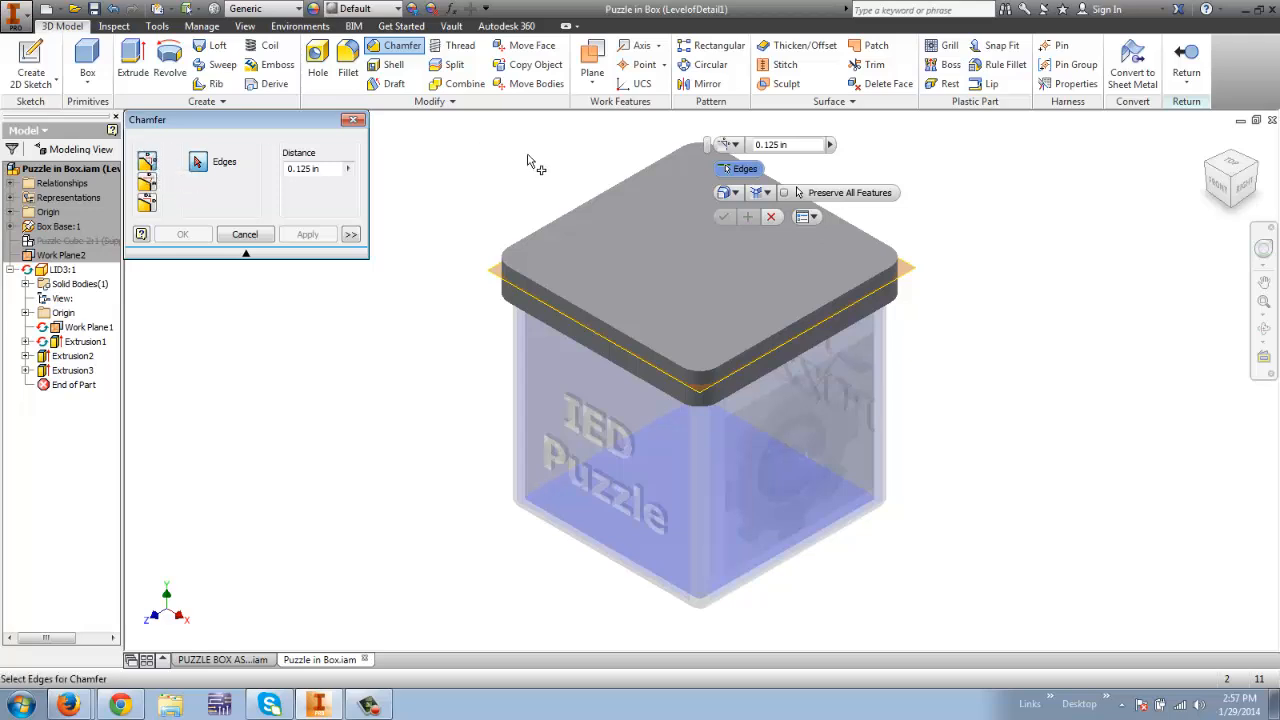
left_click(565, 220)
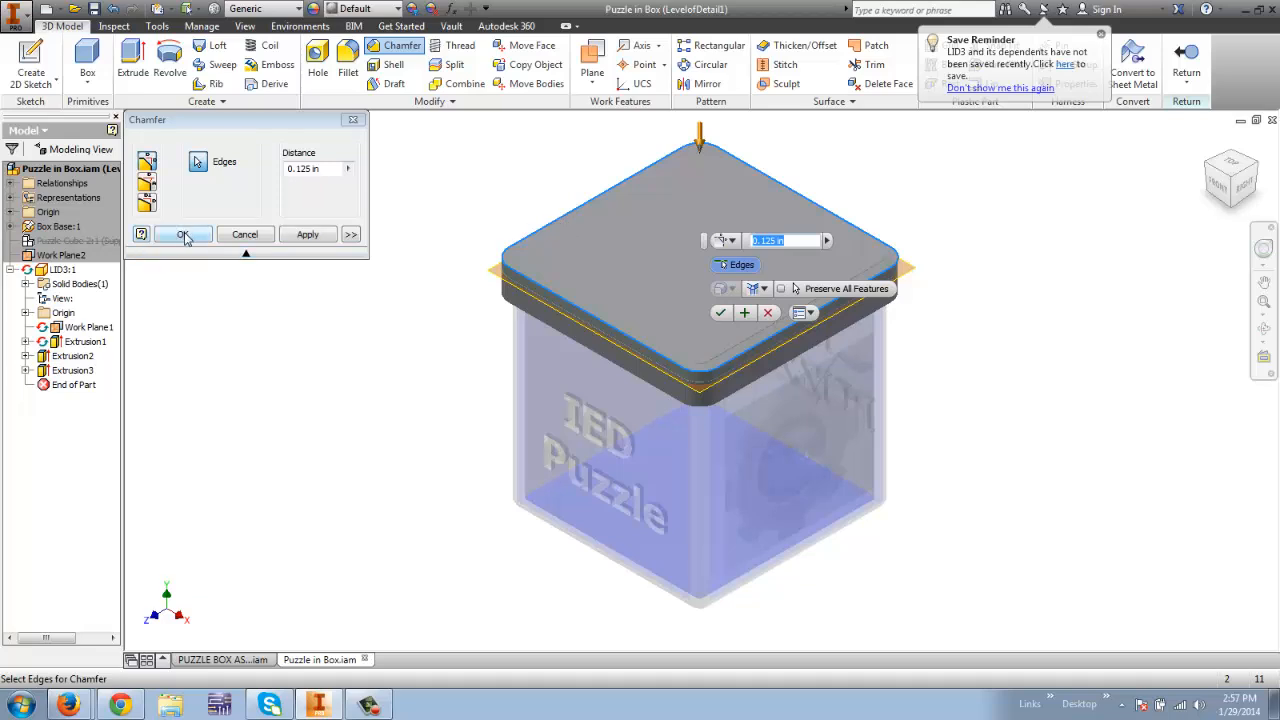
left_click(183, 234)
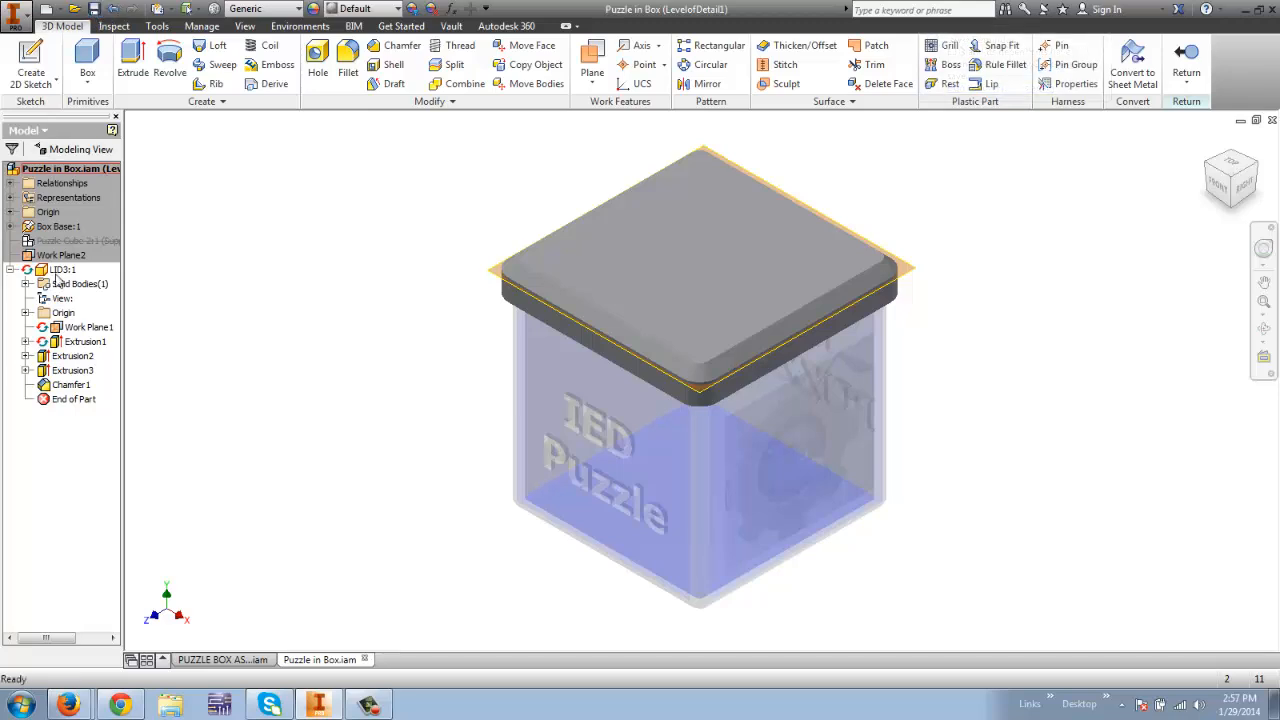
Exit LID3 editing and return to the Puzzle in Box assembly
right_click(63, 312)
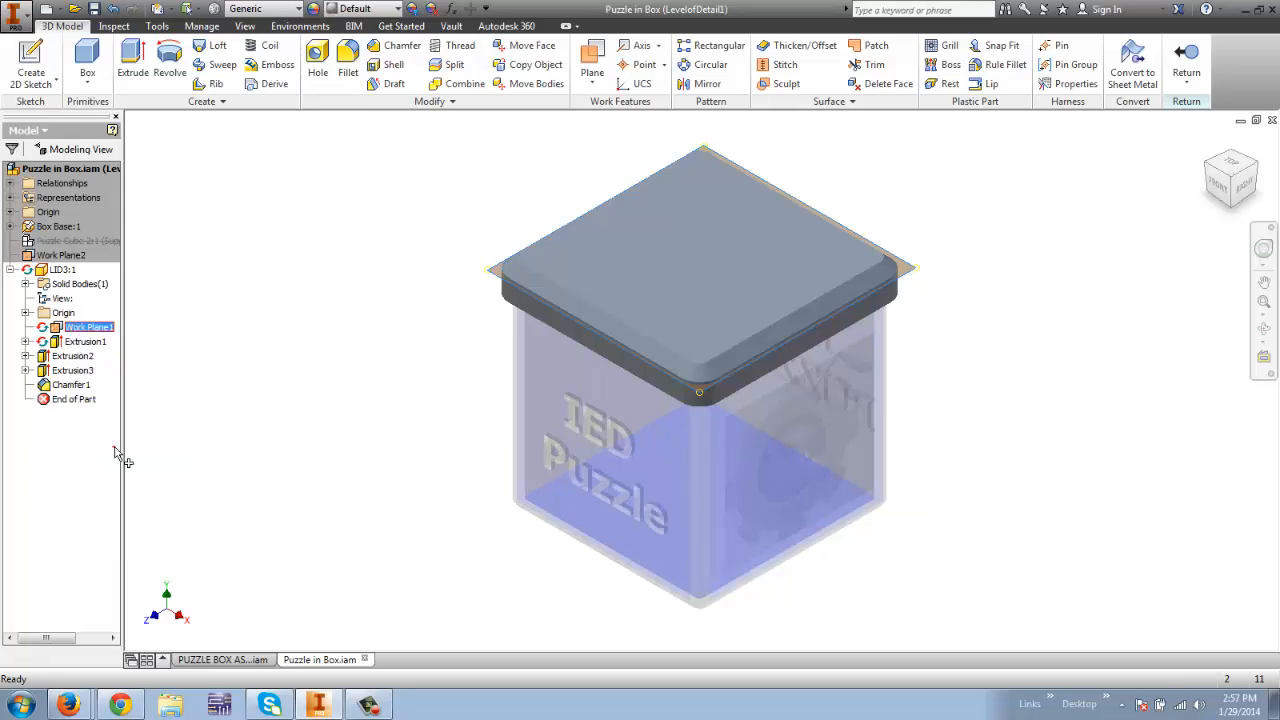
left_click(1186, 58)
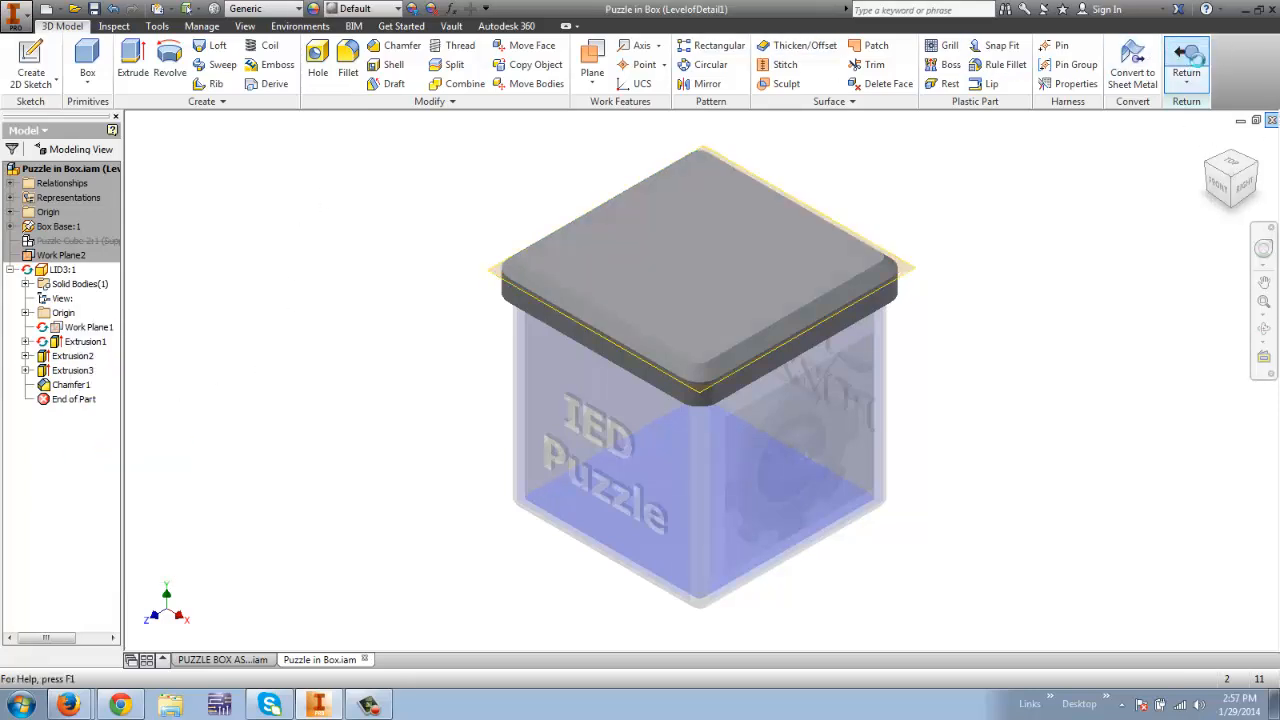
left_click(1186, 65)
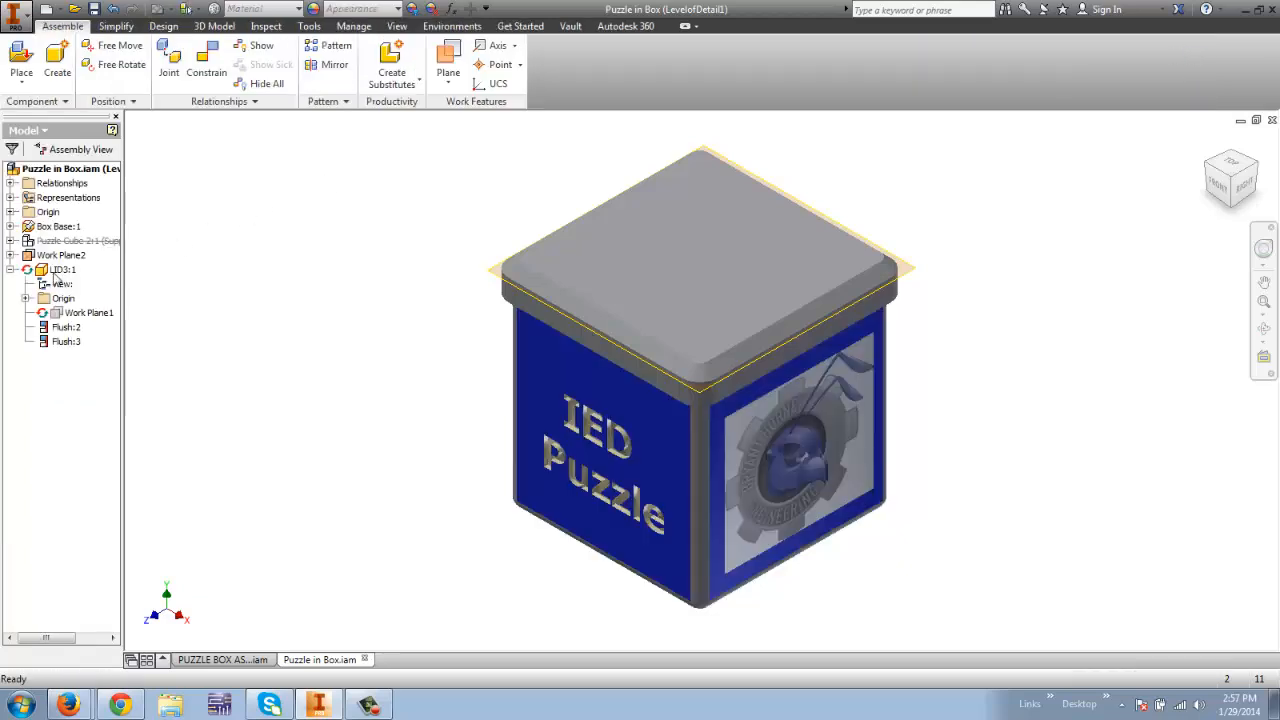
Save the Puzzle in Box assembly, accepting the LevelofDetail1 representation changes
right_click(75, 241)
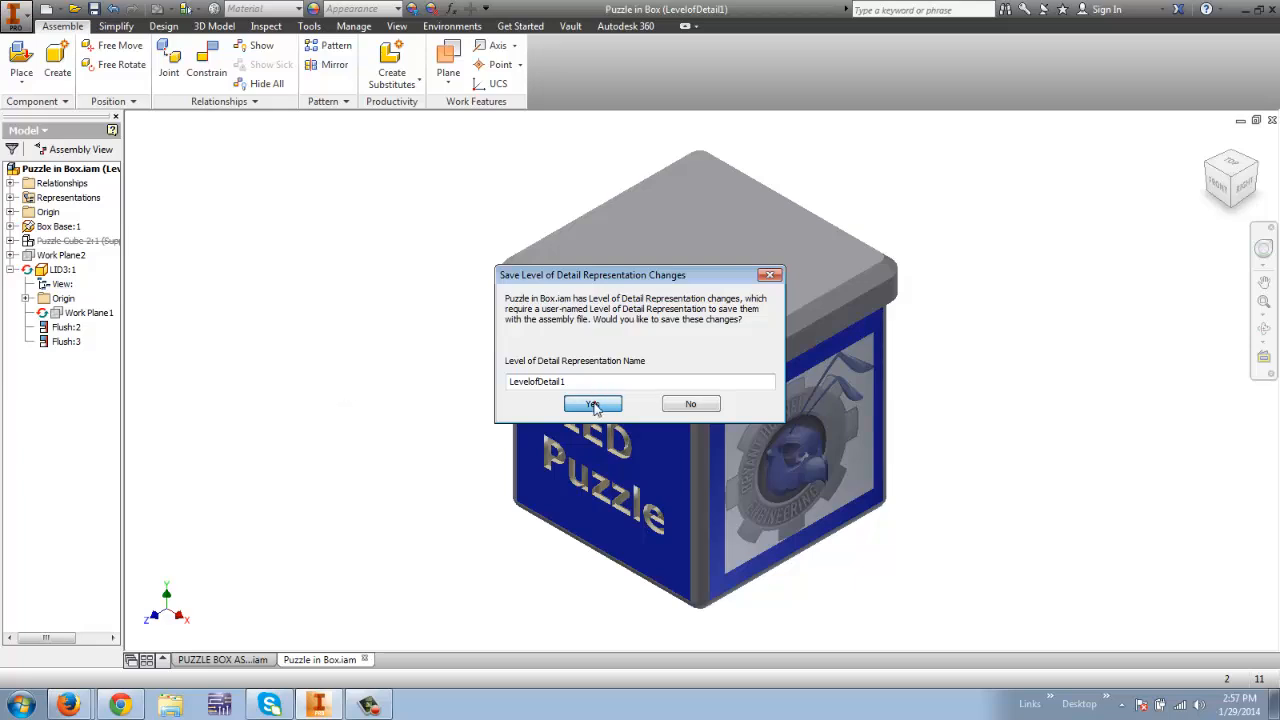
left_click(592, 403)
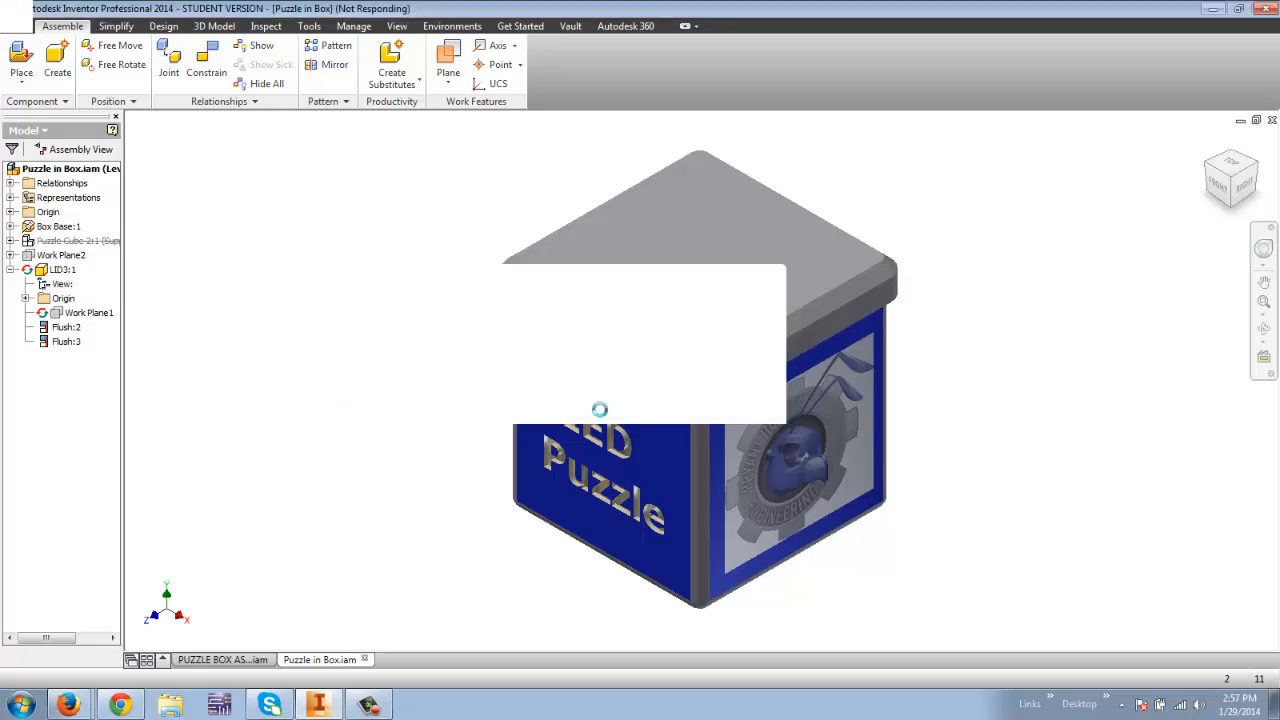
left_click(55, 226)
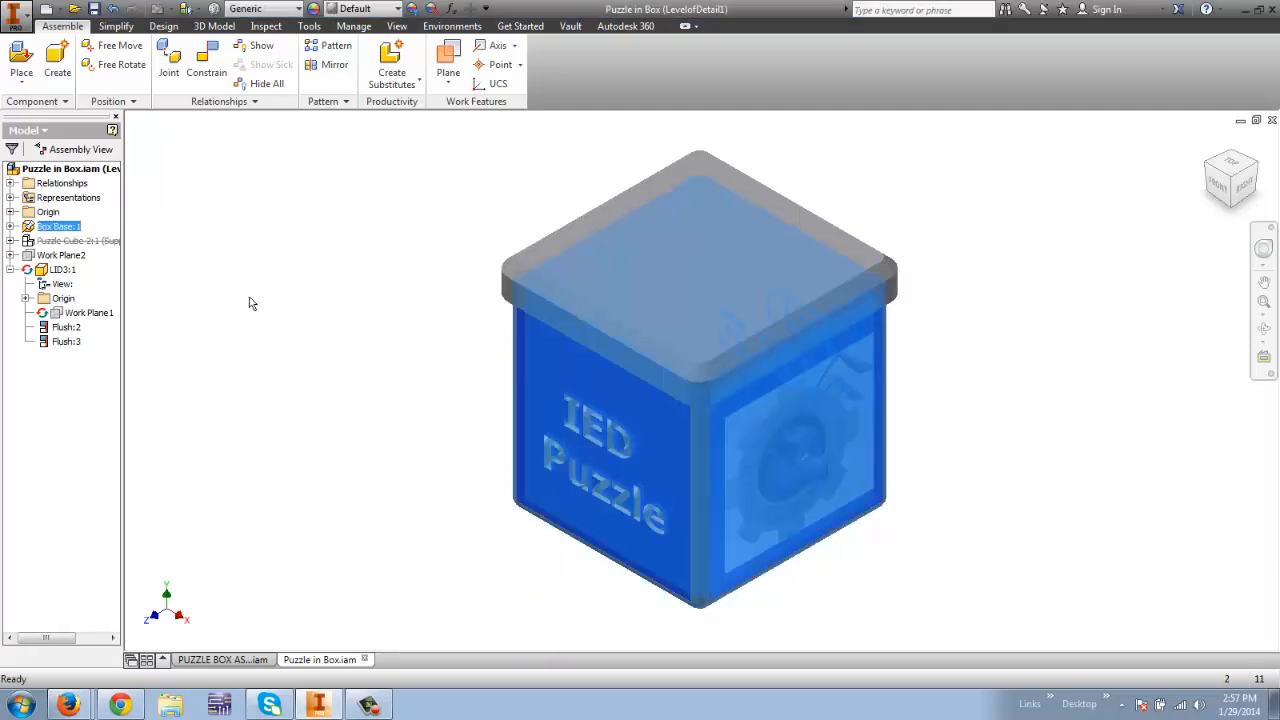